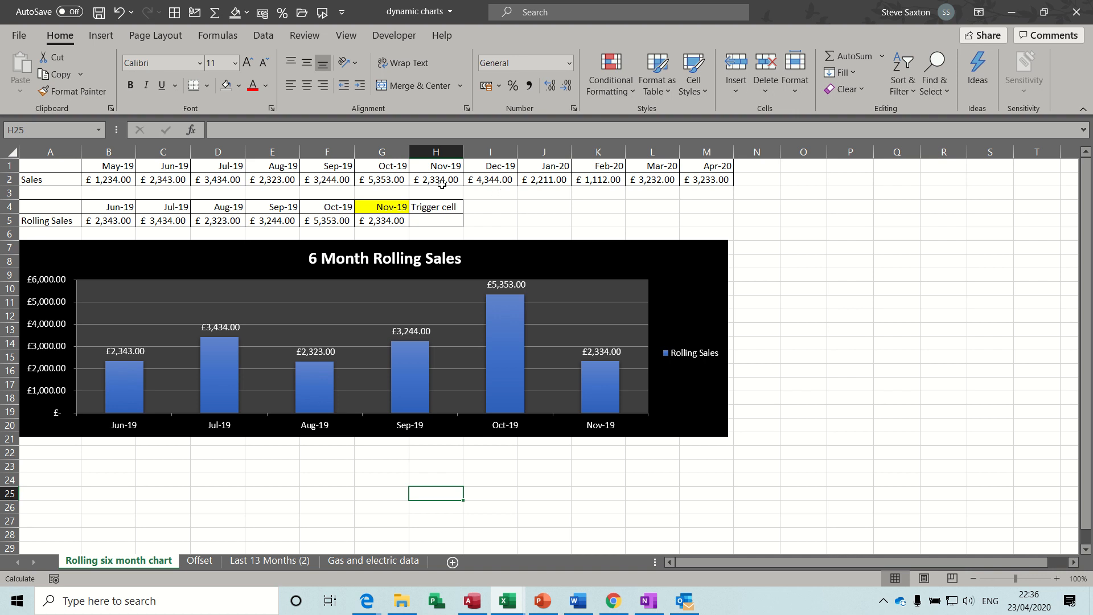
{"action": "mouse_move", "coordinate": [389, 210]}
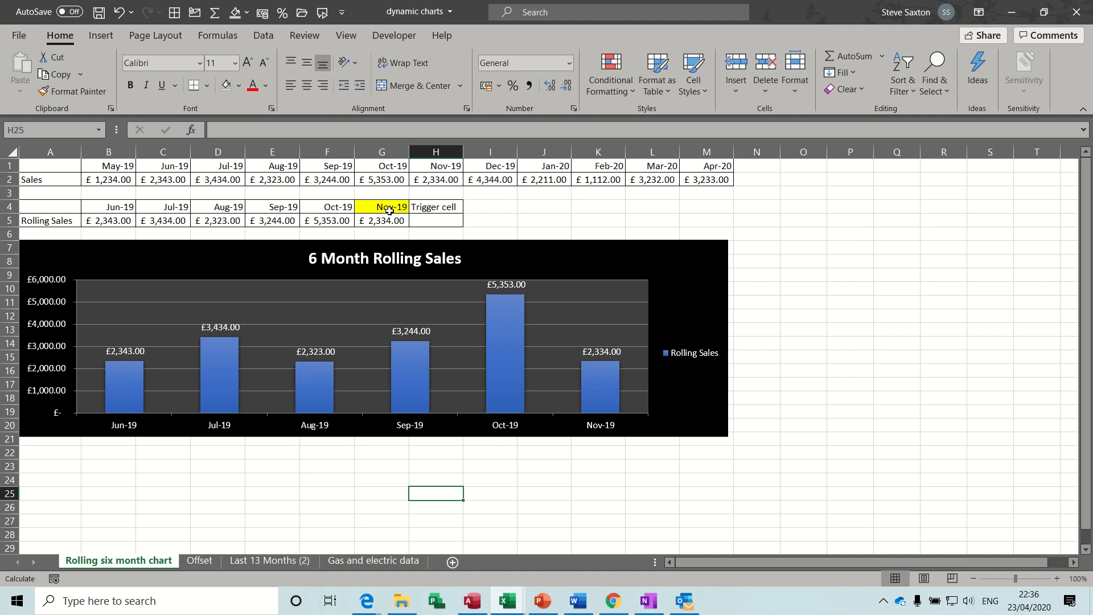
{"action": "mouse_move", "coordinate": [131, 171]}
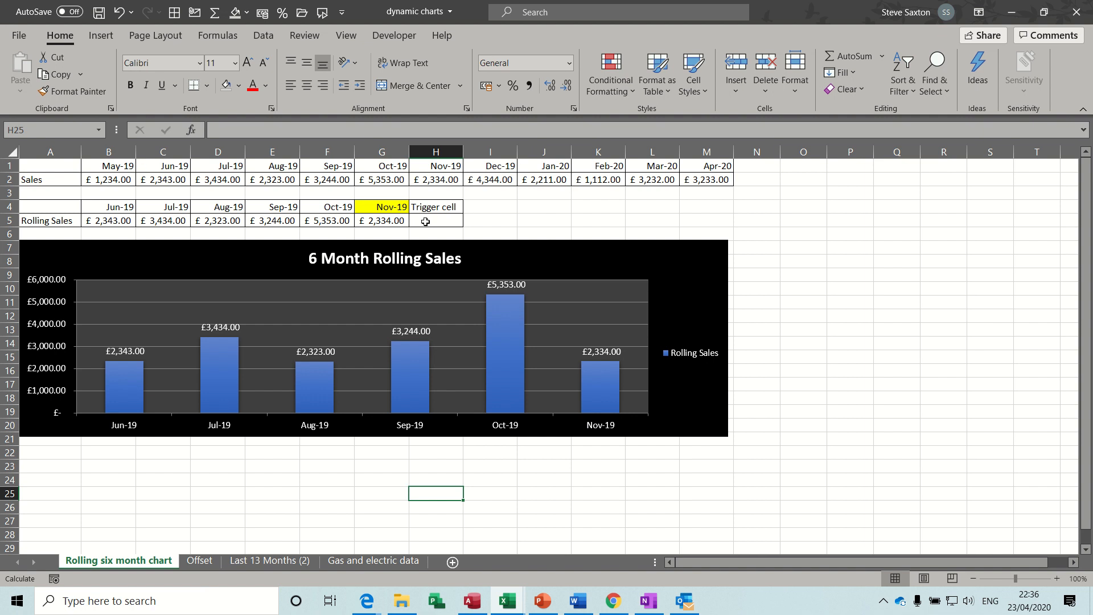
{"action": "mouse_move", "coordinate": [429, 216]}
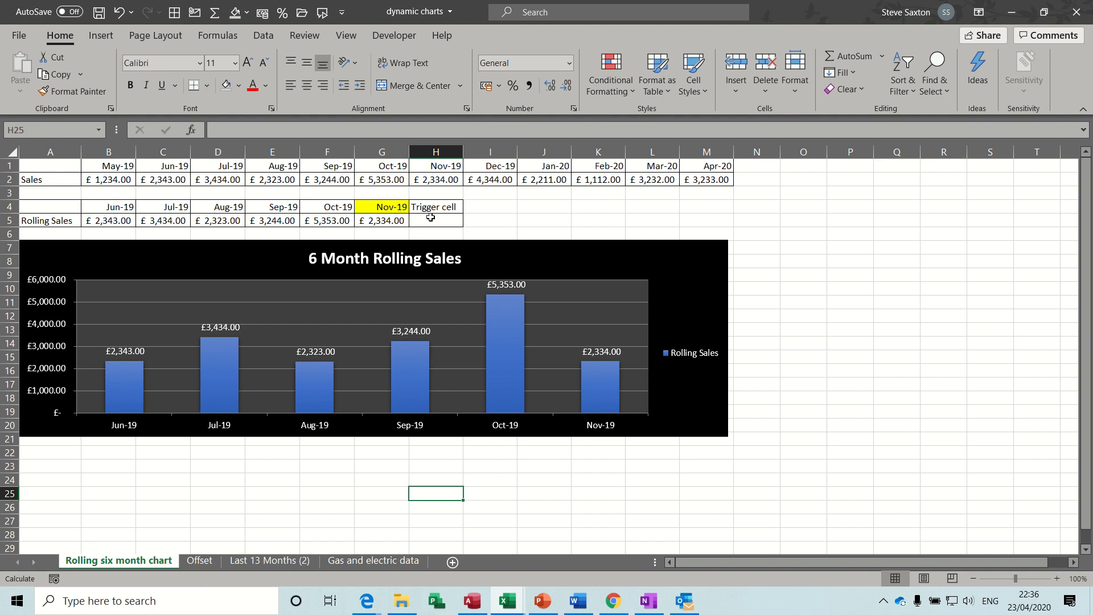
{"action": "mouse_move", "coordinate": [254, 212]}
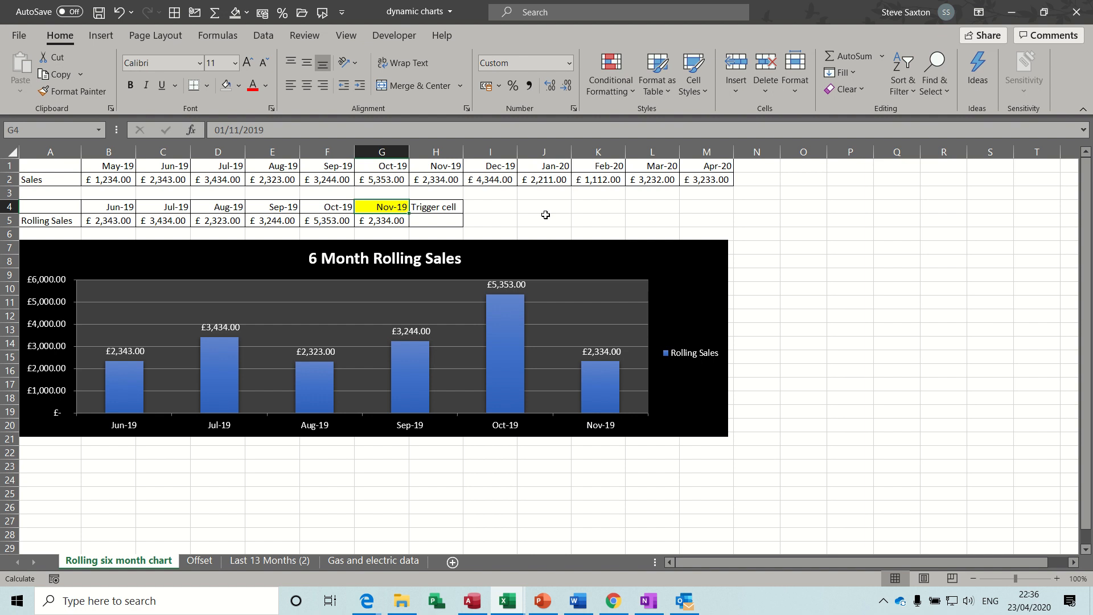
- Enter Feb 20 as the trigger month so the rolling chart spans Sep-19 to Feb-20
{"action": "type", "text": "Feb"}
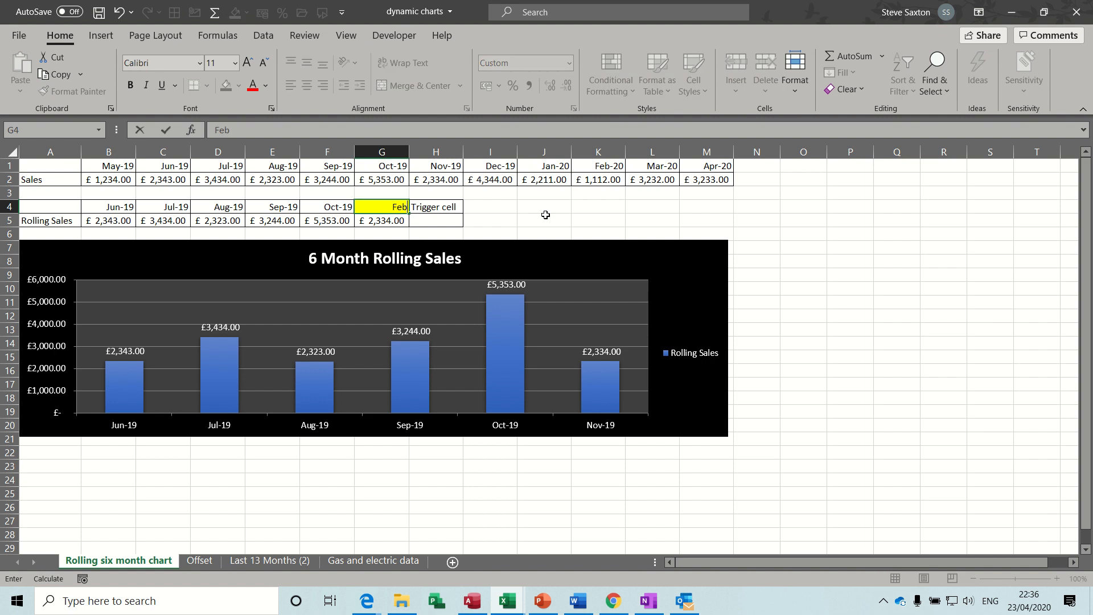
{"action": "type", "text": "20"}
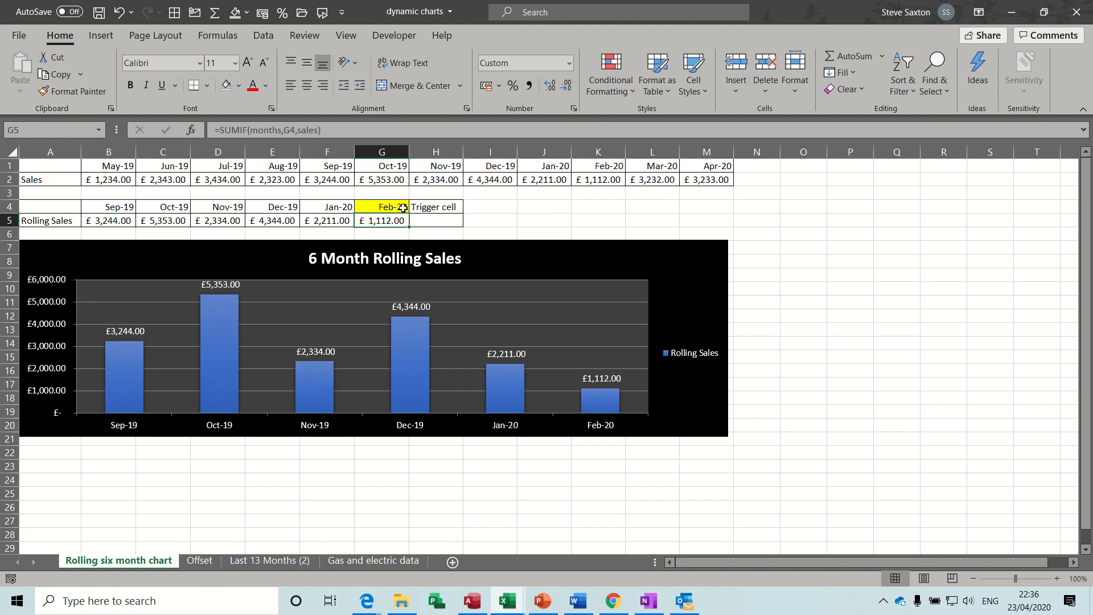
{"action": "mouse_move", "coordinate": [401, 384]}
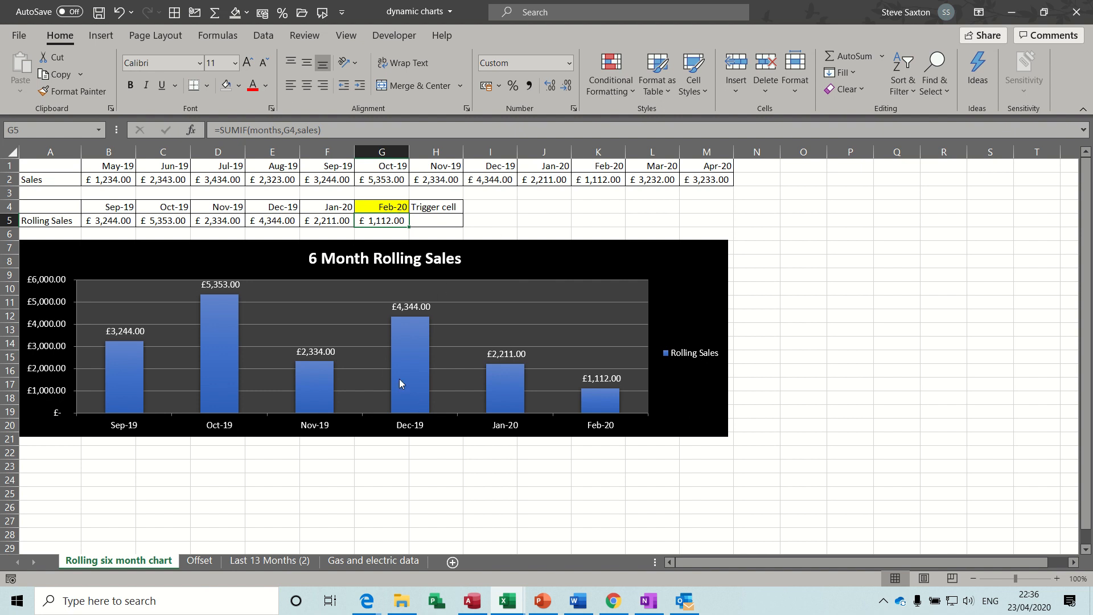
{"action": "mouse_move", "coordinate": [609, 251]}
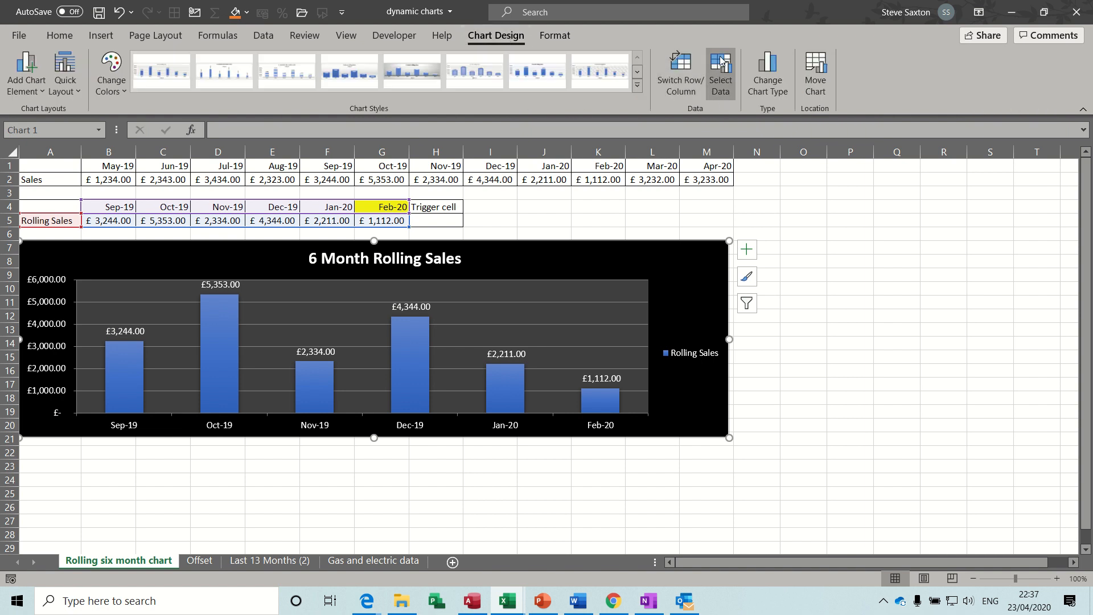
{"action": "left_click", "coordinate": [720, 72]}
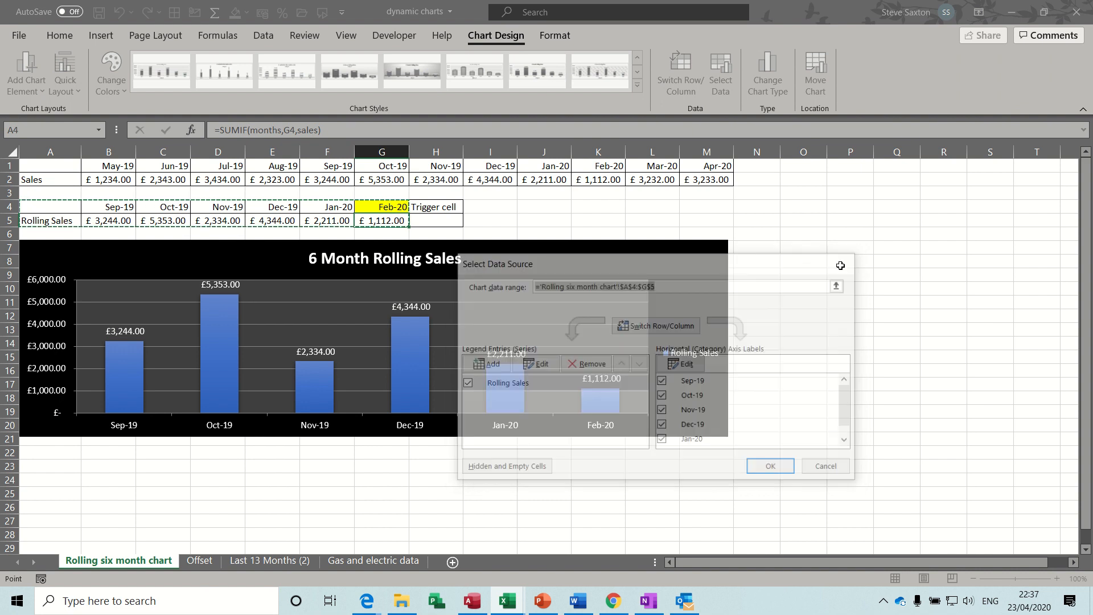
{"action": "left_click", "coordinate": [770, 466]}
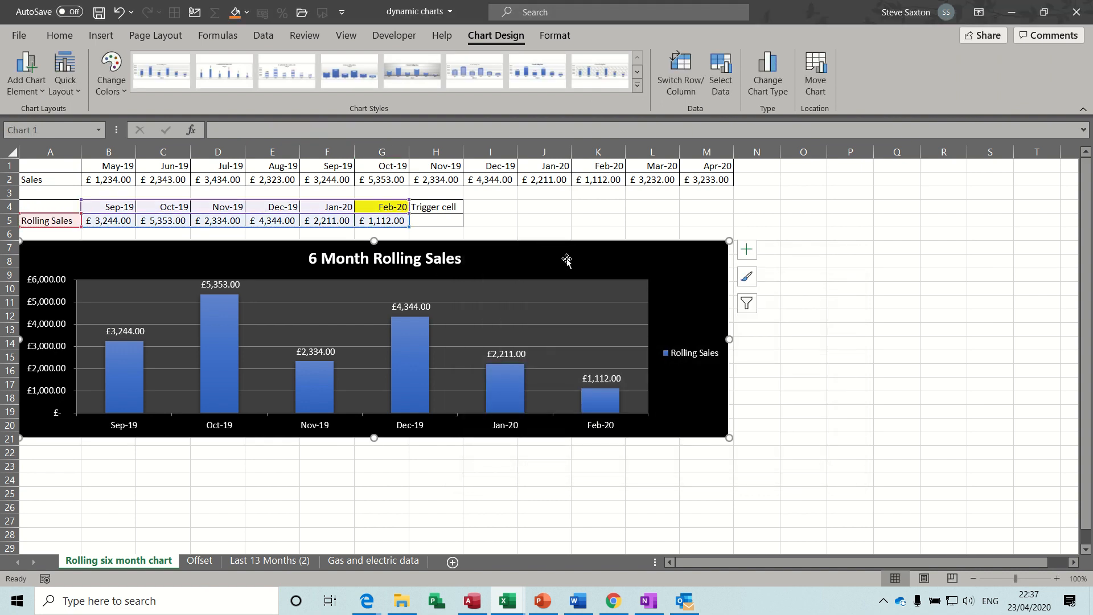
{"action": "mouse_move", "coordinate": [588, 251]}
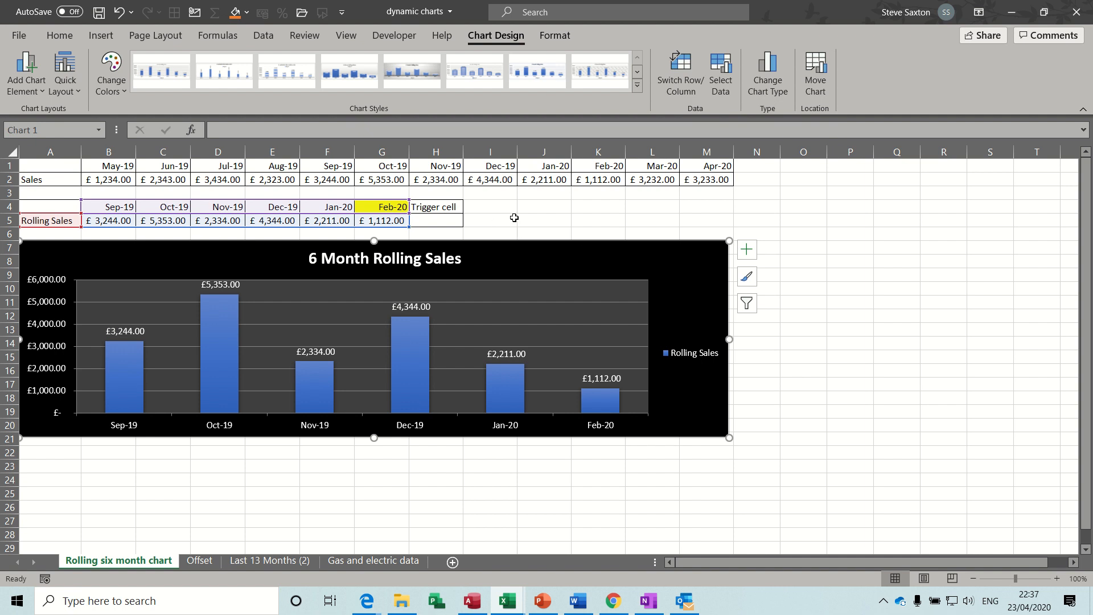
- Leave the chart and inspect the DATE formula behind the Jan-20 header in F4
{"action": "left_click", "coordinate": [490, 206]}
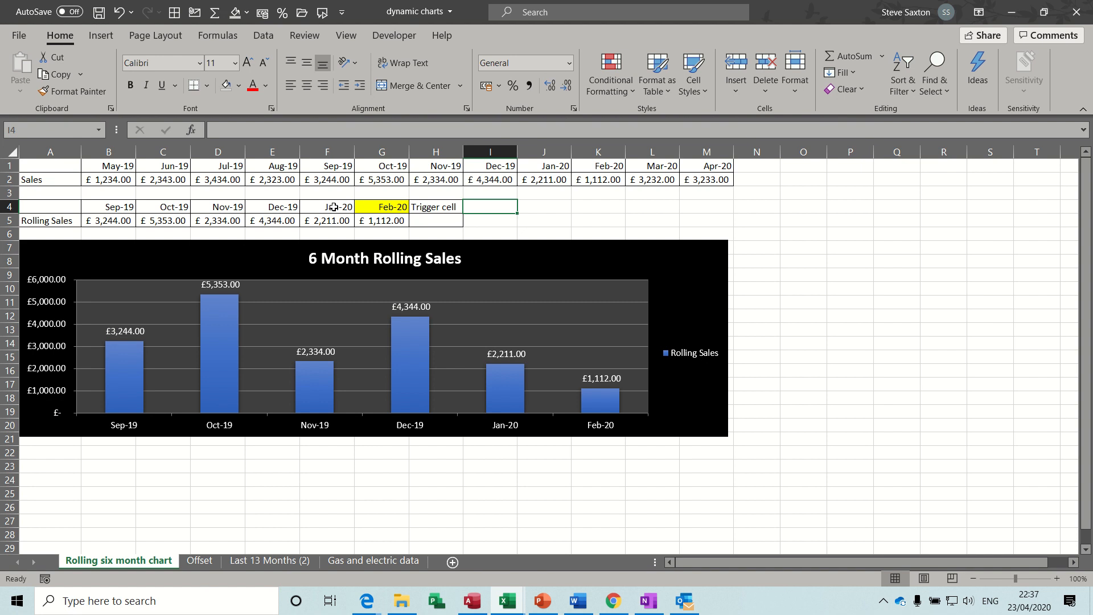
{"action": "left_click", "coordinate": [327, 206]}
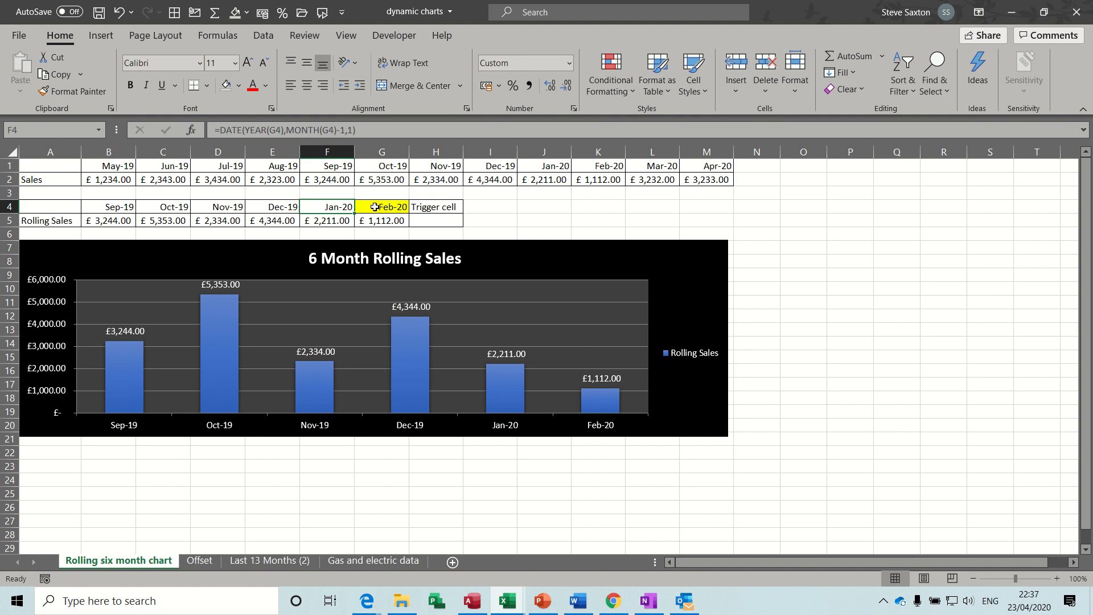
{"action": "mouse_move", "coordinate": [387, 207]}
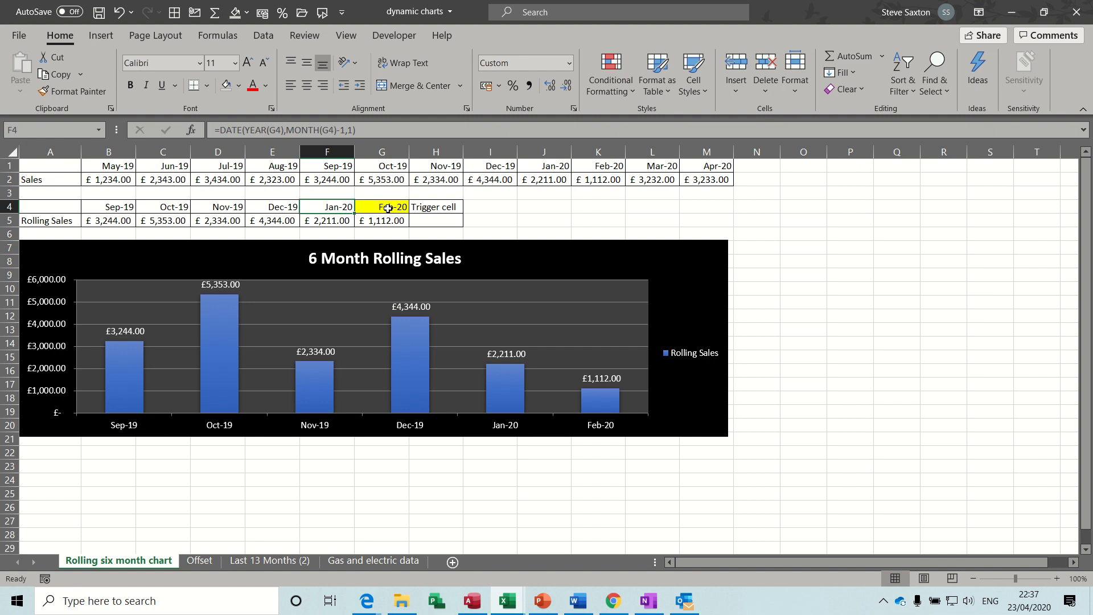
{"action": "mouse_move", "coordinate": [352, 208]}
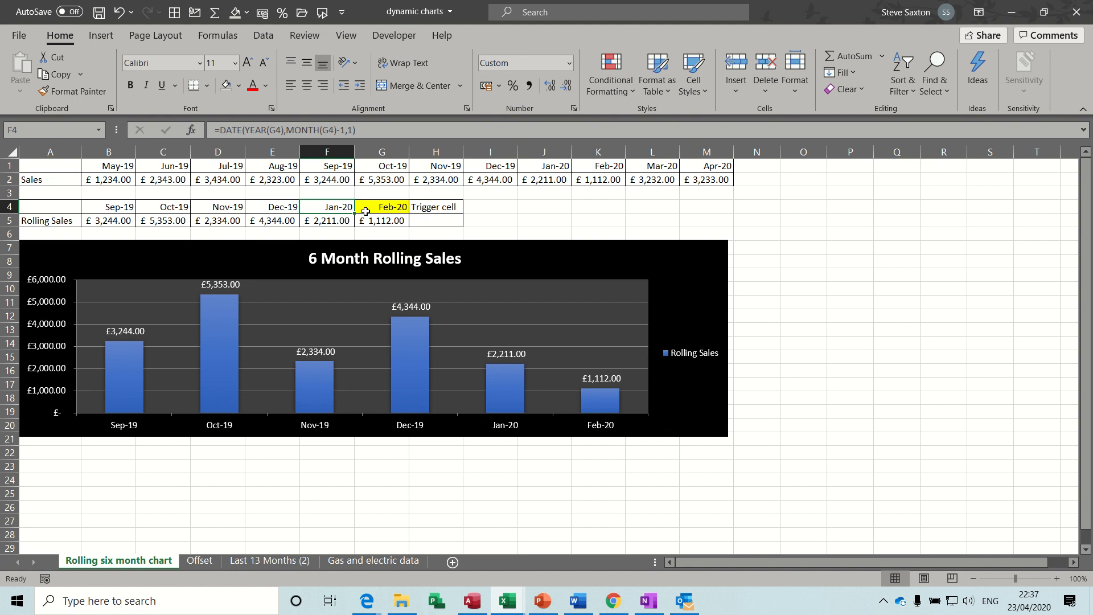
{"action": "mouse_move", "coordinate": [288, 172]}
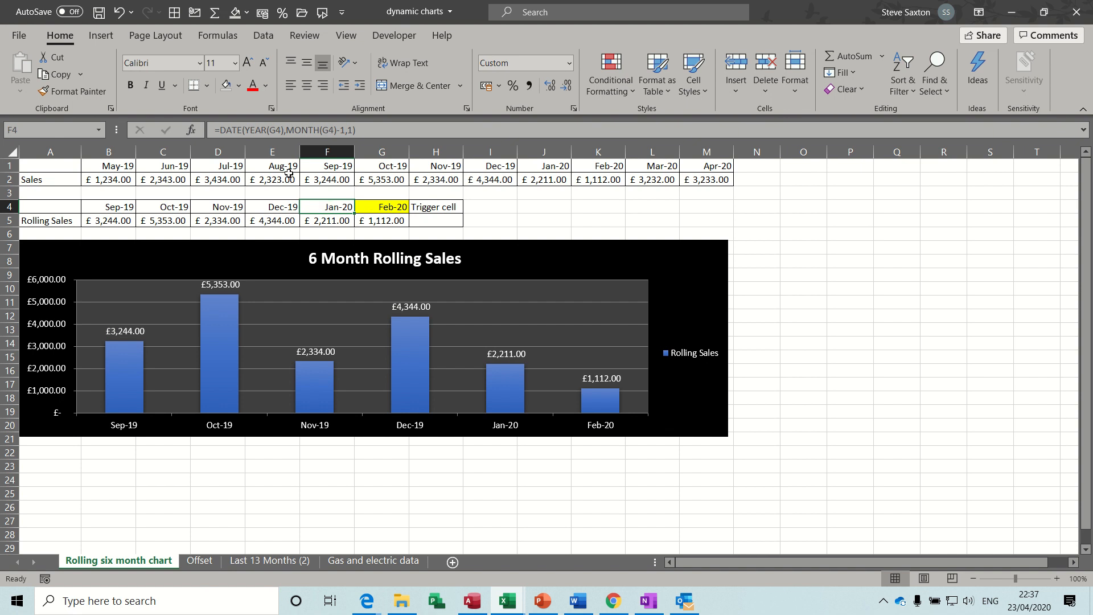
{"action": "mouse_move", "coordinate": [241, 129]}
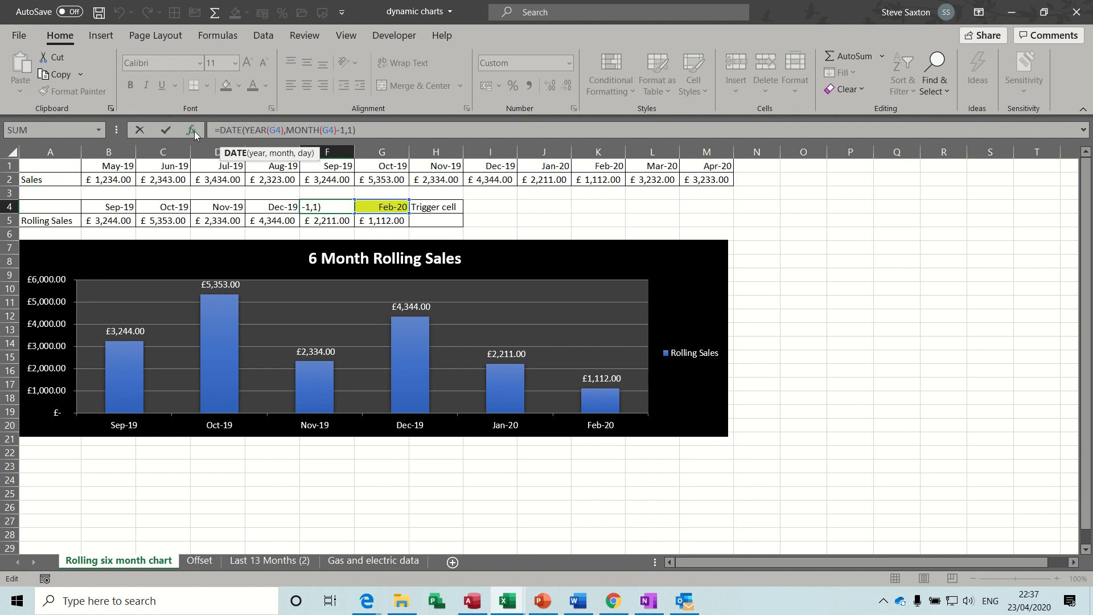
{"action": "left_click", "coordinate": [191, 130]}
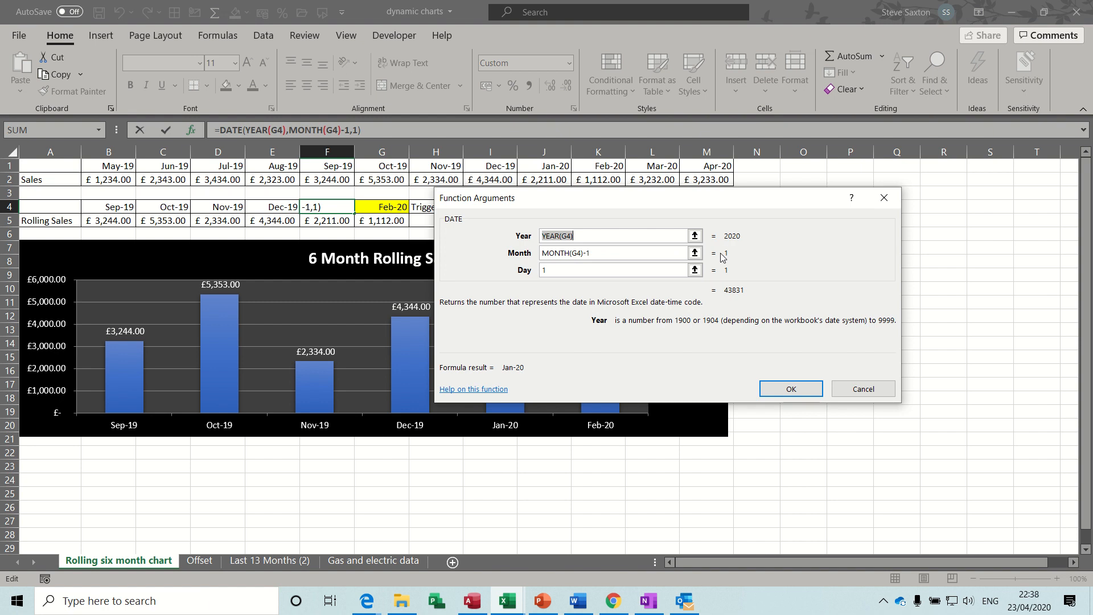
{"action": "mouse_move", "coordinate": [745, 257]}
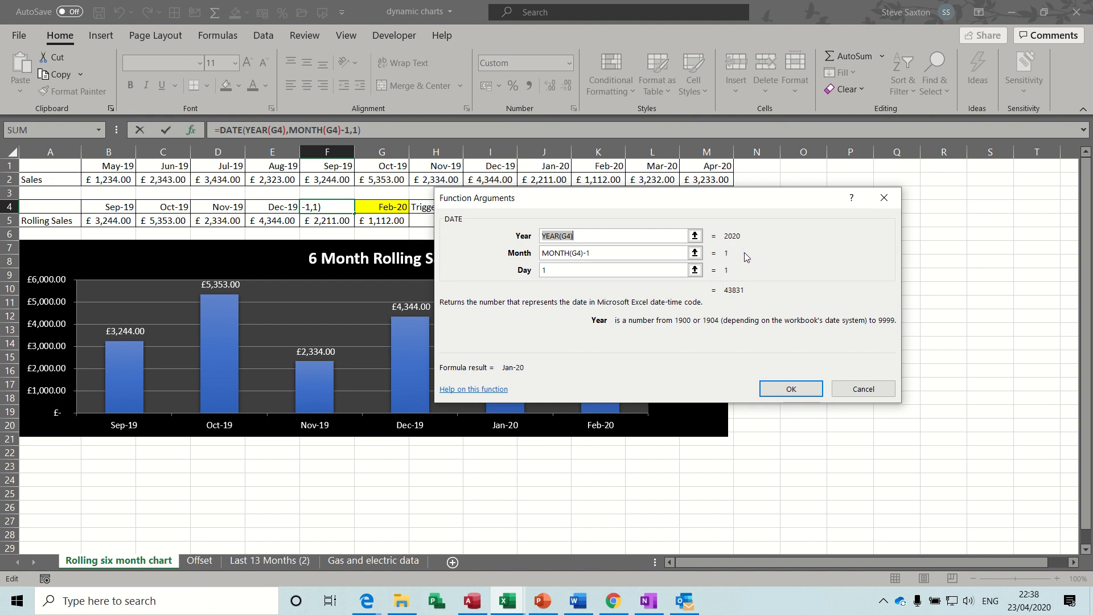
{"action": "mouse_move", "coordinate": [723, 347]}
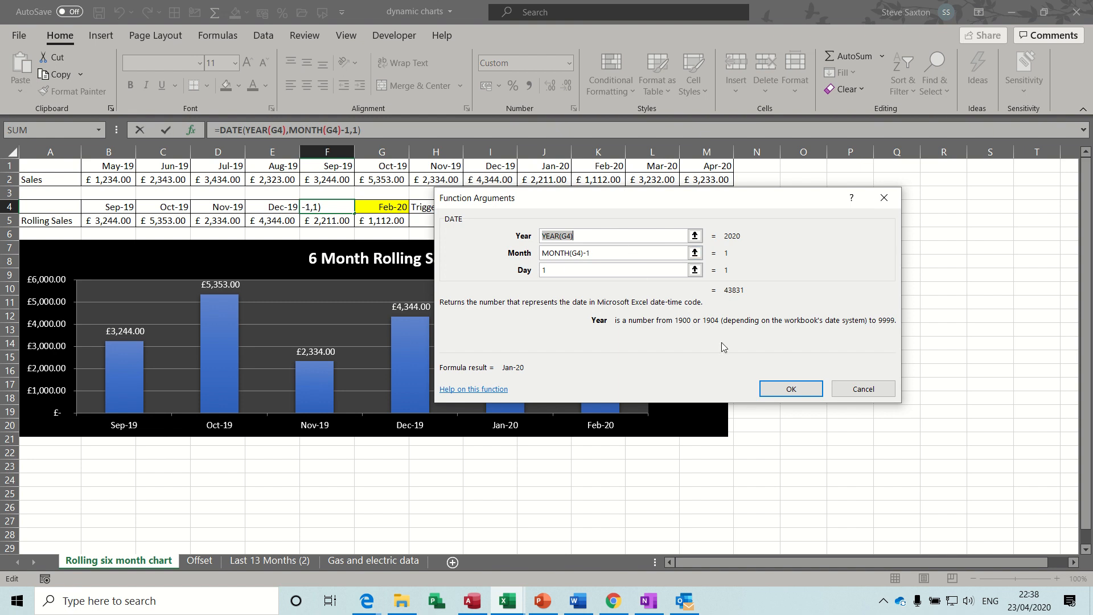
{"action": "left_click", "coordinate": [791, 389]}
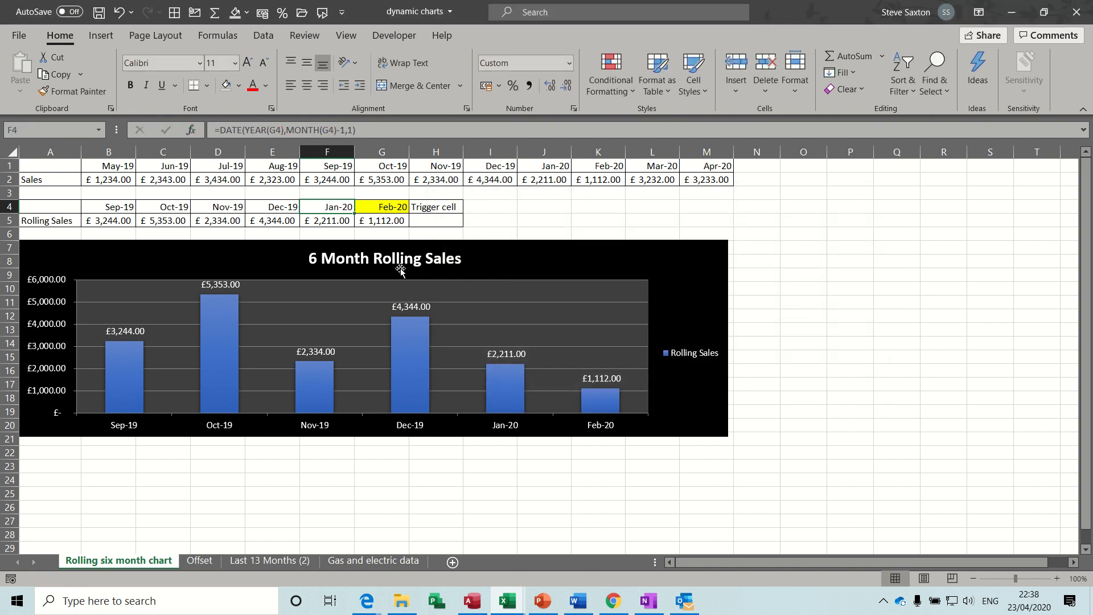
{"action": "mouse_move", "coordinate": [327, 206]}
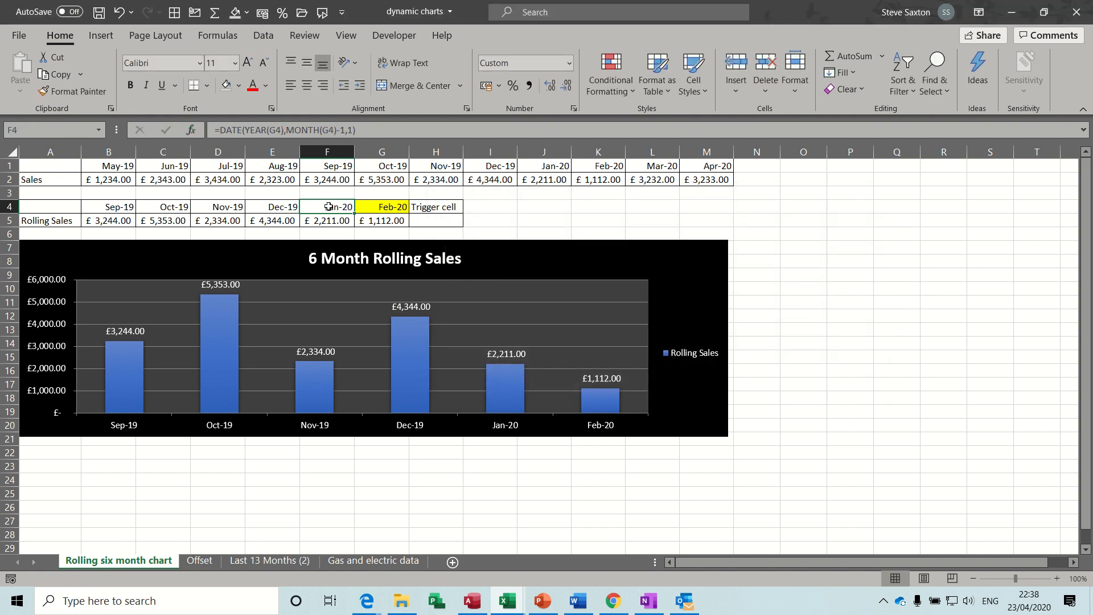
{"action": "type", "text": "=g"}
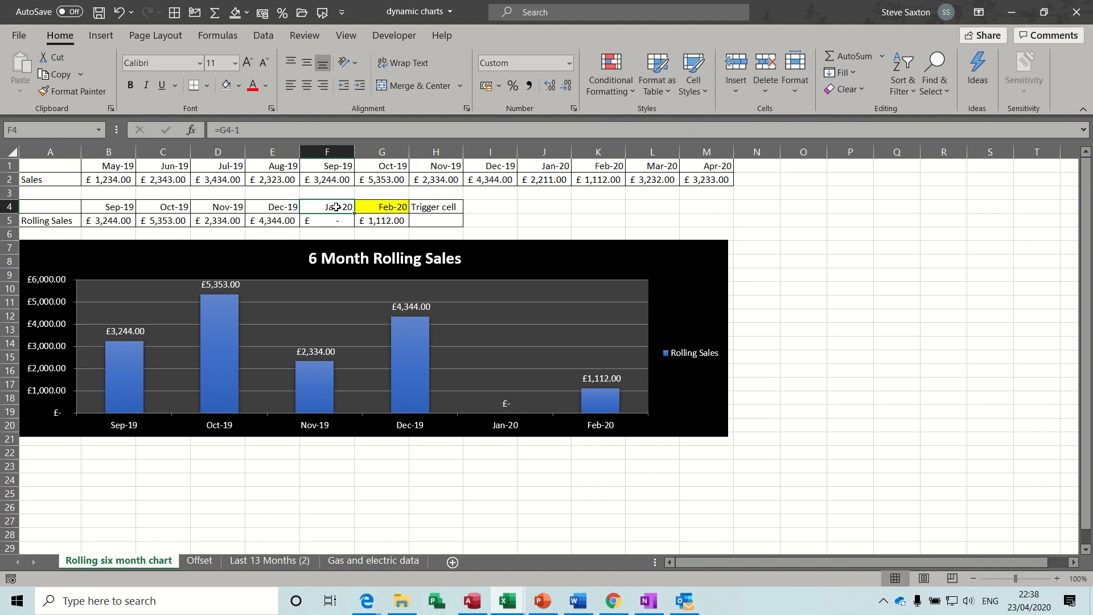
{"action": "left_click", "coordinate": [327, 219]}
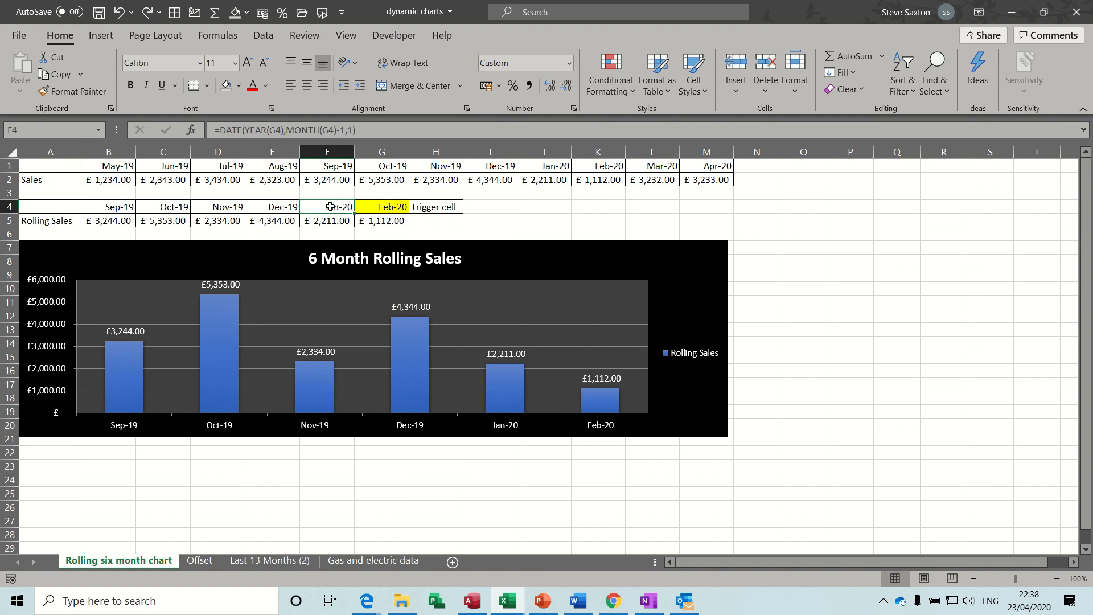
{"action": "left_click", "coordinate": [217, 207]}
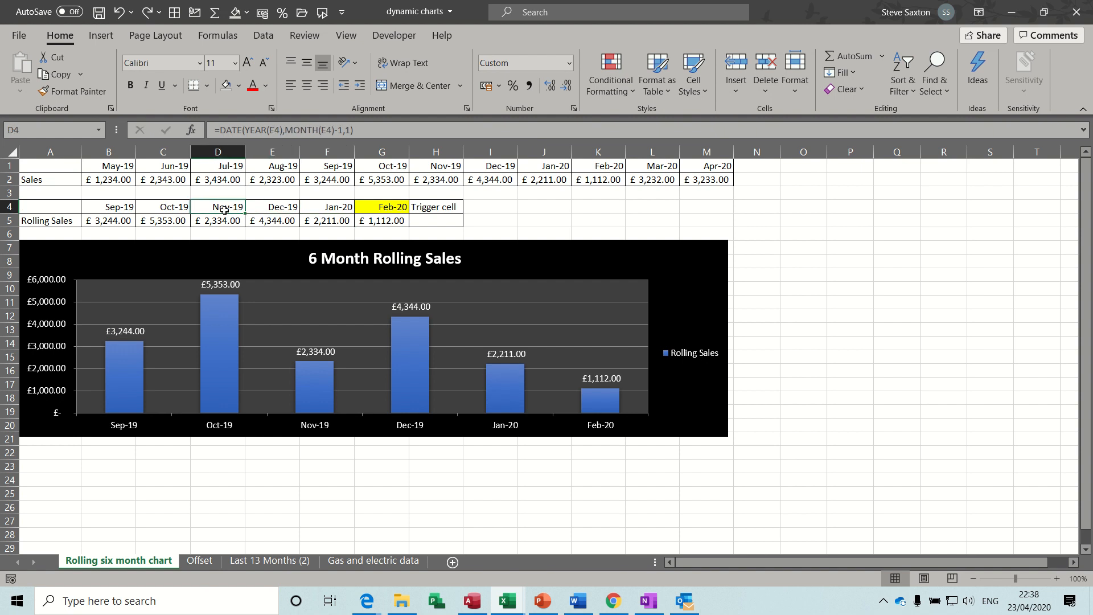
{"action": "left_click", "coordinate": [163, 206]}
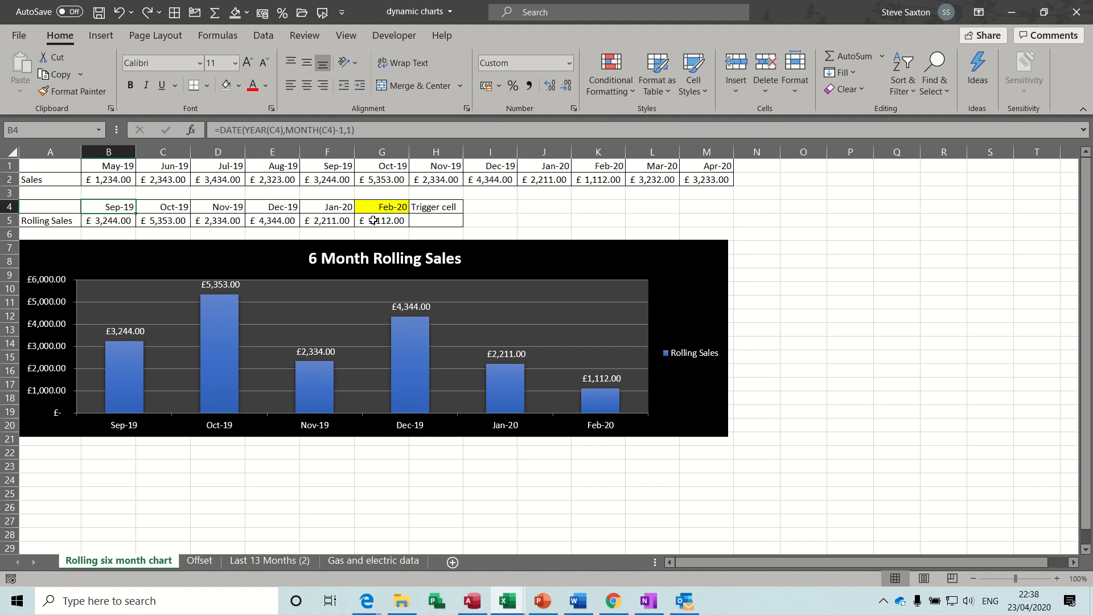
{"action": "mouse_move", "coordinate": [132, 220]}
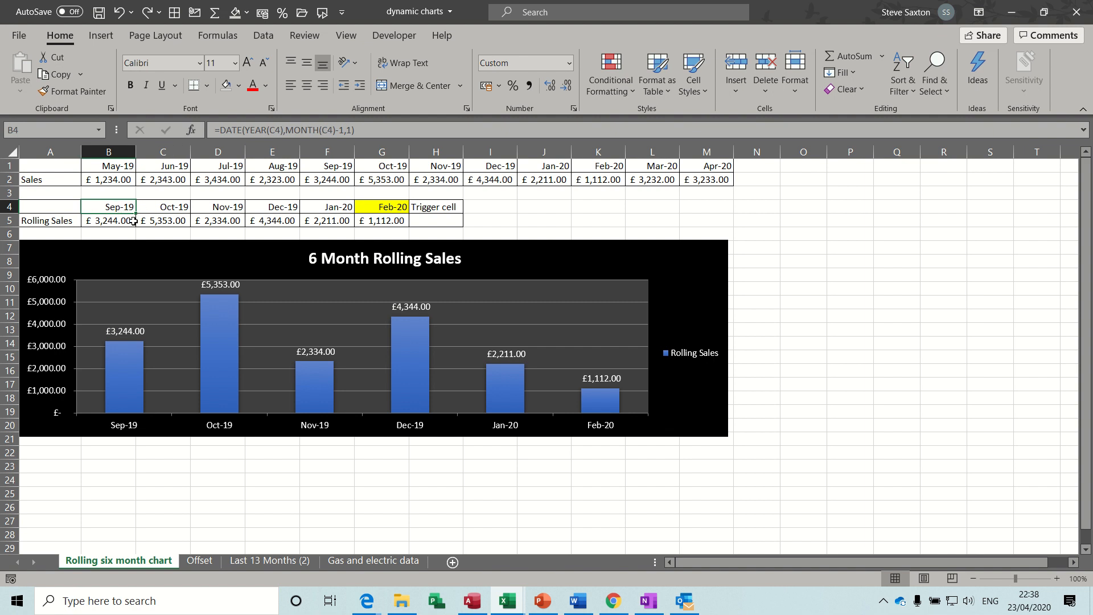
{"action": "left_click", "coordinate": [108, 219]}
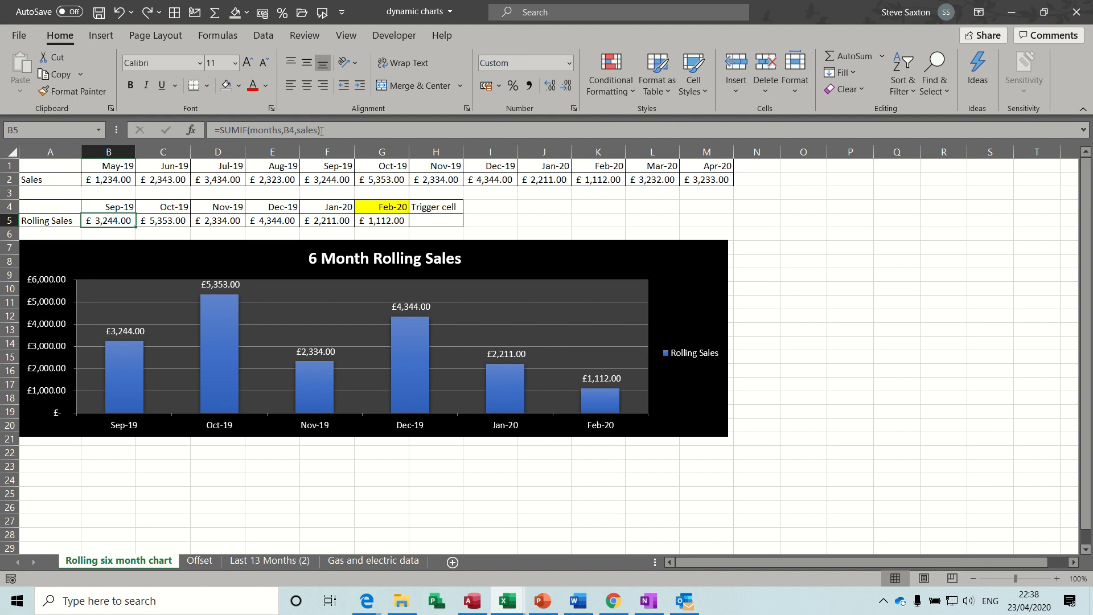
{"action": "mouse_move", "coordinate": [321, 130]}
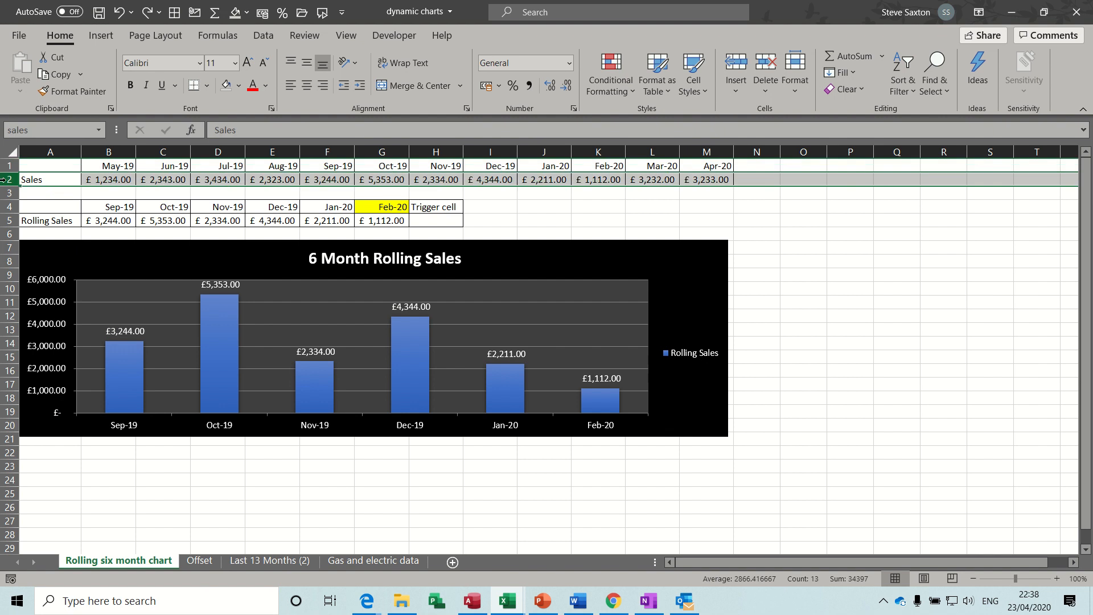
{"action": "mouse_move", "coordinate": [169, 250]}
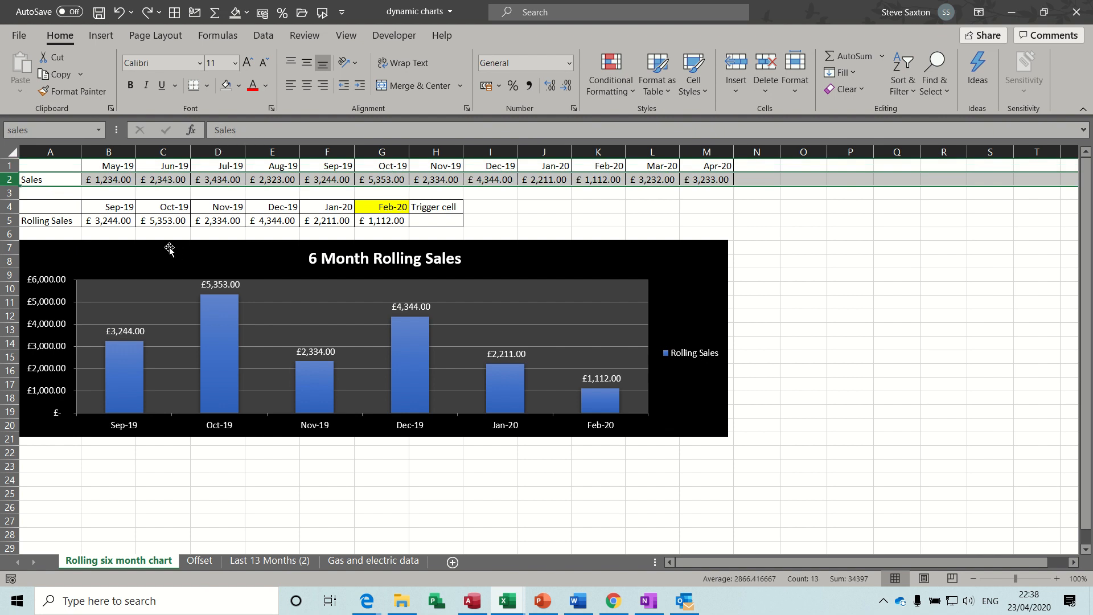
- Fill the Sep-19 sales figure and the matching £3,244 rolling sales value in yellow
{"action": "left_click", "coordinate": [108, 220]}
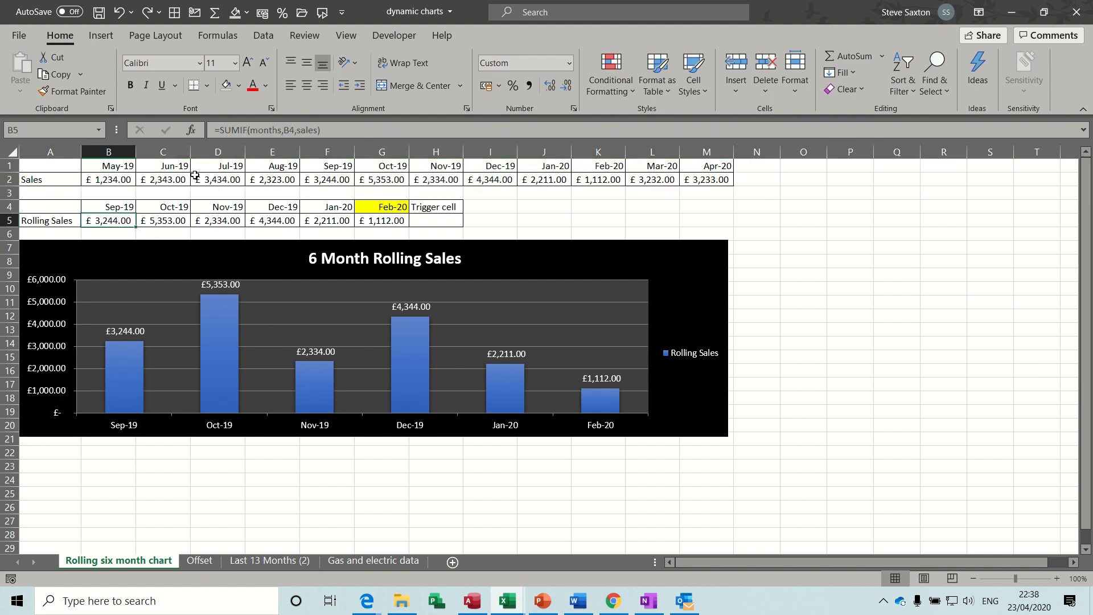
{"action": "mouse_move", "coordinate": [293, 130]}
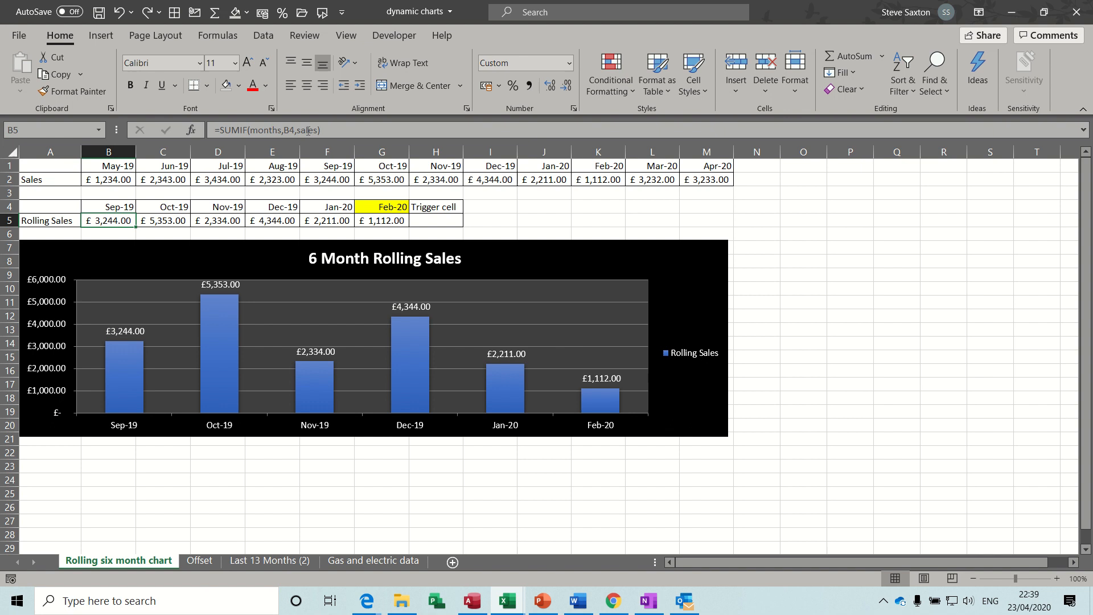
{"action": "mouse_move", "coordinate": [306, 130]}
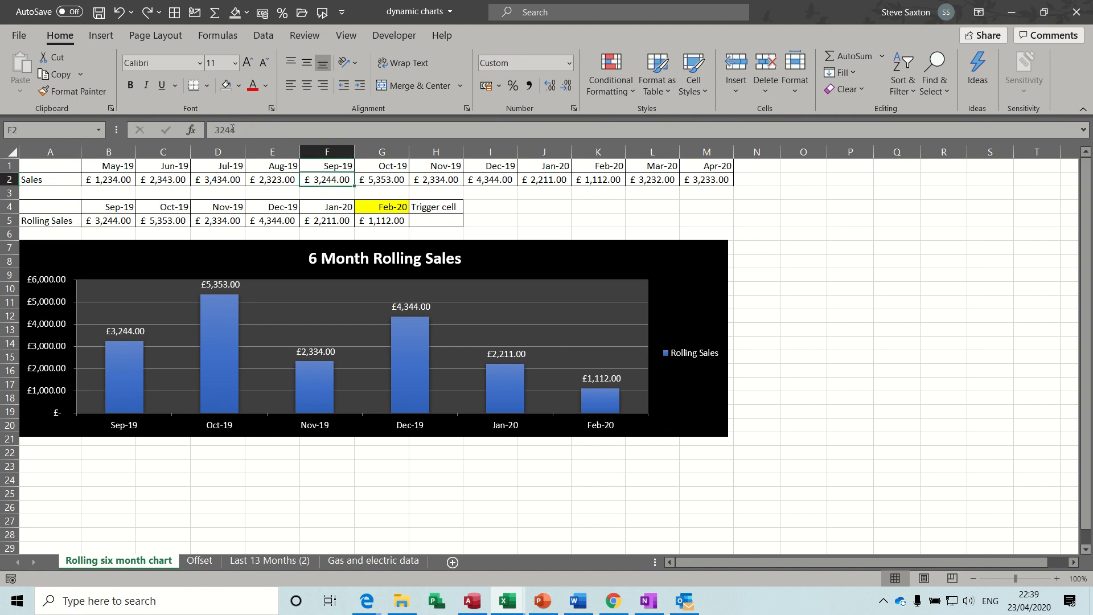
{"action": "left_click", "coordinate": [239, 85]}
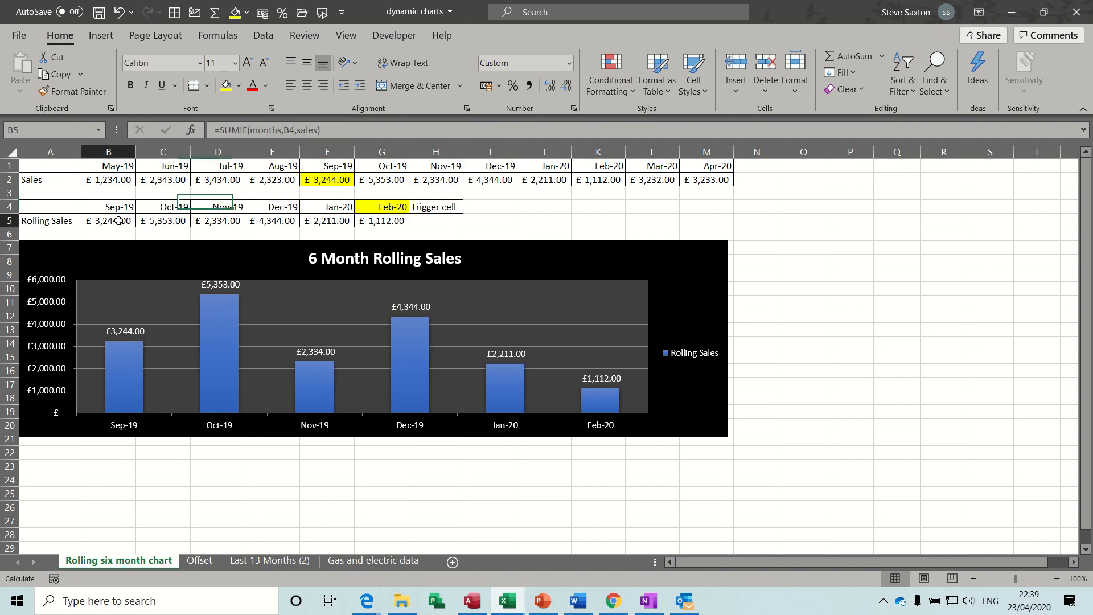
{"action": "left_click", "coordinate": [108, 220]}
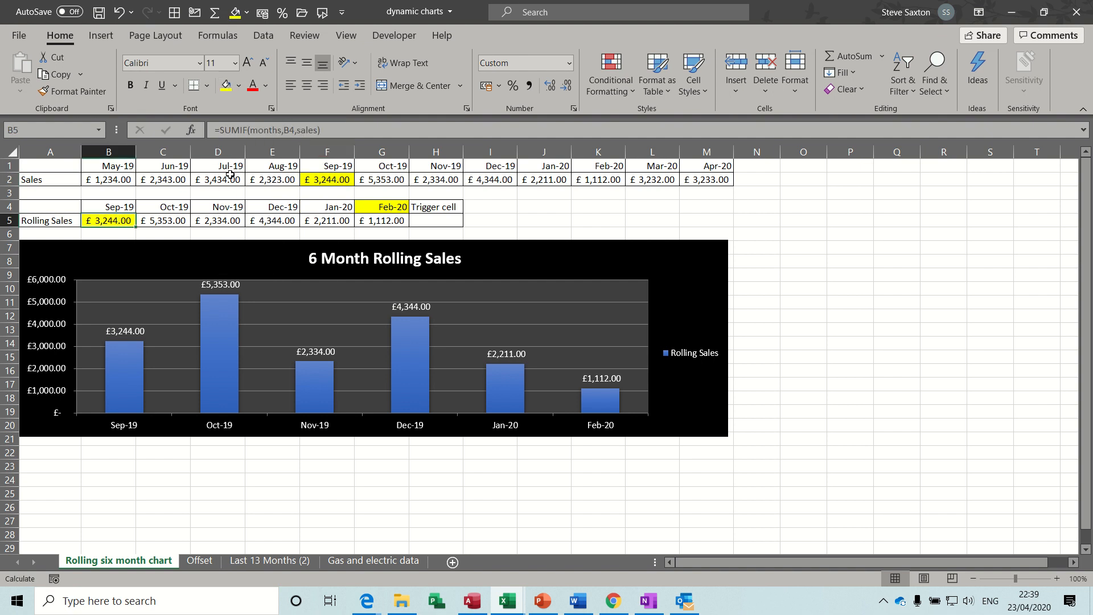
{"action": "mouse_move", "coordinate": [326, 180]}
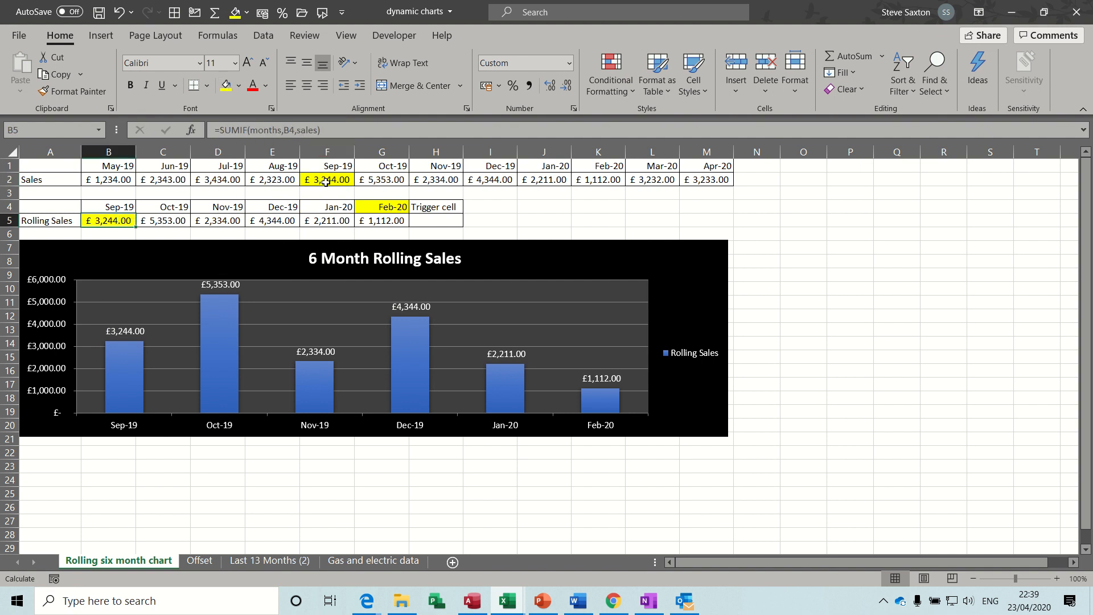
{"action": "left_click", "coordinate": [382, 207]}
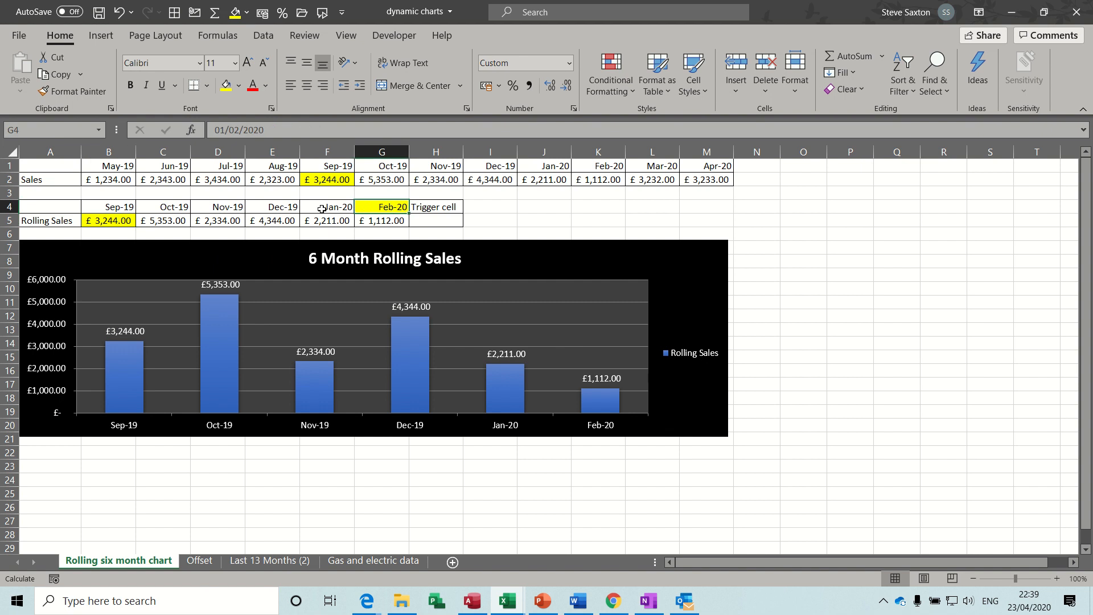
{"action": "mouse_move", "coordinate": [124, 219]}
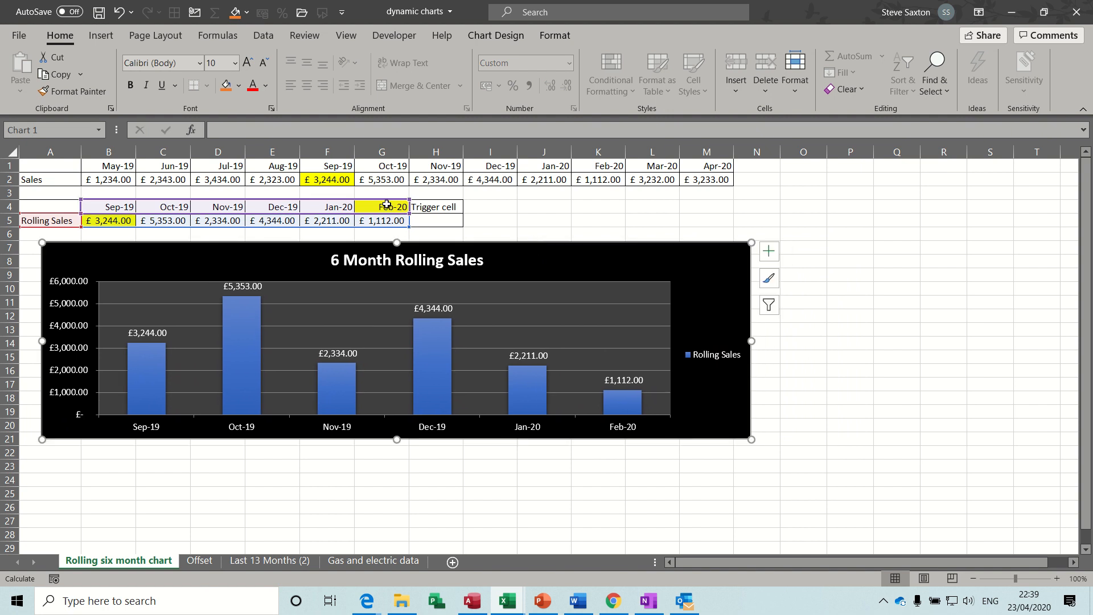
{"action": "left_click", "coordinate": [381, 206]}
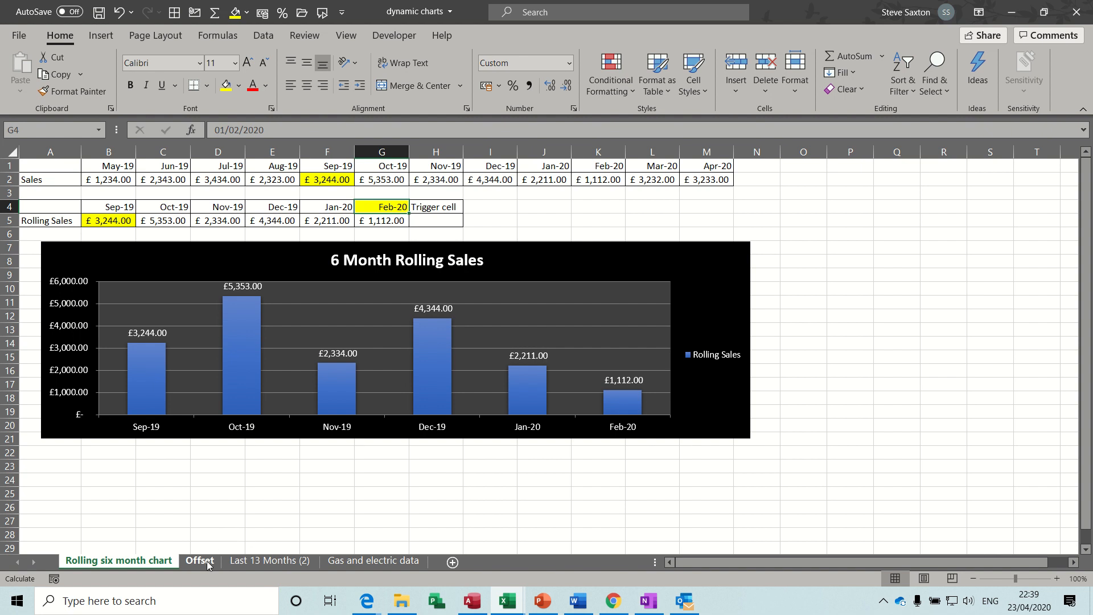
- Switch to the Offset sheet and review the OFFSET formula in B2 returning 4
{"action": "left_click", "coordinate": [198, 560]}
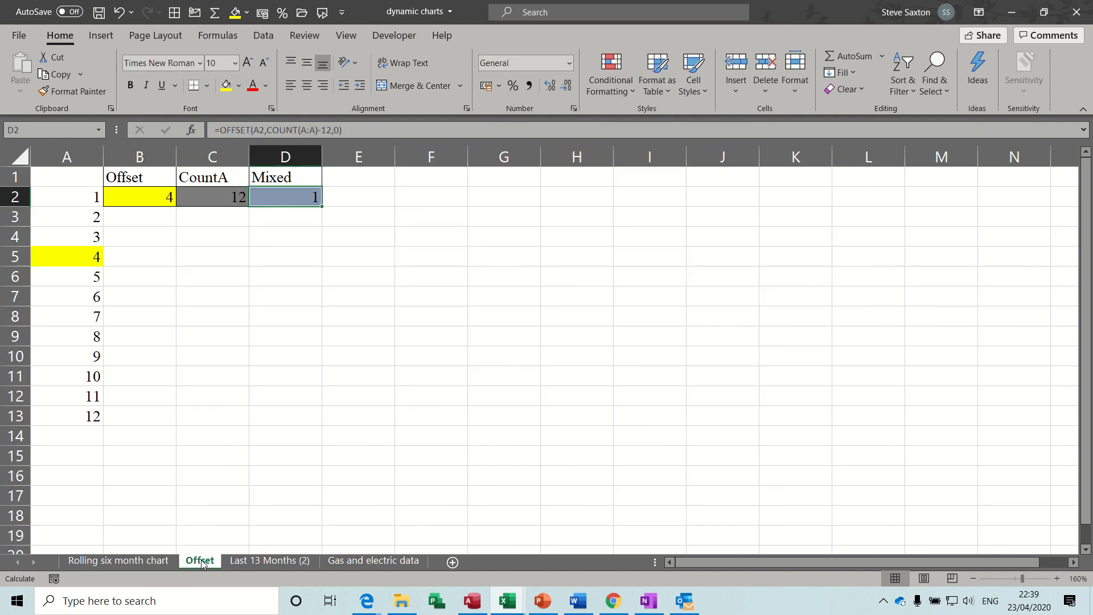
{"action": "mouse_move", "coordinate": [196, 357]}
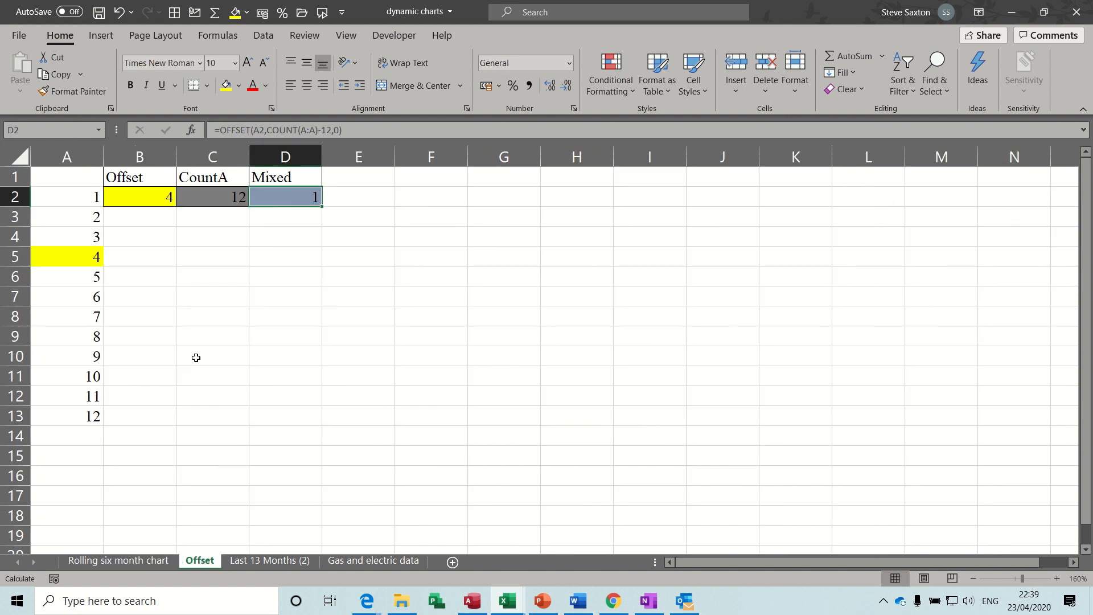
{"action": "mouse_move", "coordinate": [145, 195]}
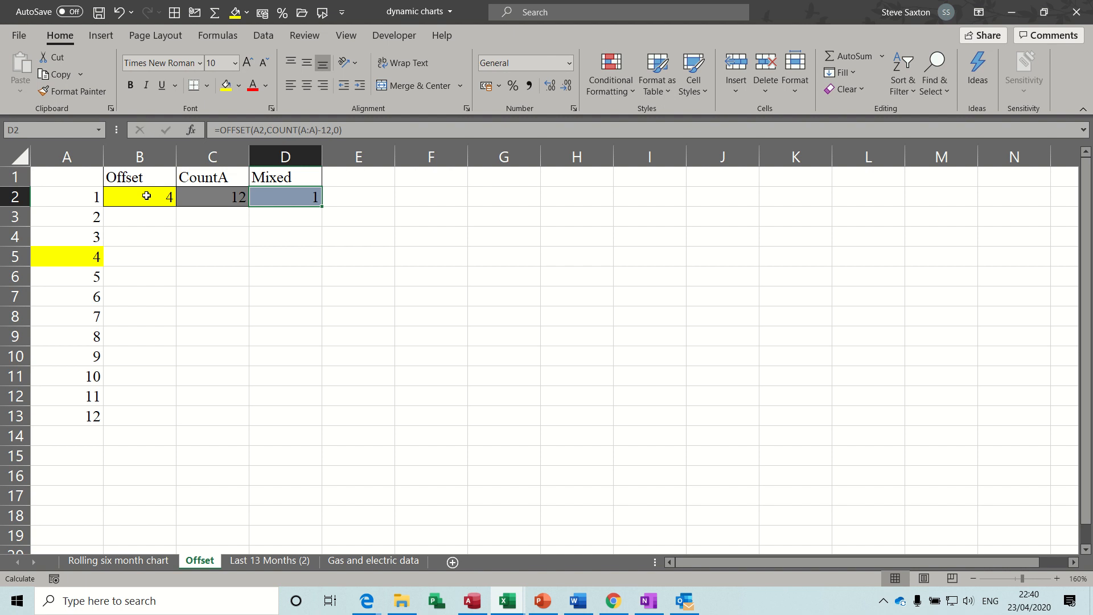
{"action": "left_click", "coordinate": [139, 196]}
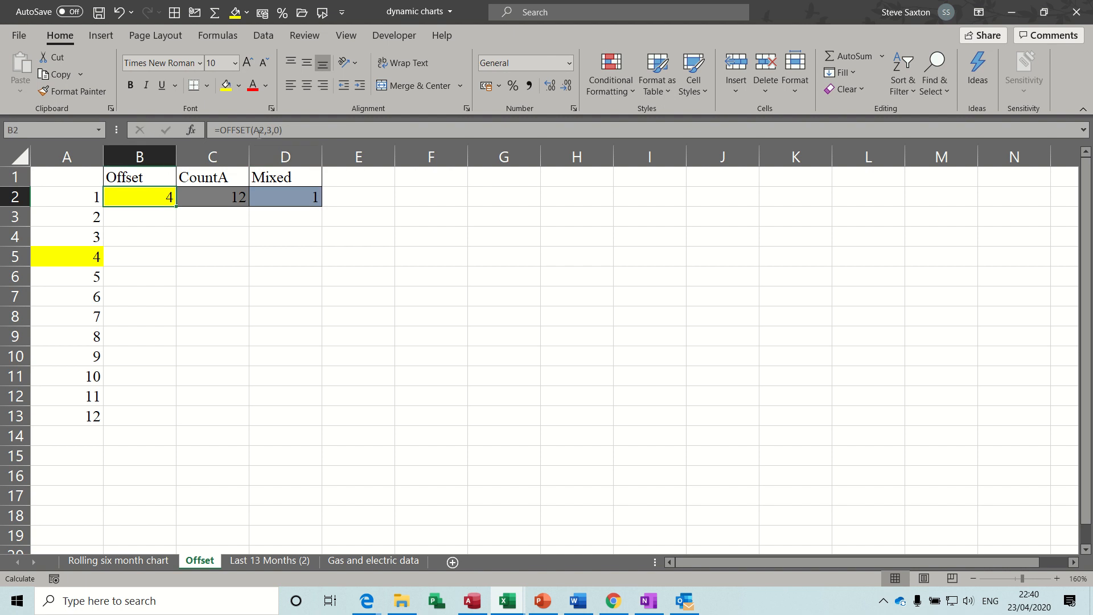
{"action": "mouse_move", "coordinate": [262, 129]}
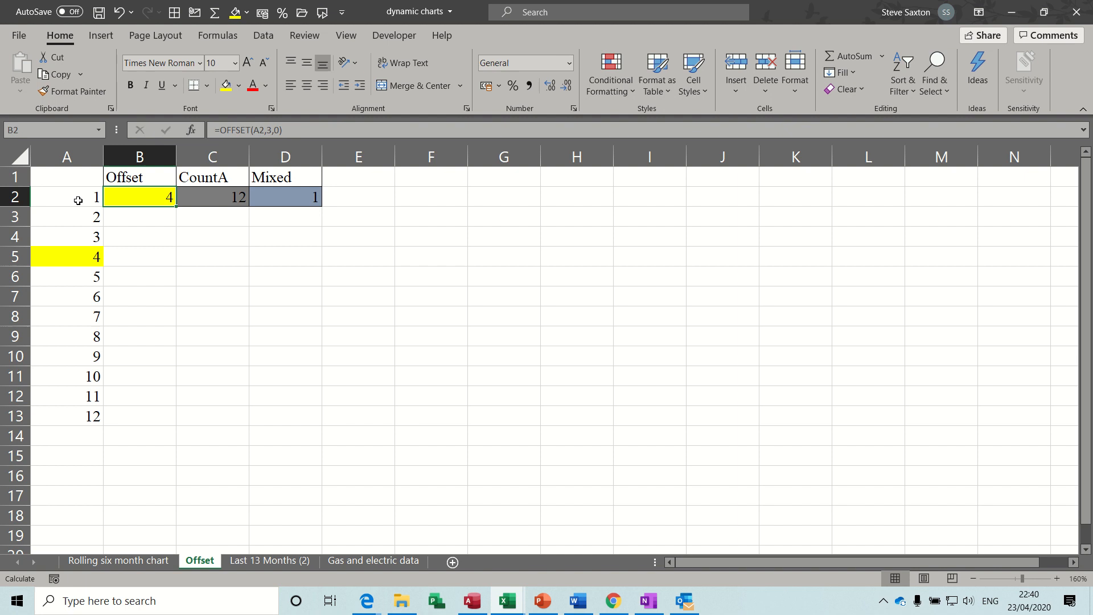
{"action": "mouse_move", "coordinate": [268, 130]}
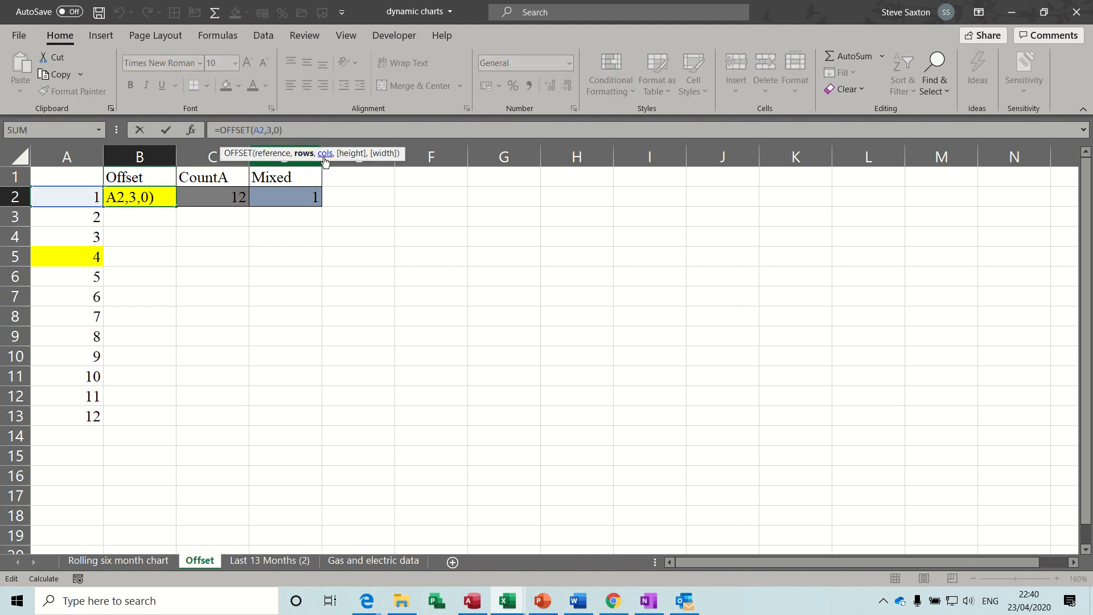
{"action": "mouse_move", "coordinate": [182, 136]}
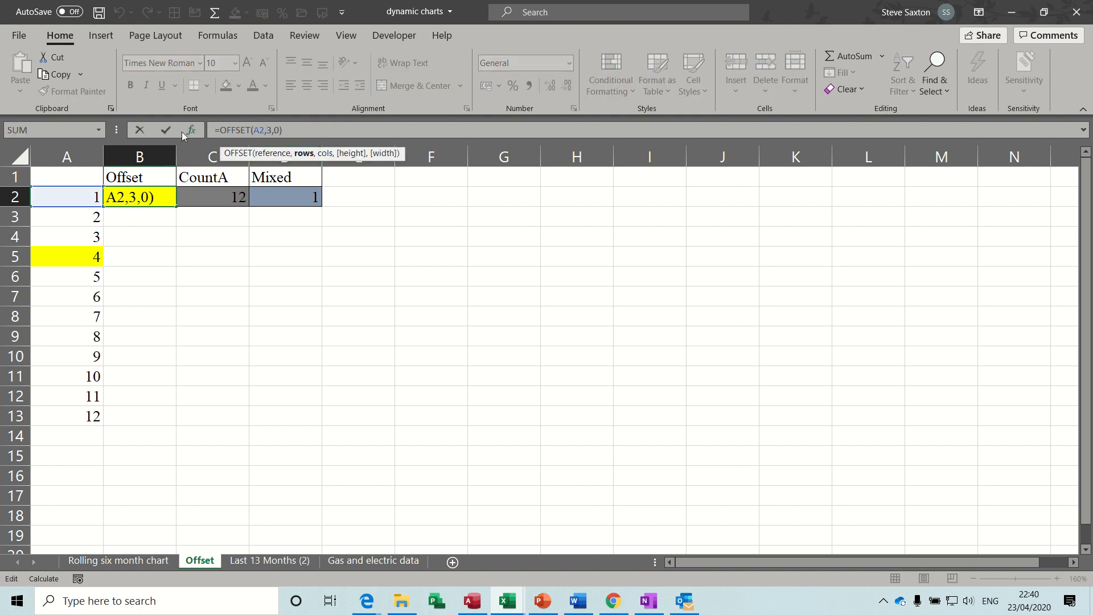
{"action": "key", "text": "Enter"}
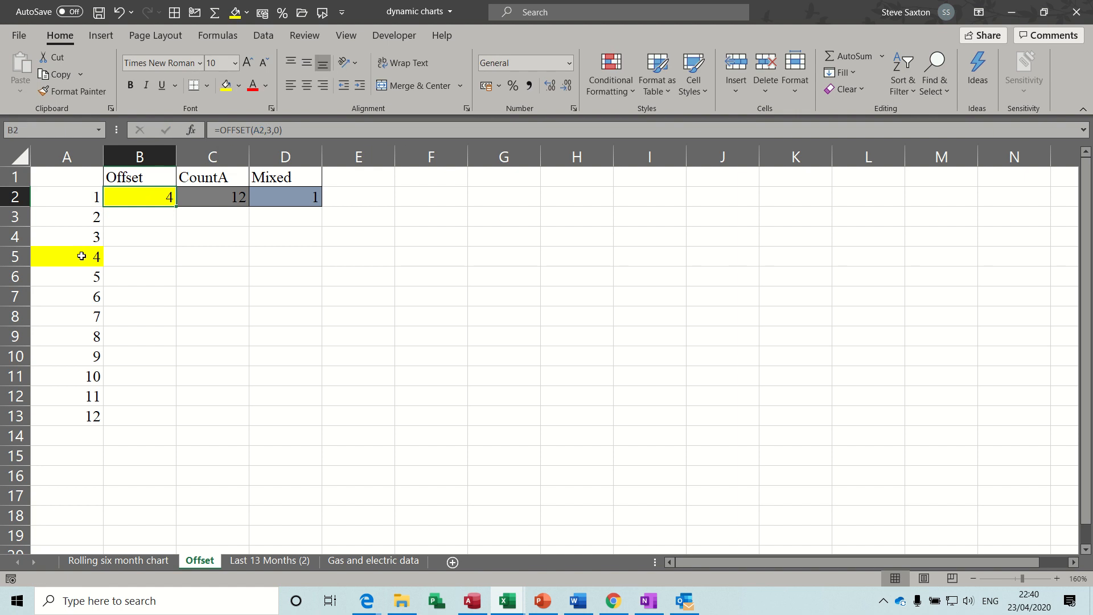
{"action": "mouse_move", "coordinate": [78, 256]}
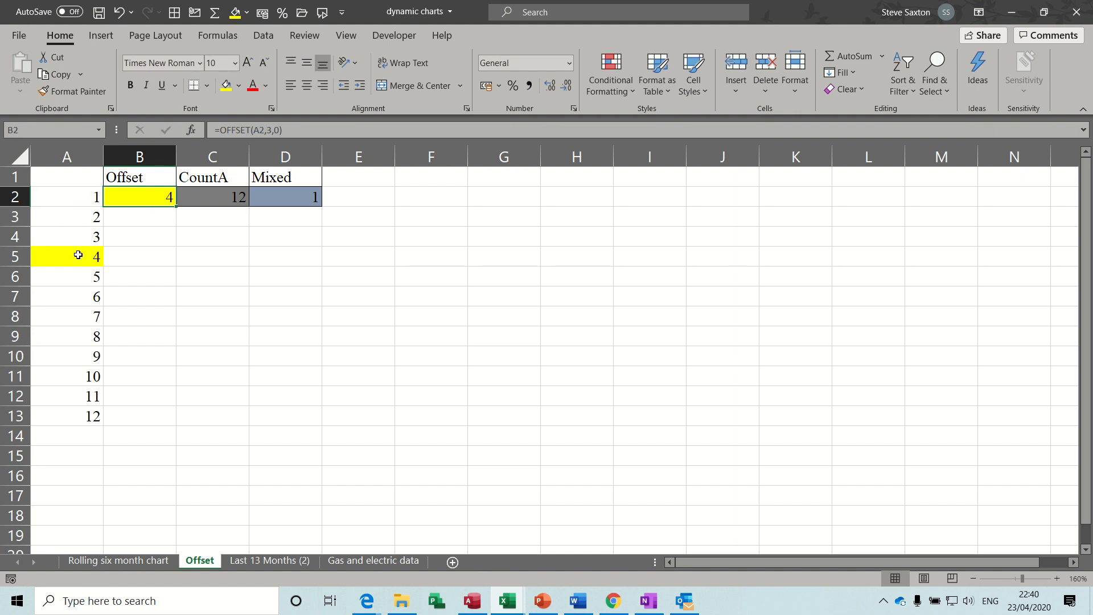
{"action": "mouse_move", "coordinate": [166, 197]}
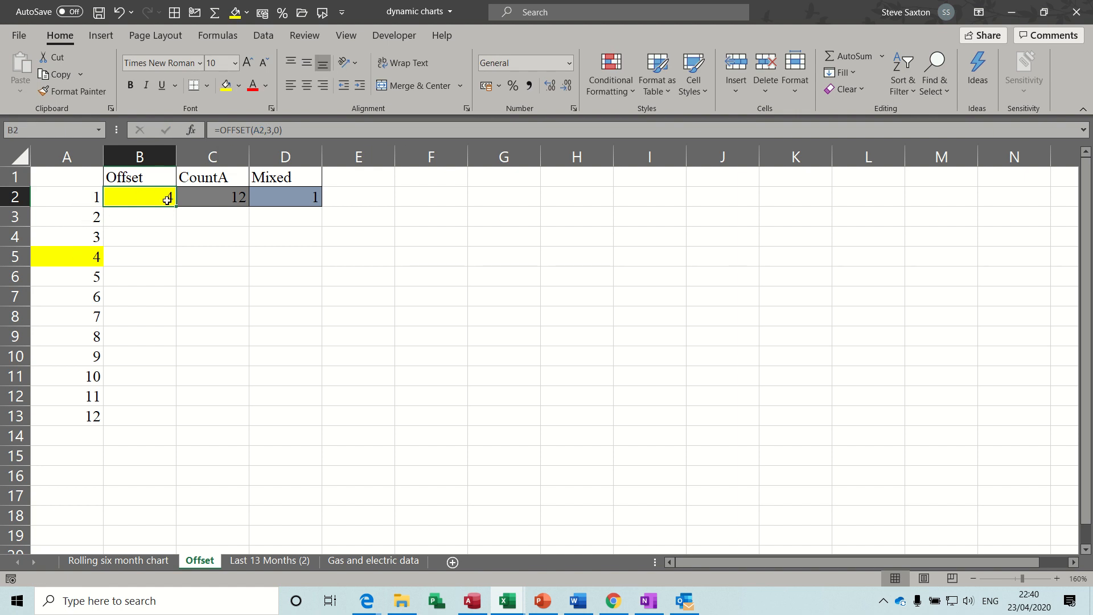
- Review the COUNTA formula in C2 and edit the Mixed formula in D2 to OFFSET(A2,COUNTA(A:A)-12,0)
{"action": "left_click", "coordinate": [213, 197]}
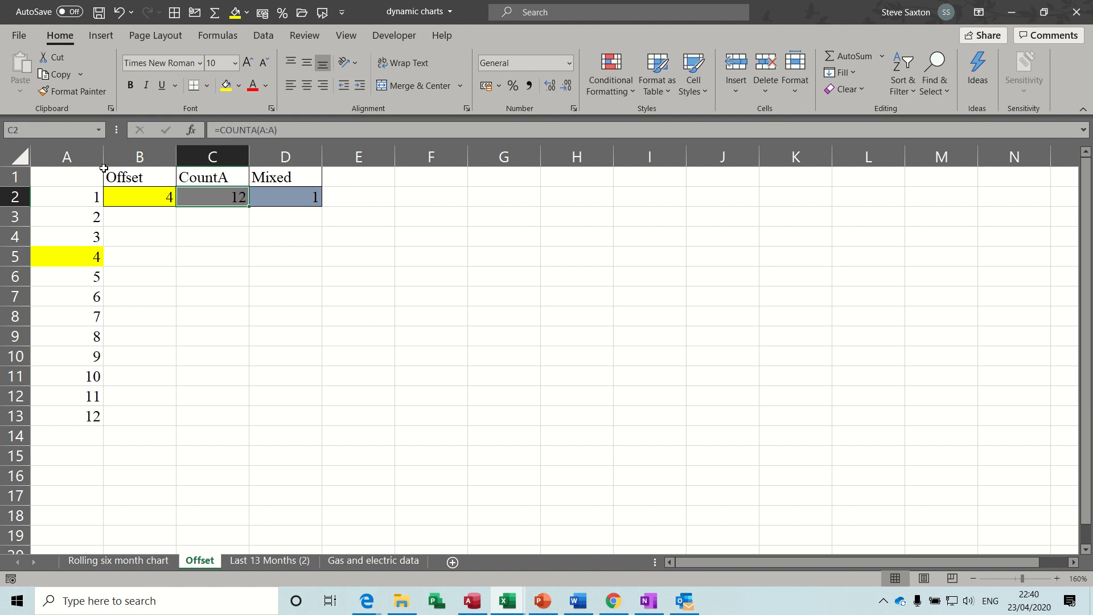
{"action": "mouse_move", "coordinate": [60, 316]}
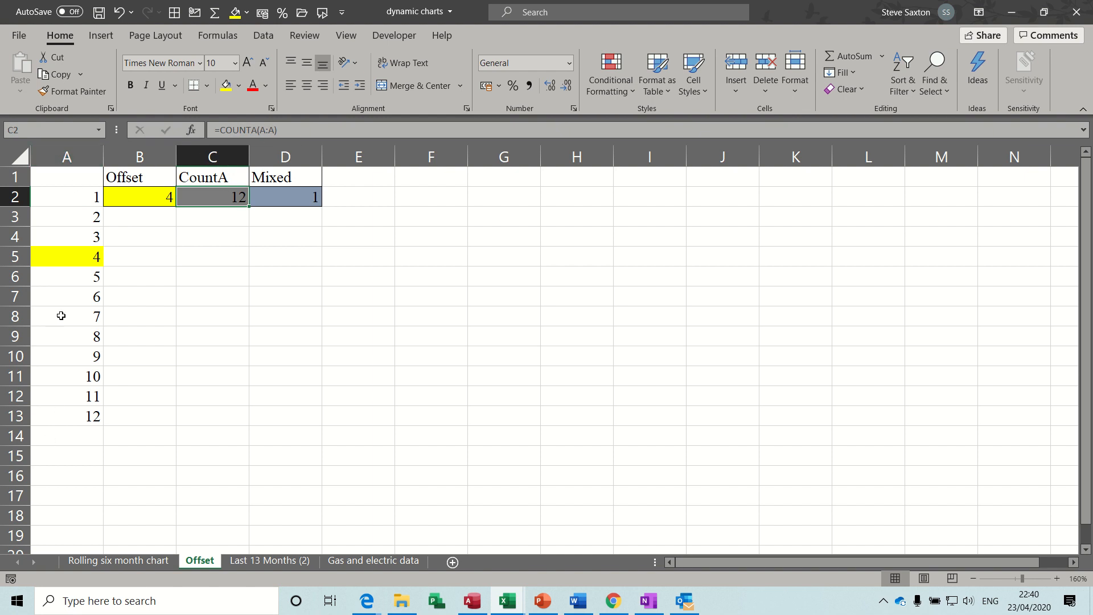
{"action": "mouse_move", "coordinate": [74, 191]}
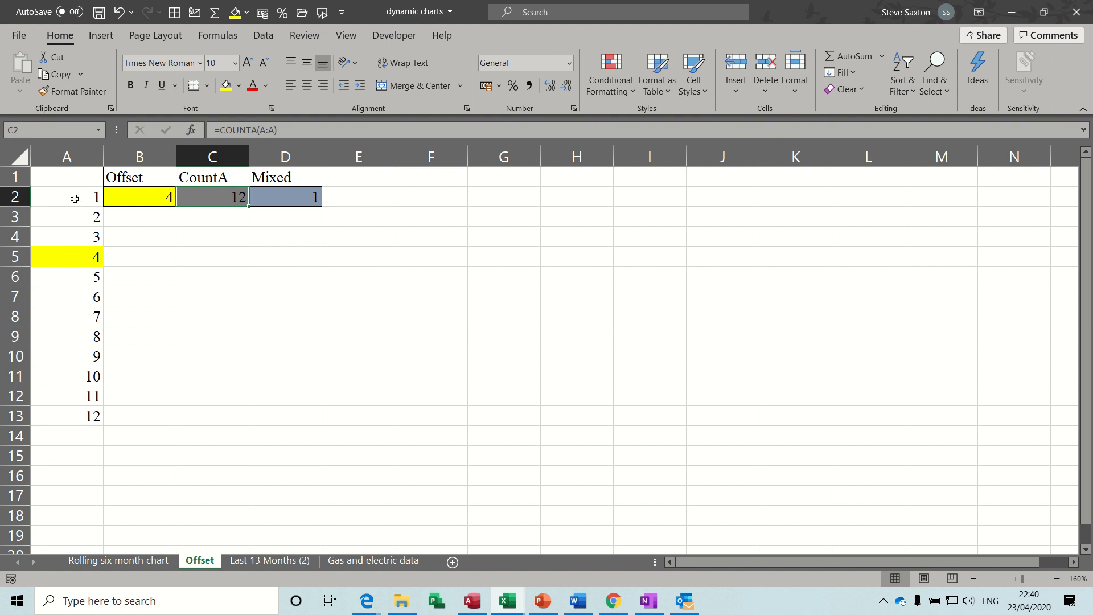
{"action": "mouse_move", "coordinate": [70, 361]}
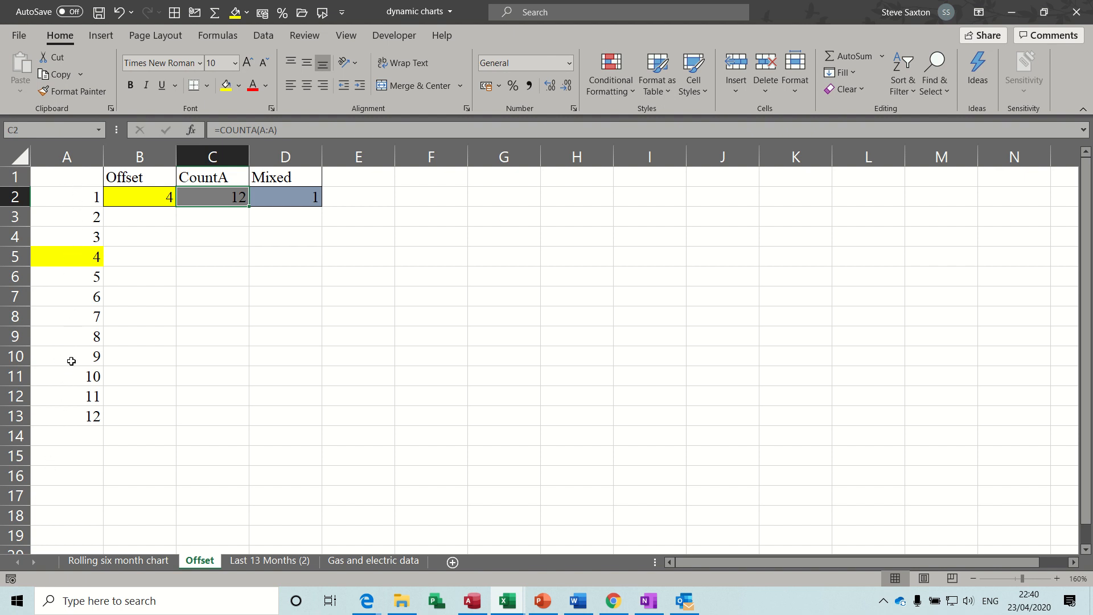
{"action": "mouse_move", "coordinate": [266, 204]}
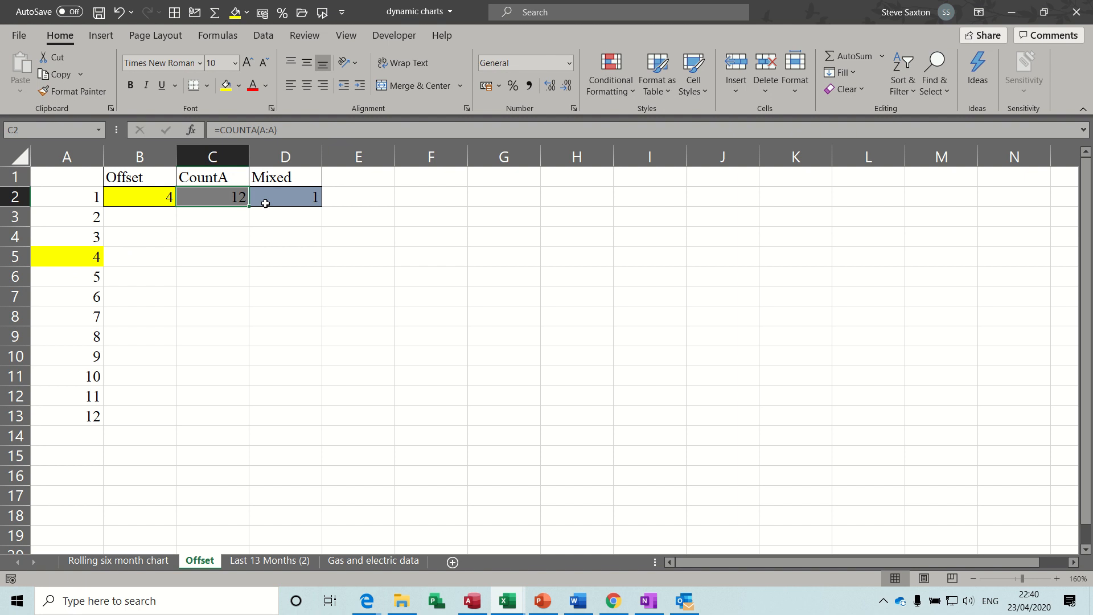
{"action": "left_click", "coordinate": [285, 197]}
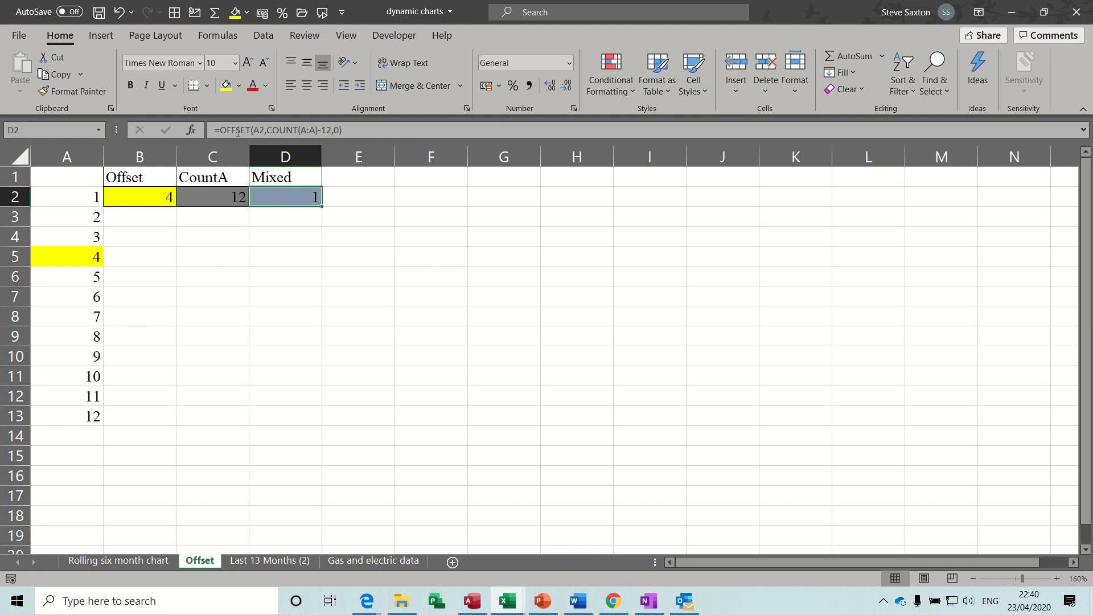
{"action": "mouse_move", "coordinate": [326, 130]}
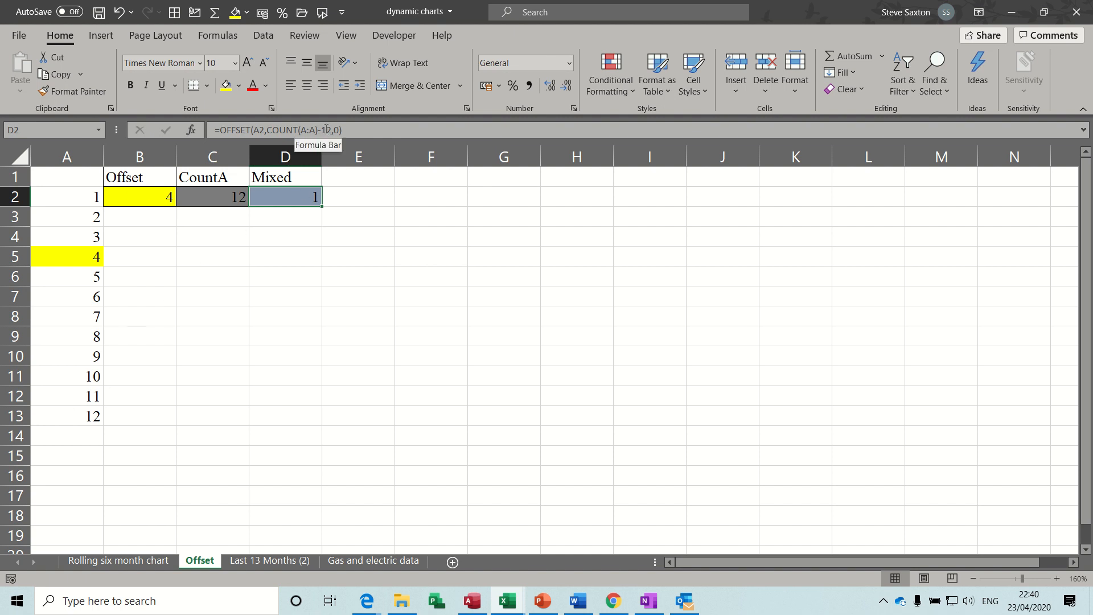
{"action": "mouse_move", "coordinate": [78, 197]}
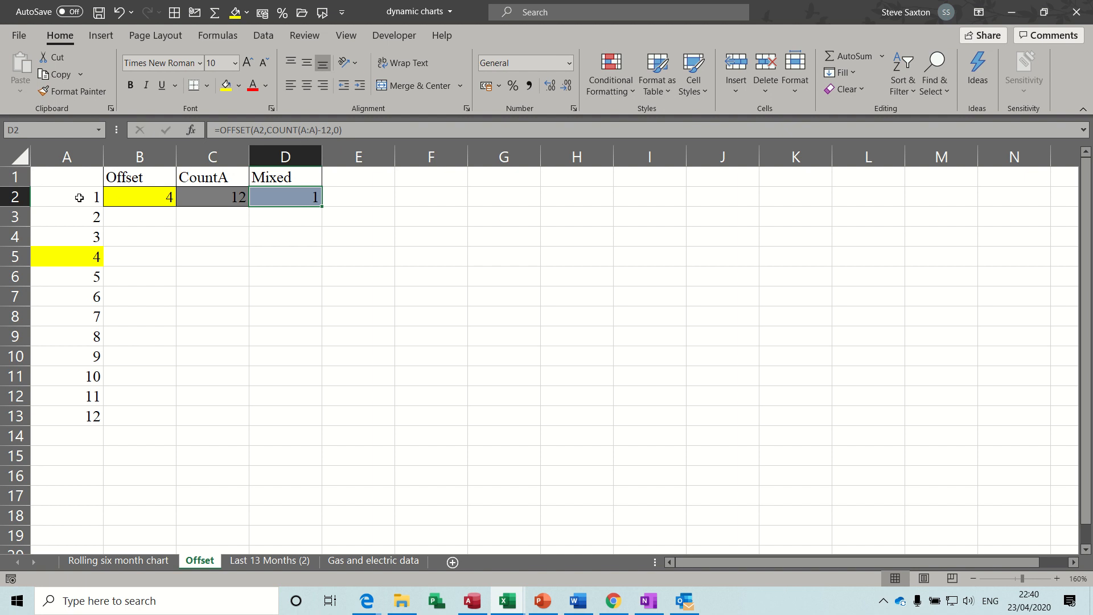
{"action": "mouse_move", "coordinate": [285, 195]}
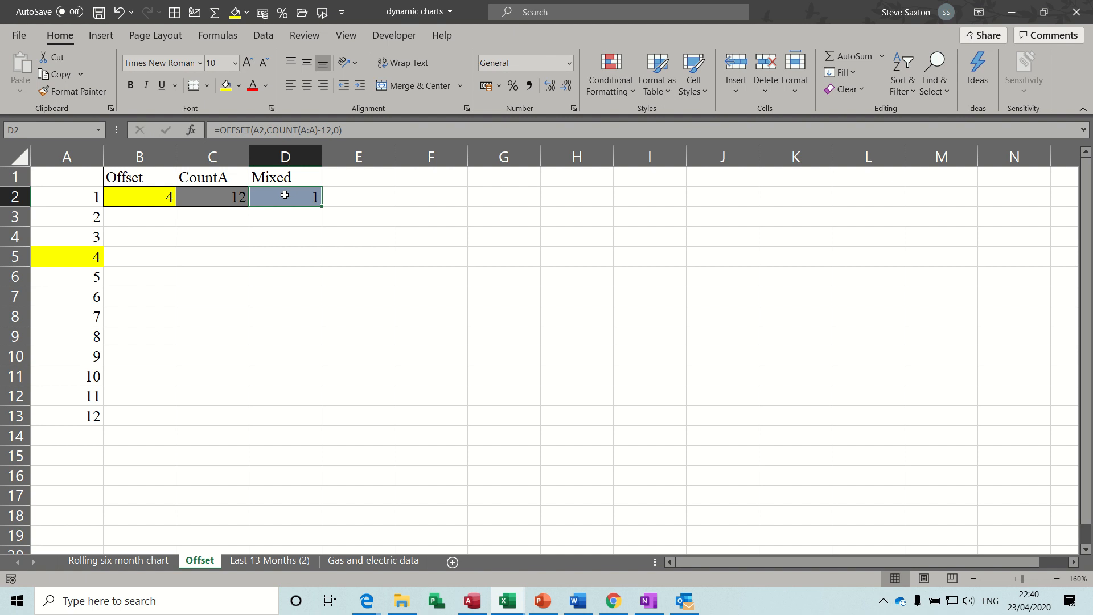
{"action": "mouse_move", "coordinate": [246, 130]}
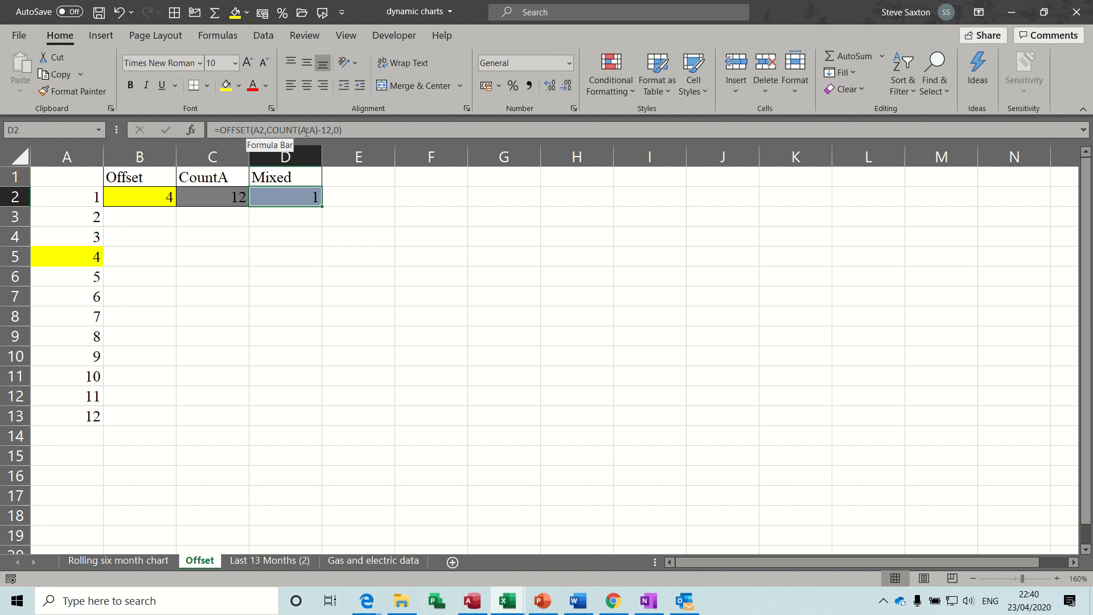
{"action": "double_click", "coordinate": [285, 197]}
{"action": "type", "text": "A"}
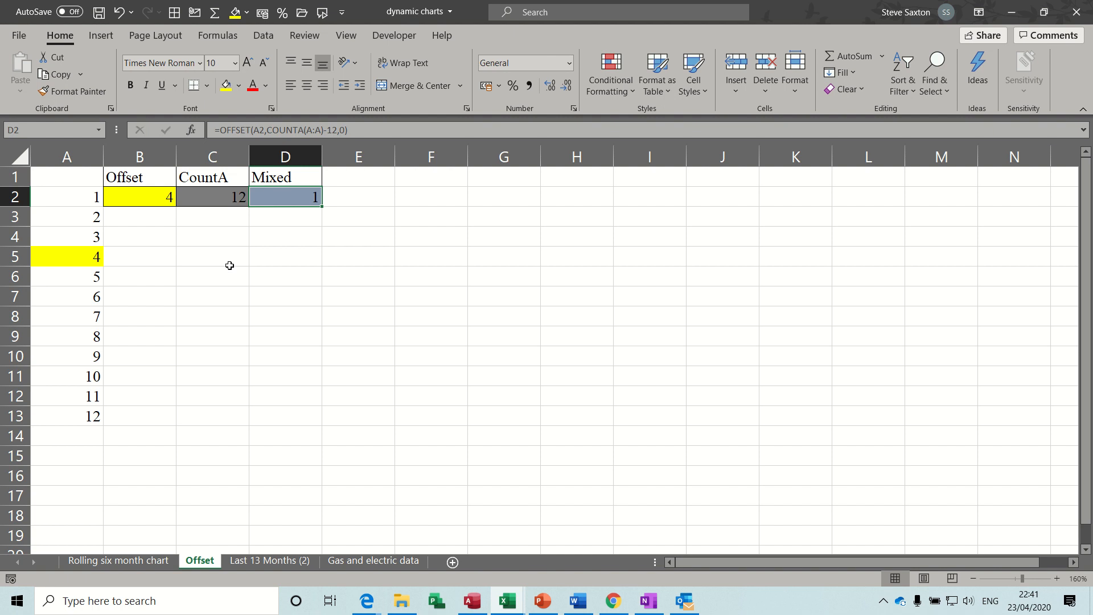
{"action": "mouse_move", "coordinate": [296, 159]}
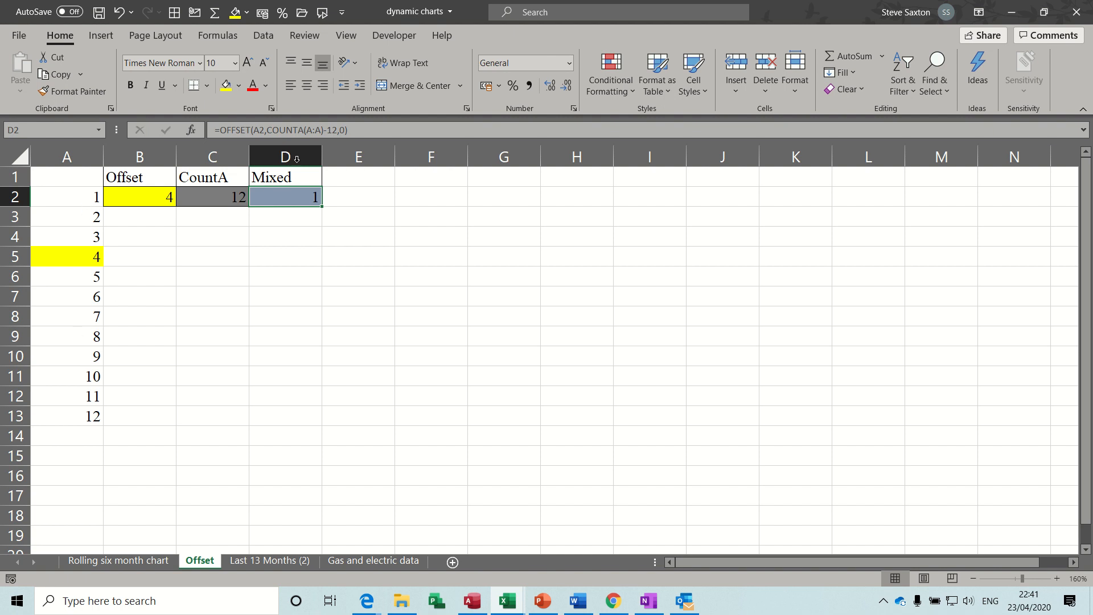
{"action": "mouse_move", "coordinate": [75, 368]}
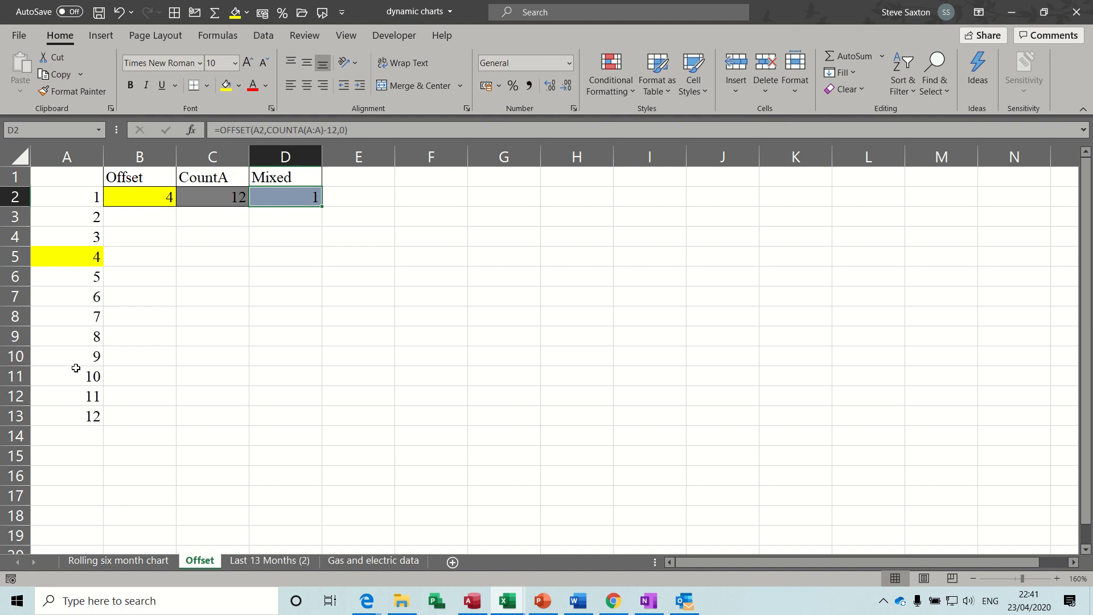
{"action": "mouse_move", "coordinate": [73, 440]}
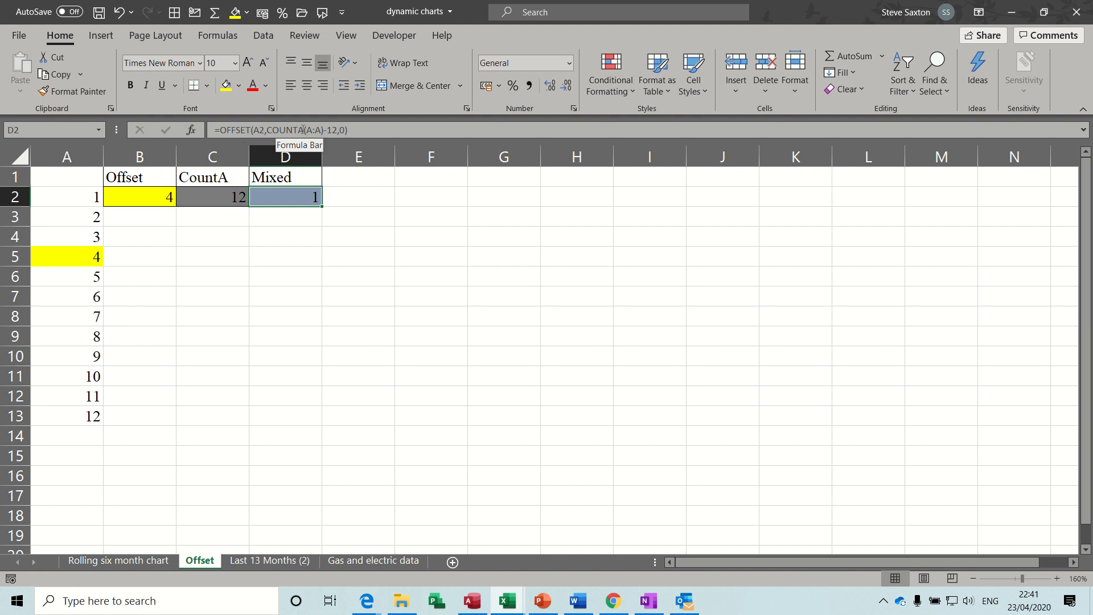
{"action": "mouse_move", "coordinate": [300, 196]}
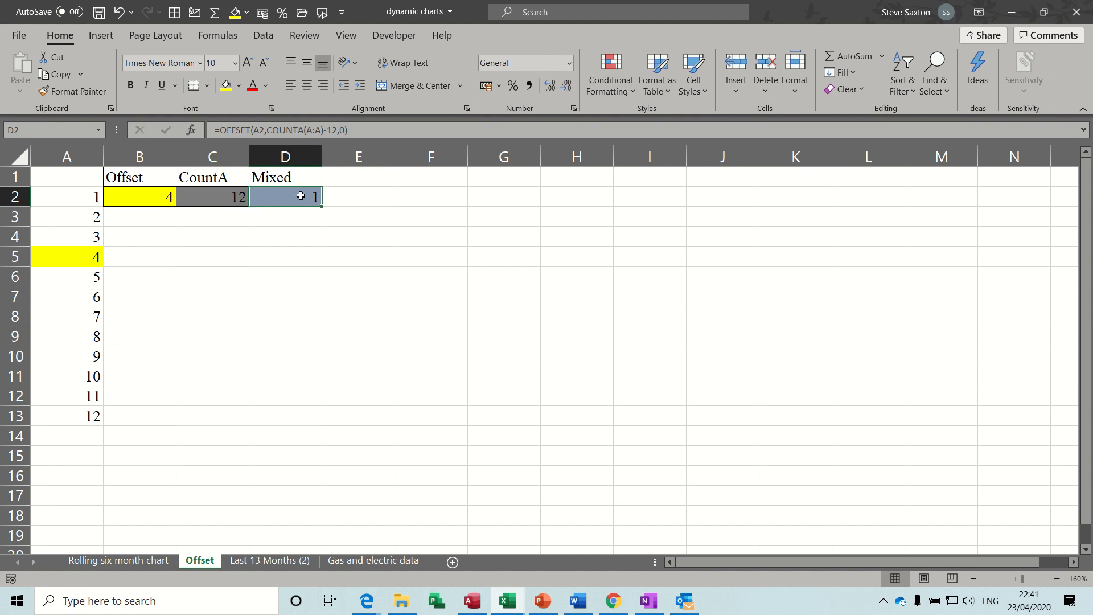
{"action": "mouse_move", "coordinate": [278, 549]}
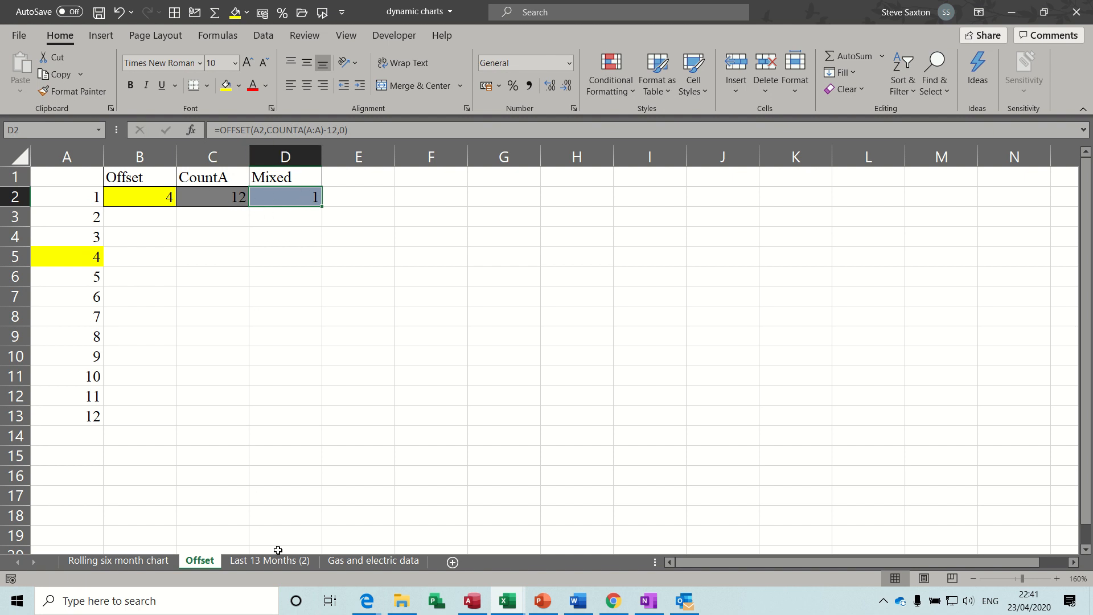
- Switch to the Last 13 Months (2) sheet showing the Utilities chart
{"action": "left_click", "coordinate": [270, 561]}
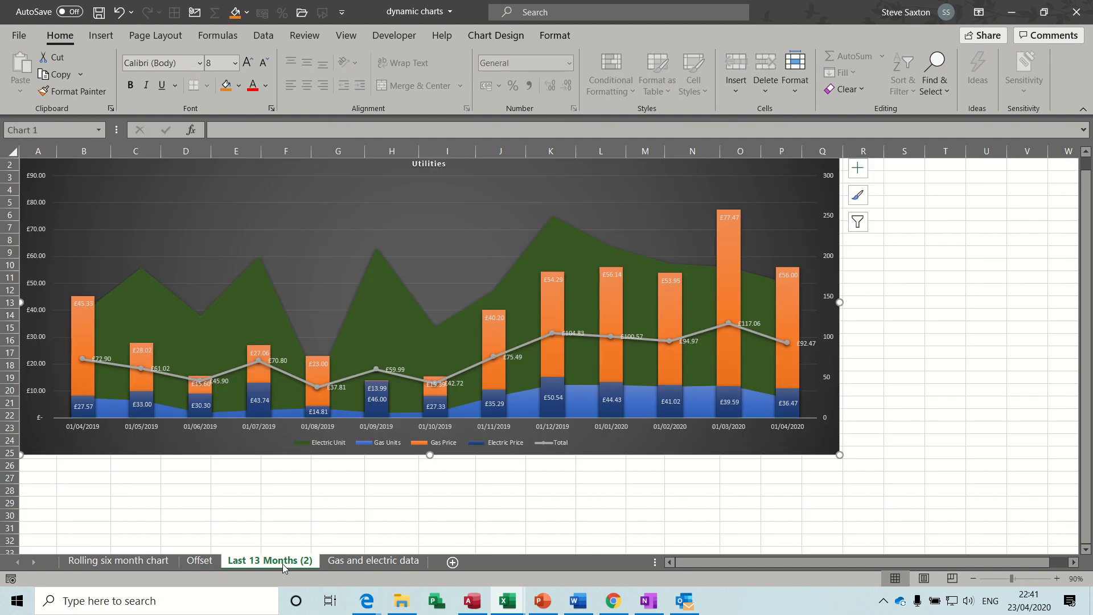
{"action": "mouse_move", "coordinate": [294, 451]}
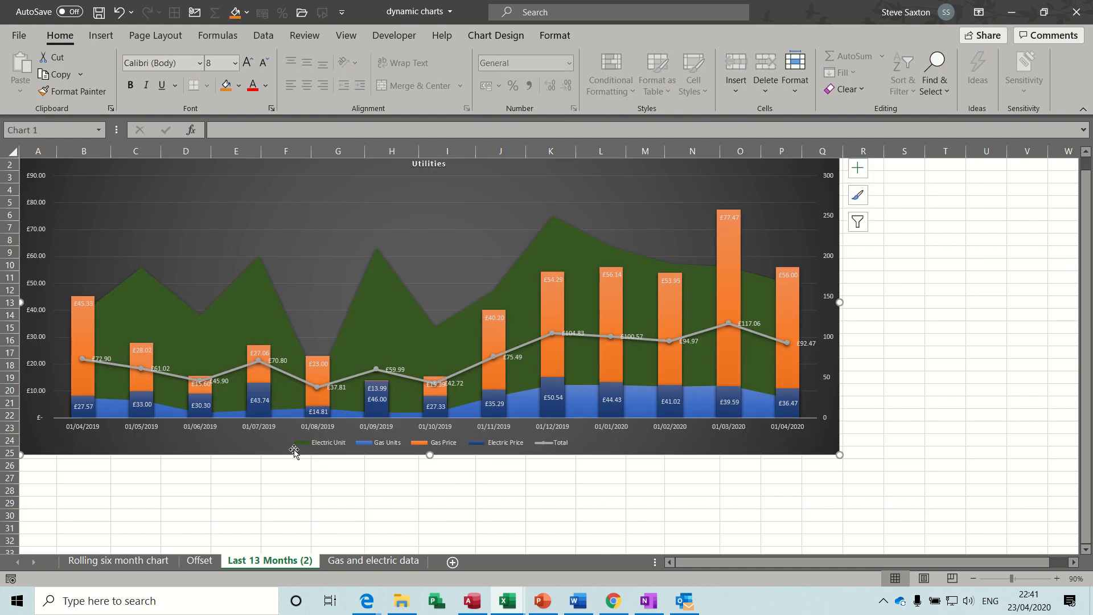
{"action": "mouse_move", "coordinate": [288, 449]}
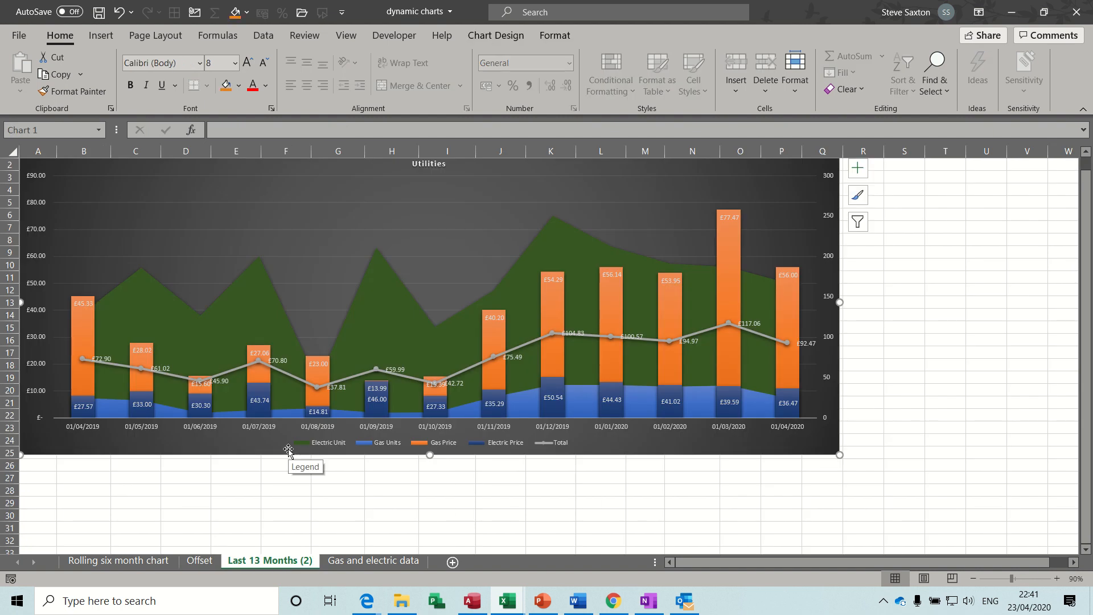
{"action": "mouse_move", "coordinate": [120, 450]}
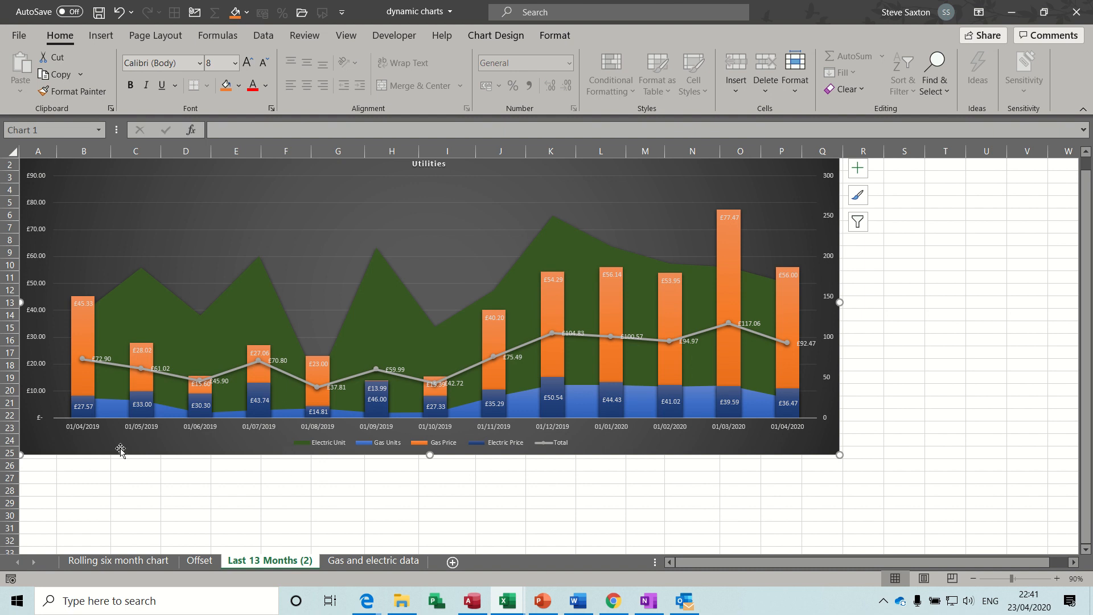
{"action": "mouse_move", "coordinate": [342, 434]}
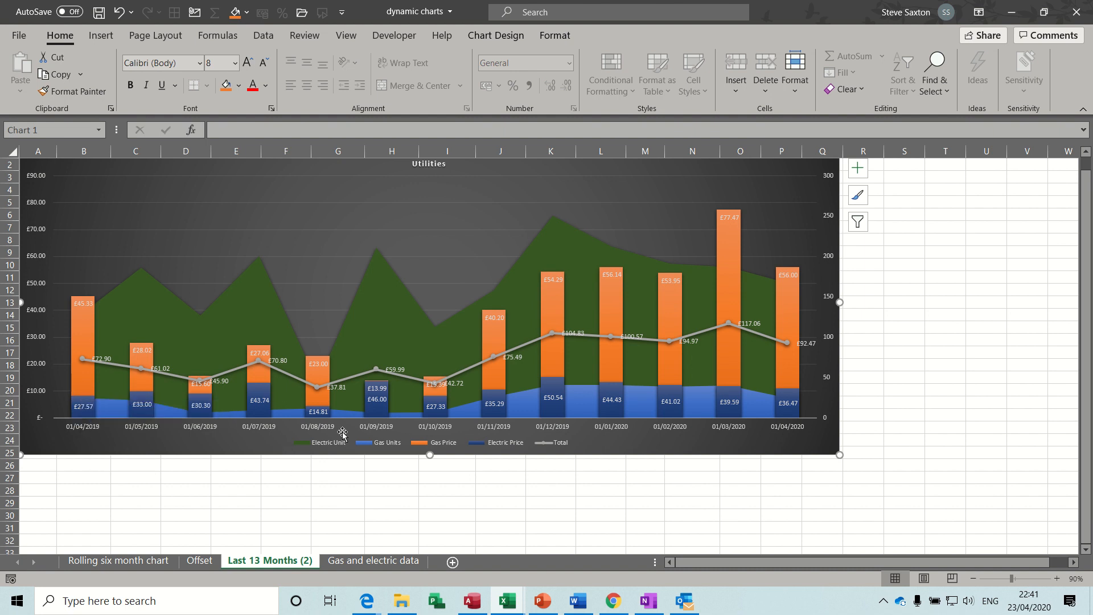
{"action": "mouse_move", "coordinate": [799, 399]}
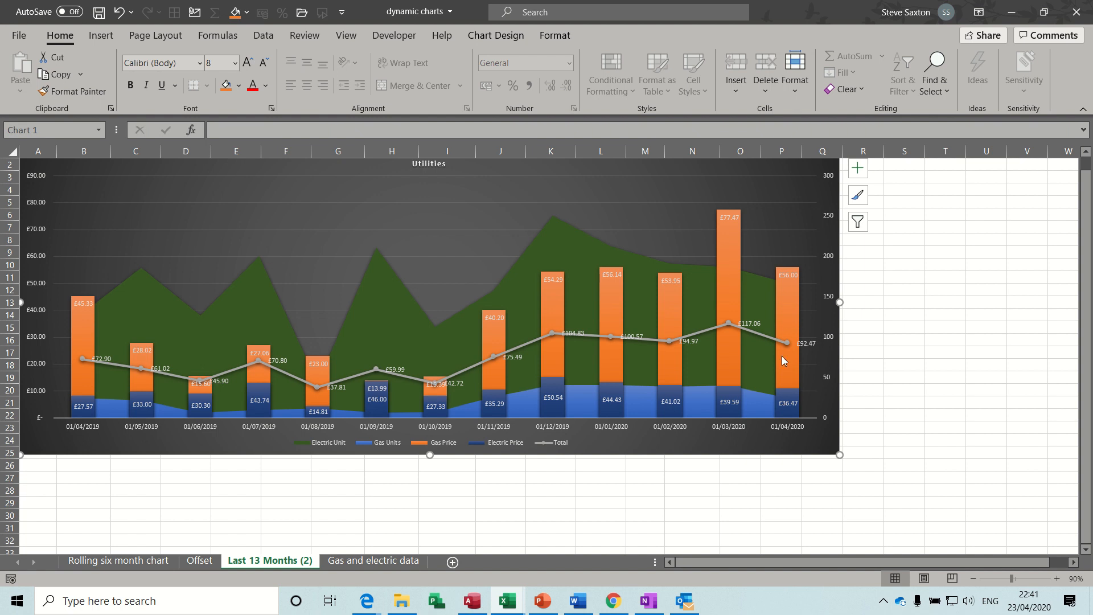
{"action": "mouse_move", "coordinate": [698, 276]}
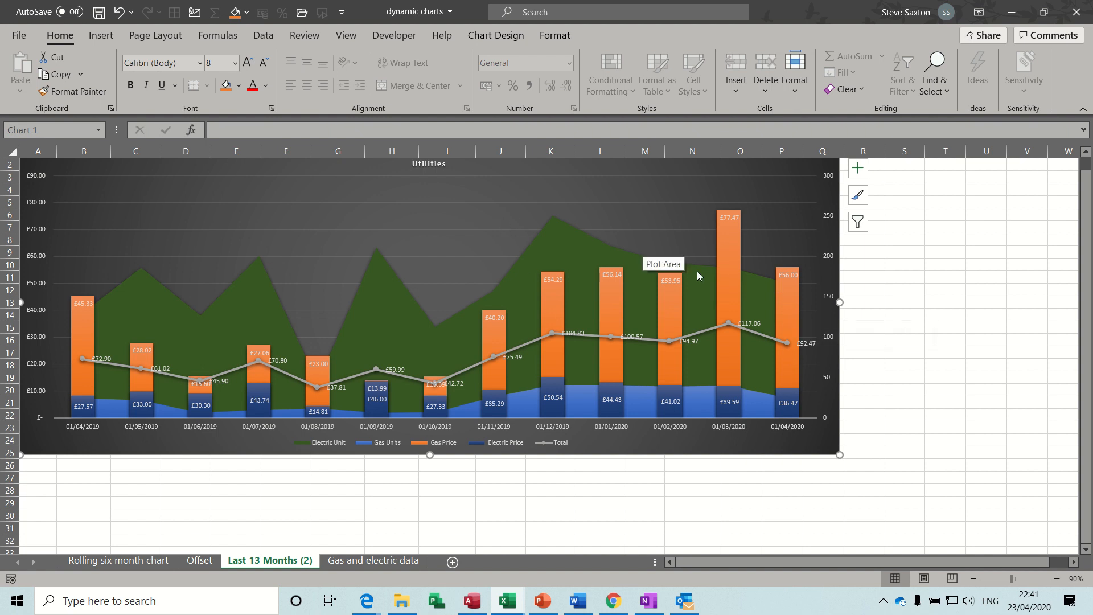
{"action": "mouse_move", "coordinate": [374, 551]}
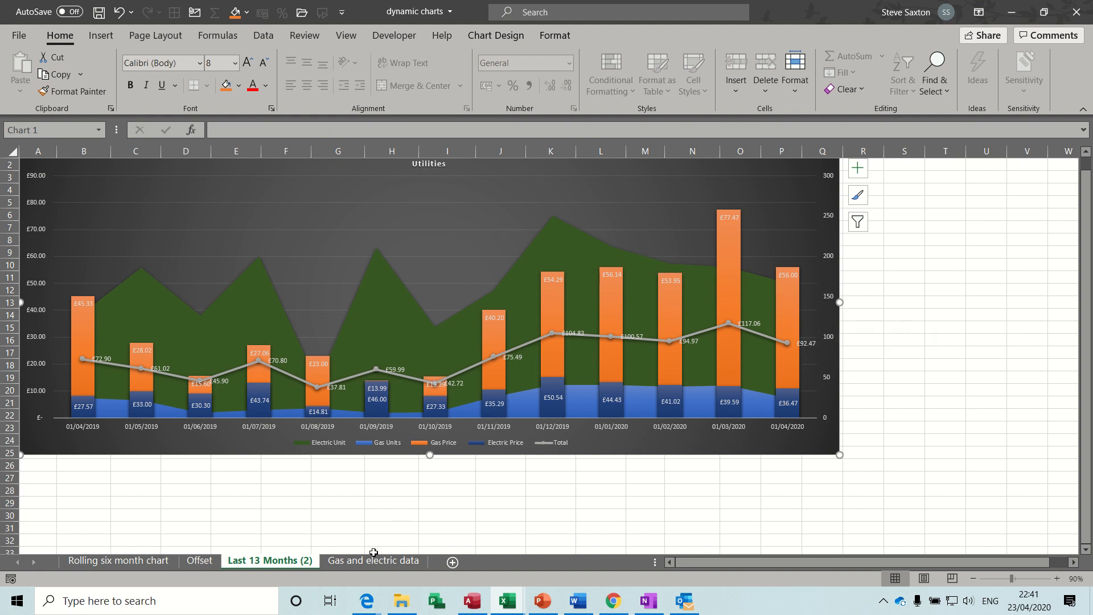
- Review the Gas and electric data sheet, then return to Last 13 Months (2)
{"action": "left_click", "coordinate": [373, 561]}
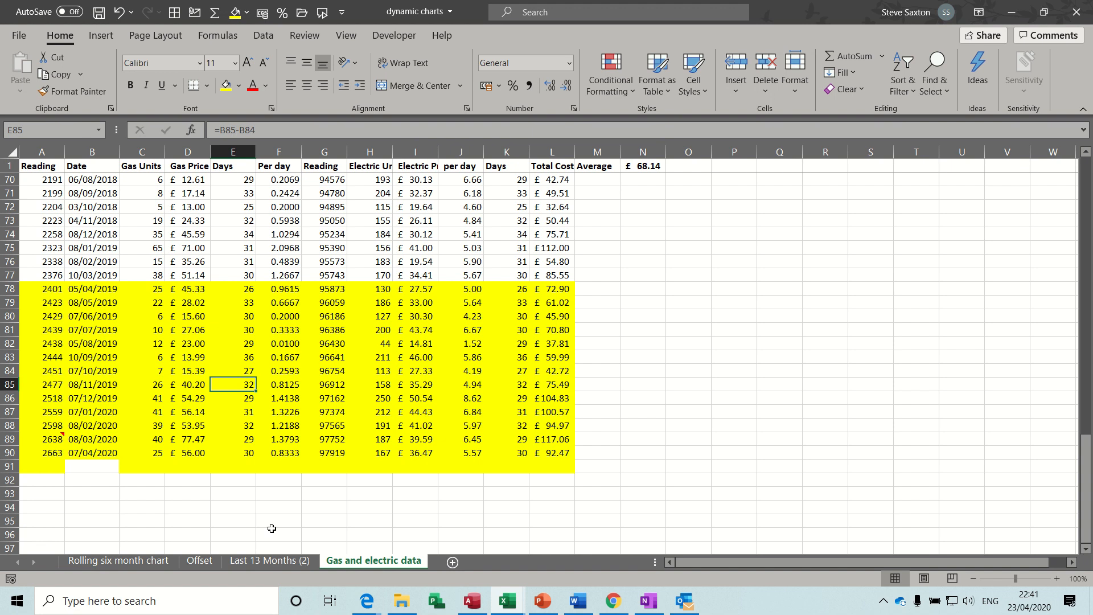
{"action": "mouse_move", "coordinate": [32, 290]}
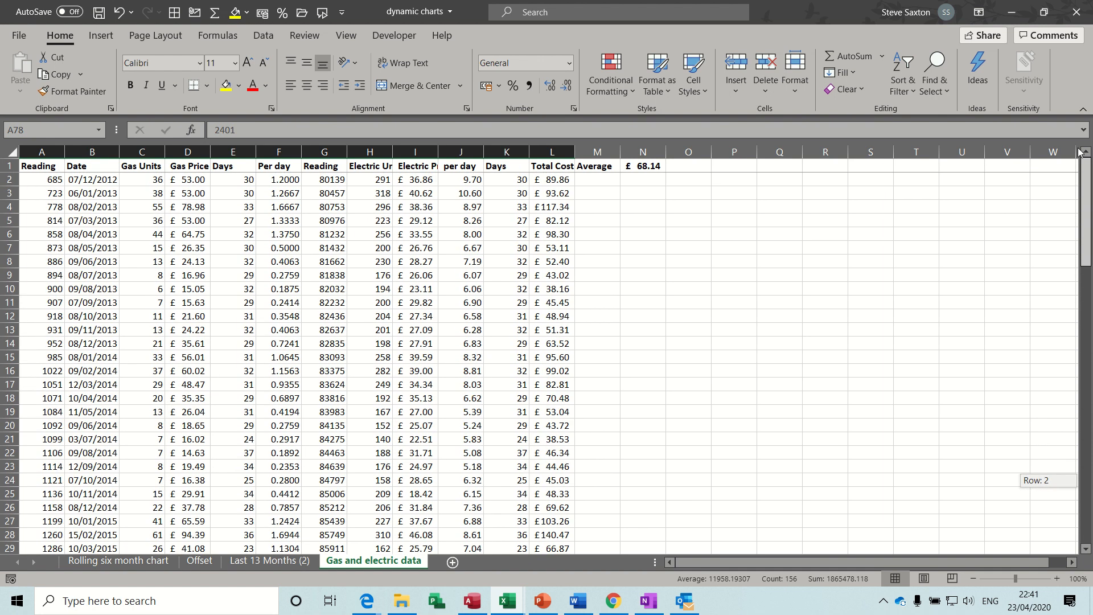
{"action": "scroll", "scroll_direction": "down", "scroll_amount": 3}
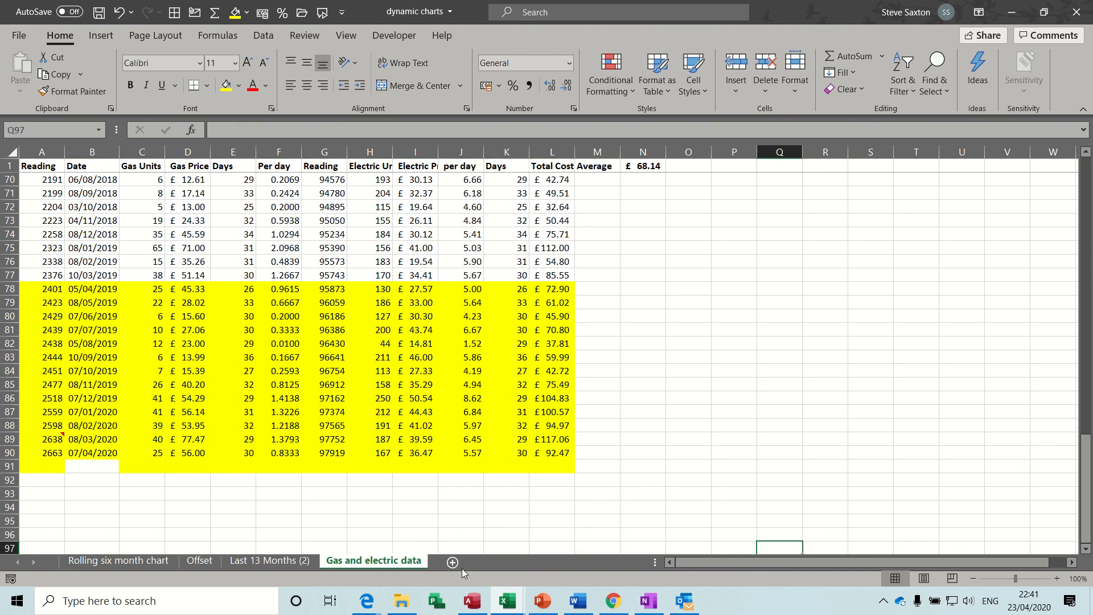
{"action": "left_click", "coordinate": [268, 560]}
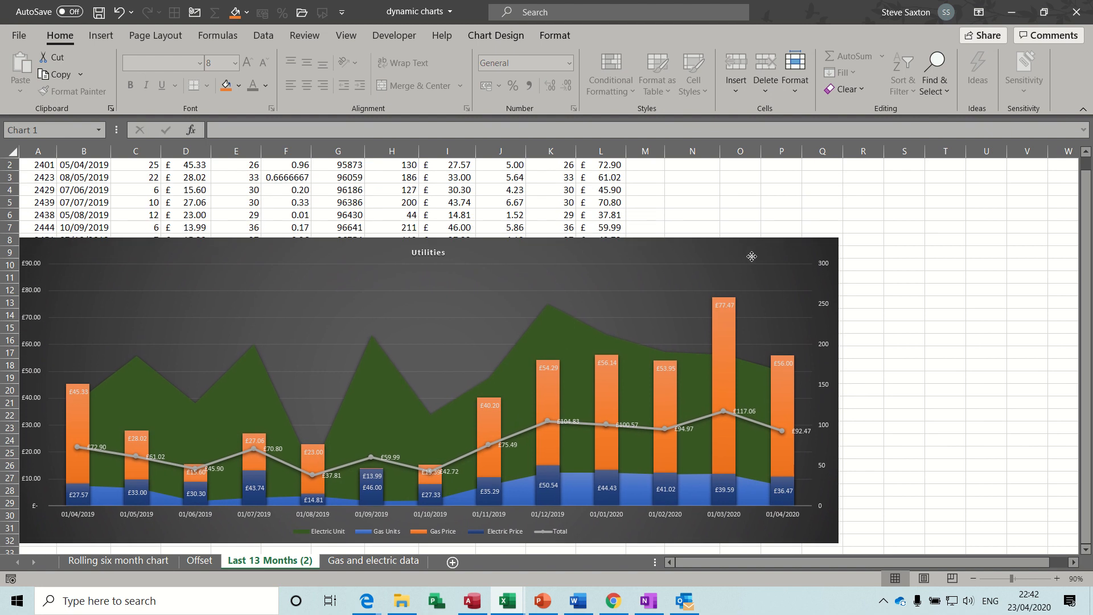
- Inspect the OFFSET formula in A2 under the Utilities chart and compare with the Gas and electric data sheet
{"action": "left_click", "coordinate": [752, 256]}
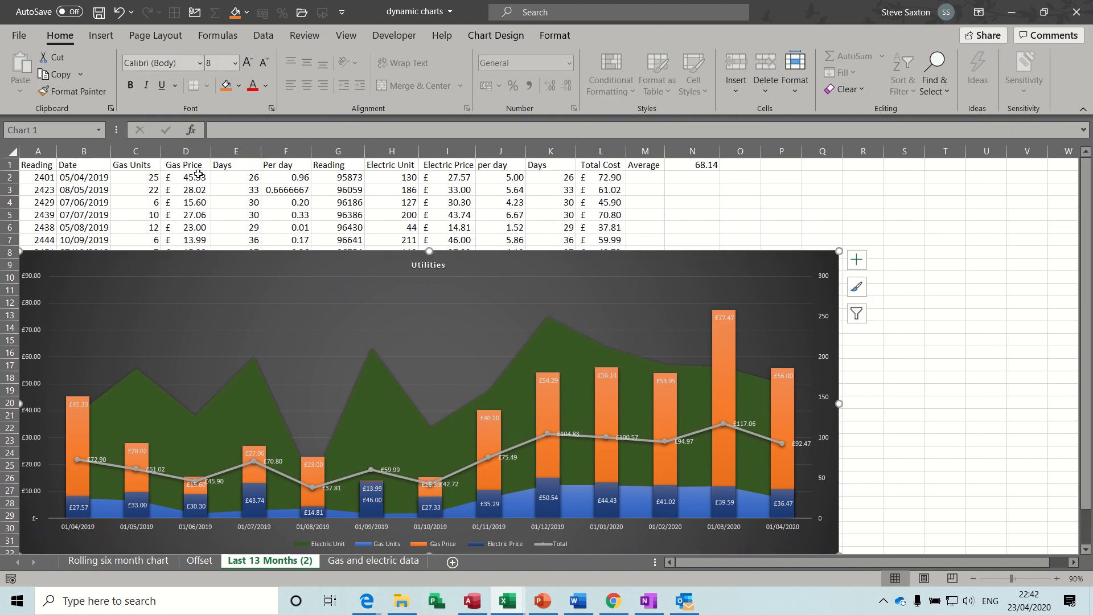
{"action": "left_click", "coordinate": [37, 176]}
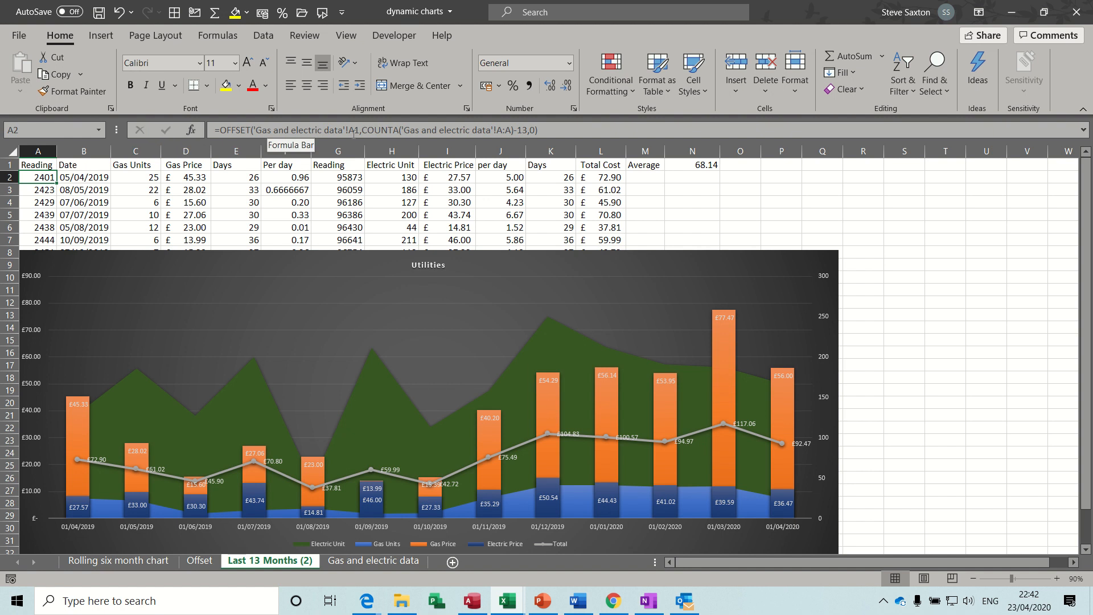
{"action": "mouse_move", "coordinate": [454, 455]}
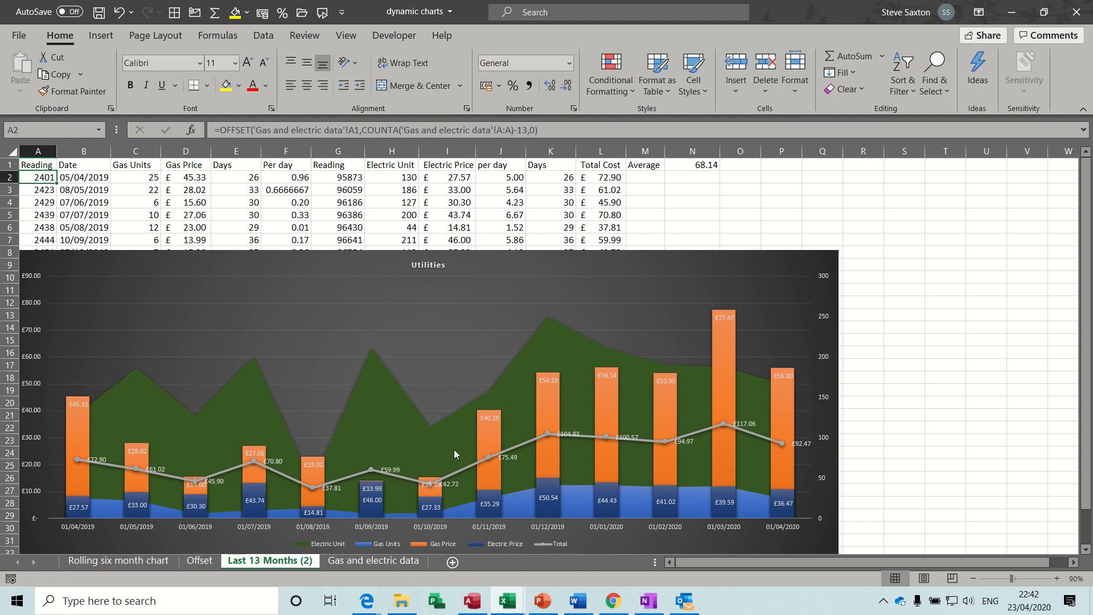
{"action": "left_click", "coordinate": [374, 561]}
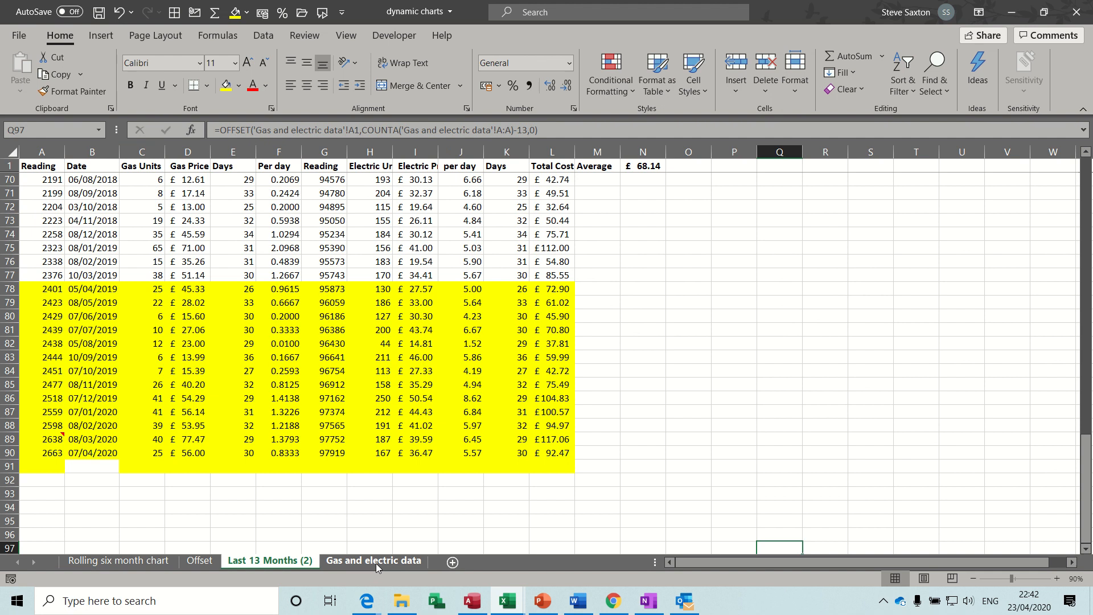
{"action": "left_click", "coordinate": [373, 561]}
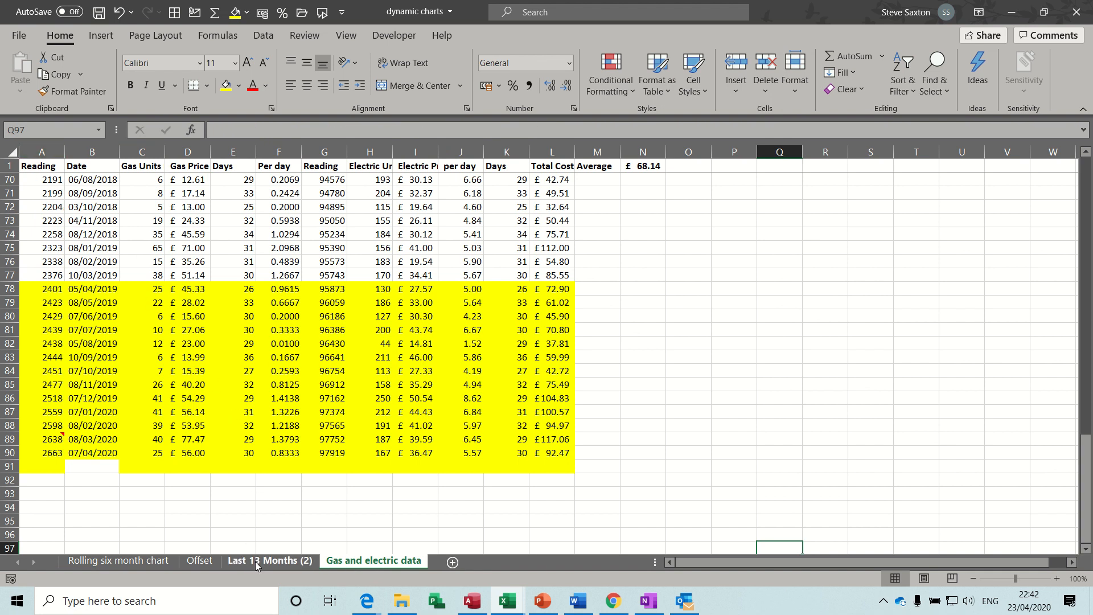
{"action": "left_click", "coordinate": [269, 560]}
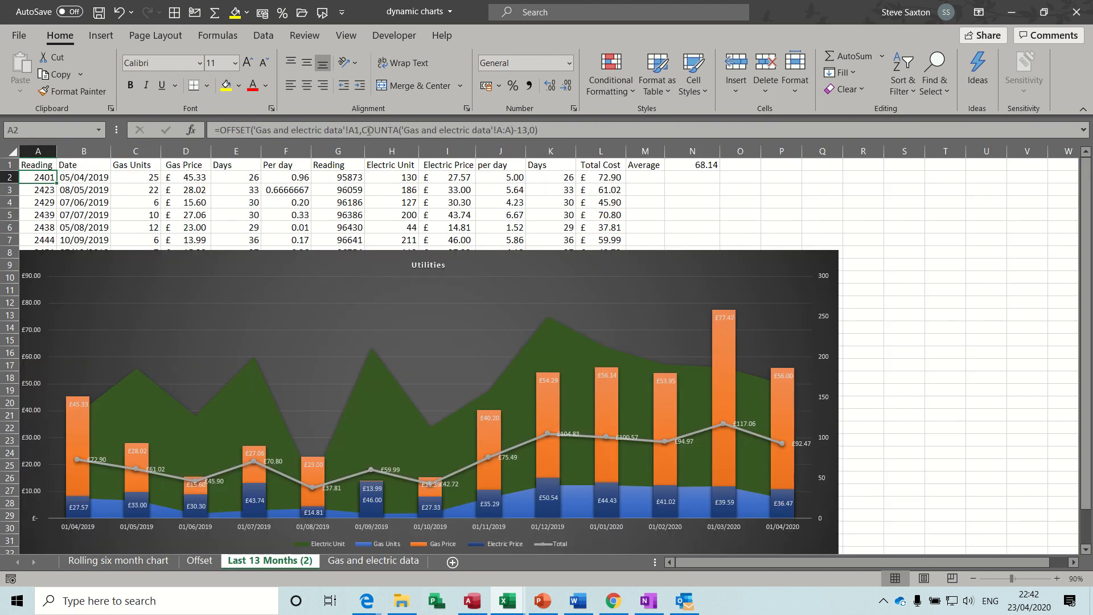
{"action": "mouse_move", "coordinate": [455, 130]}
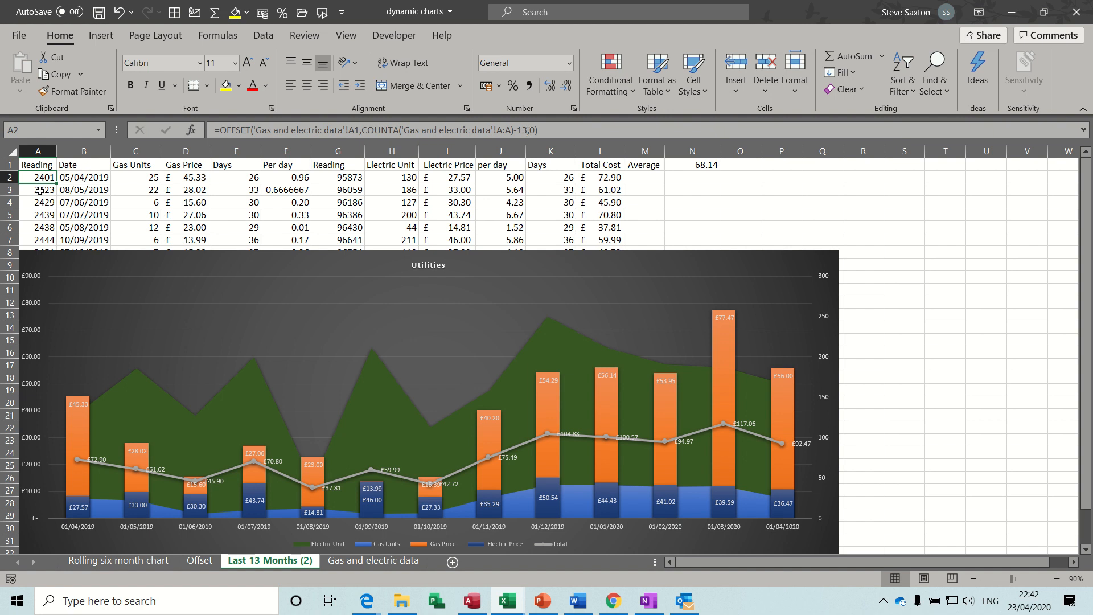
- Inspect the formulas in A3 and A4, then go to the Gas and electric data sheet
{"action": "left_click", "coordinate": [38, 190]}
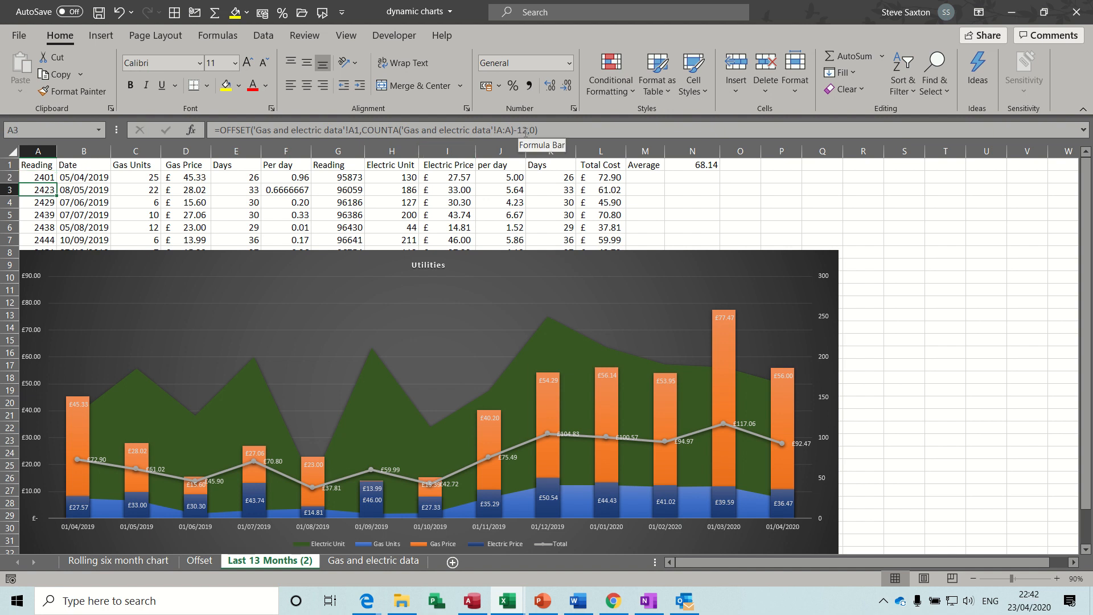
{"action": "left_click", "coordinate": [38, 202]}
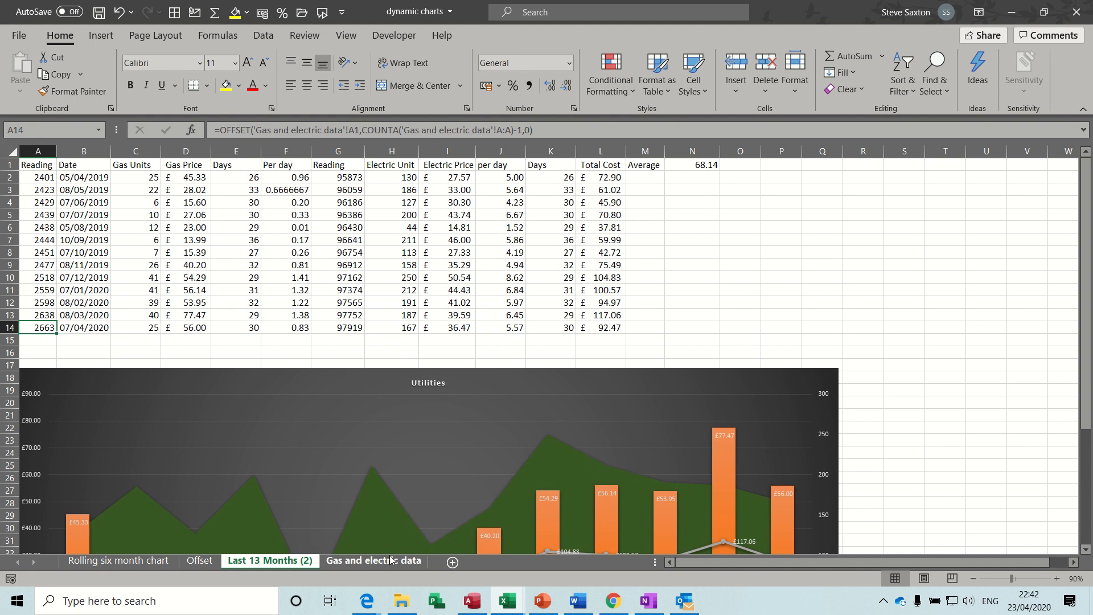
{"action": "left_click", "coordinate": [373, 560]}
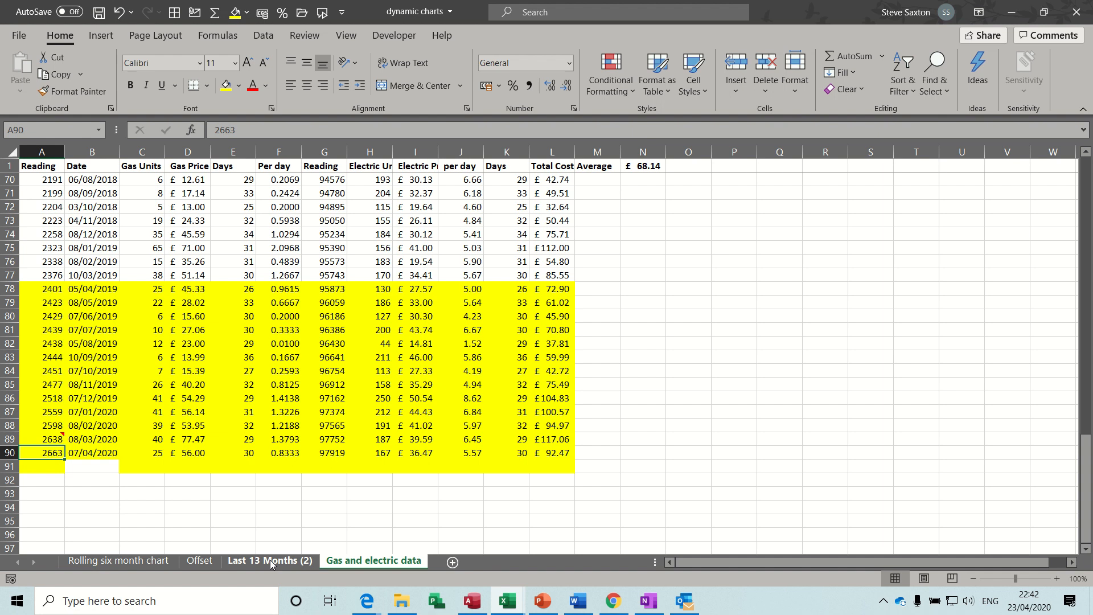
- Revisit the Utilities chart on Last 13 Months (2), then return to the Gas and electric data sheet
{"action": "left_click", "coordinate": [269, 561]}
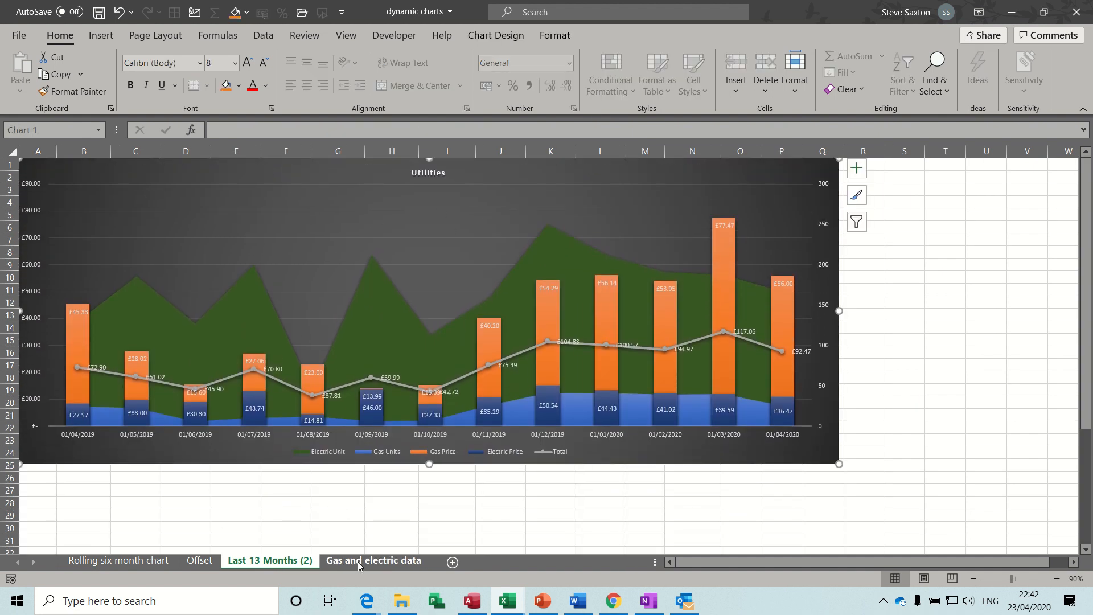
{"action": "left_click", "coordinate": [372, 560]}
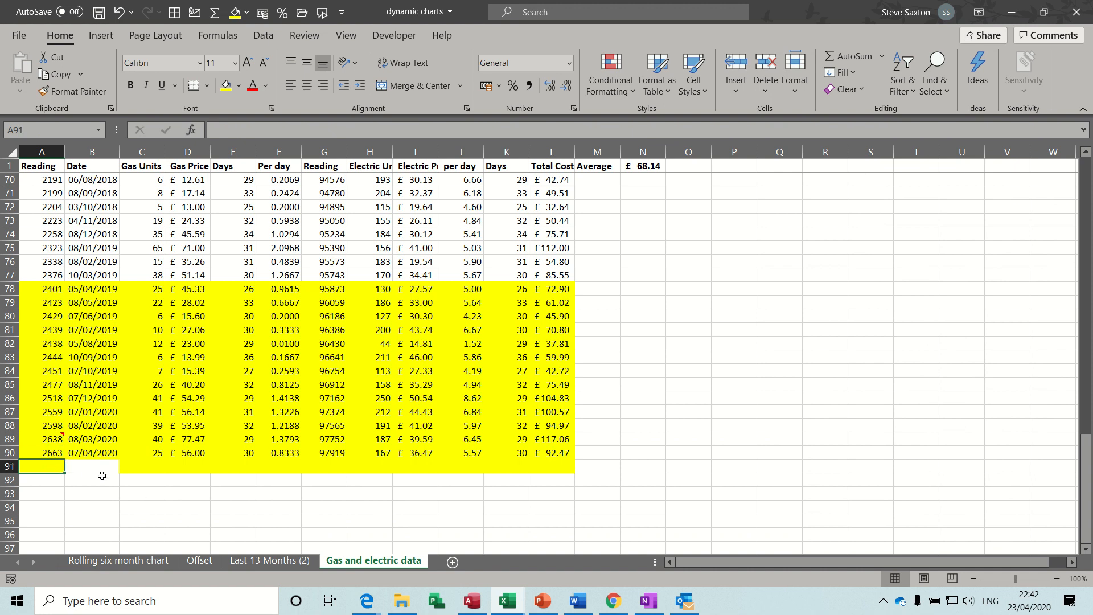
- Start a 1/5/20 row with reading 266, copy down the gas units formula and enter gas price 15
{"action": "type", "text": "2"}
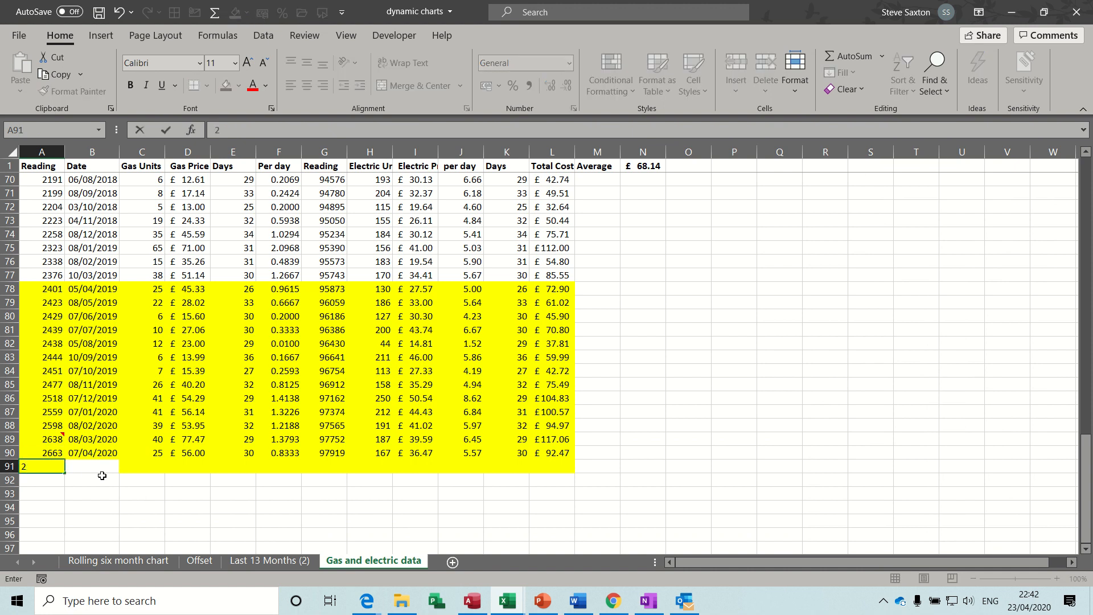
{"action": "type", "text": "669"}
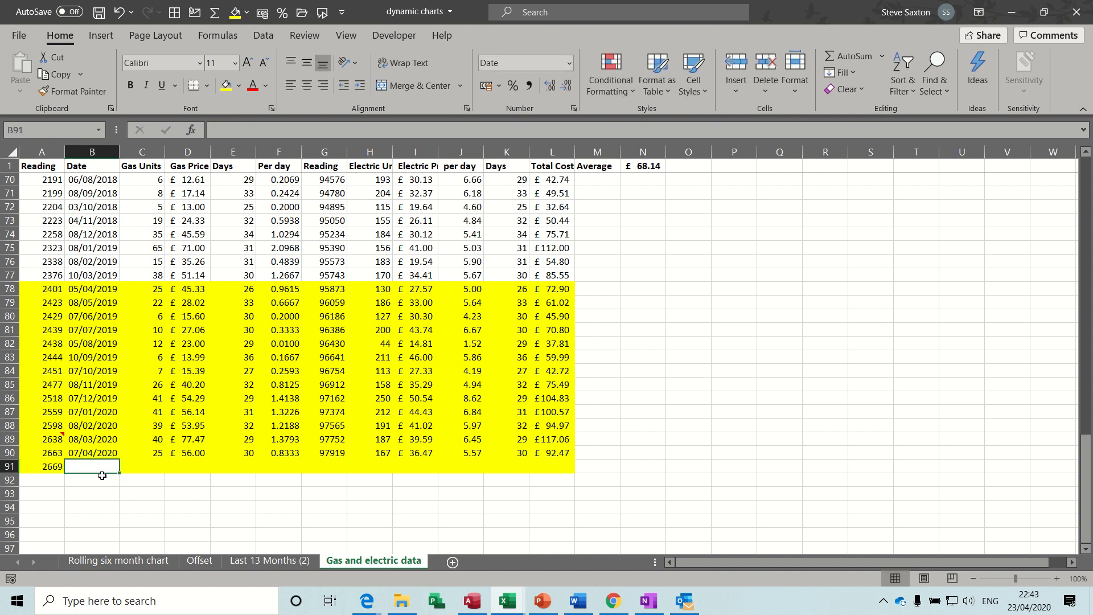
{"action": "type", "text": "1/5/"}
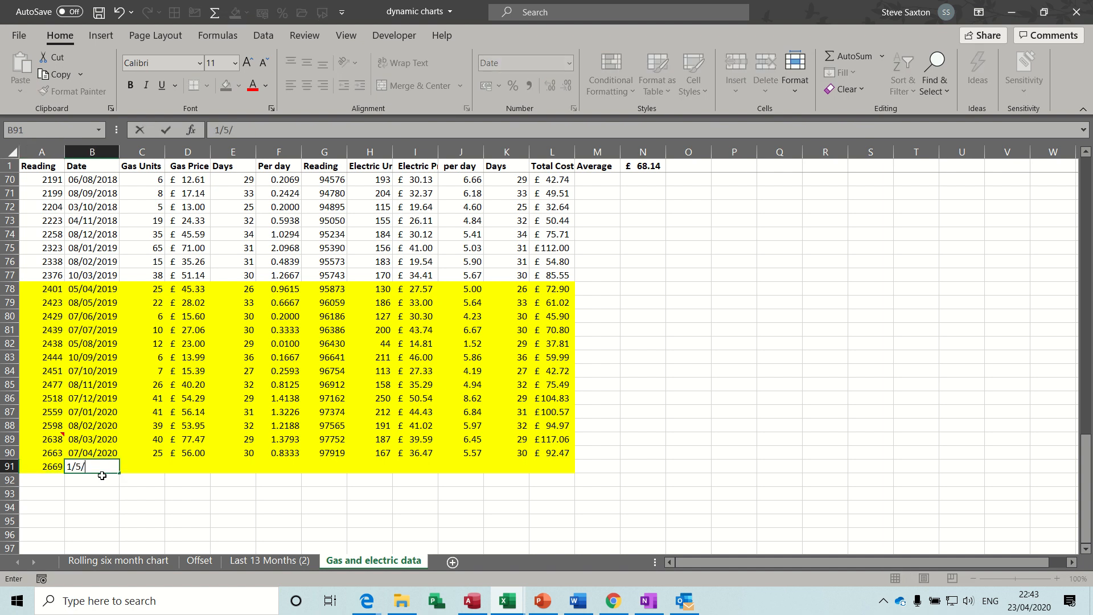
{"action": "type", "text": "2020"}
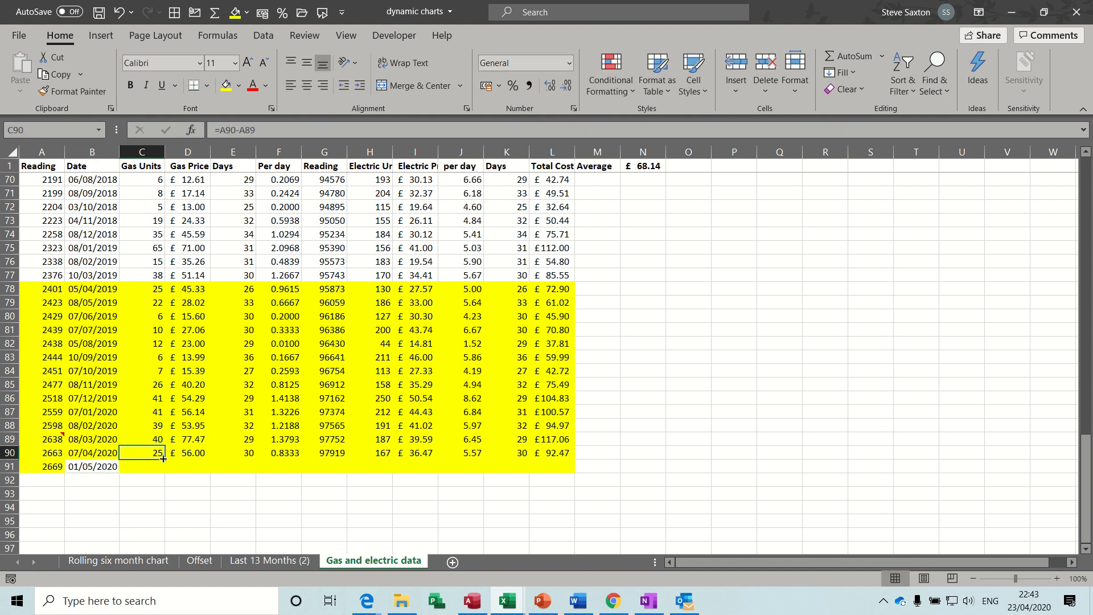
{"action": "left_click_drag", "start_coordinate": [164, 452], "coordinate": [164, 467]}
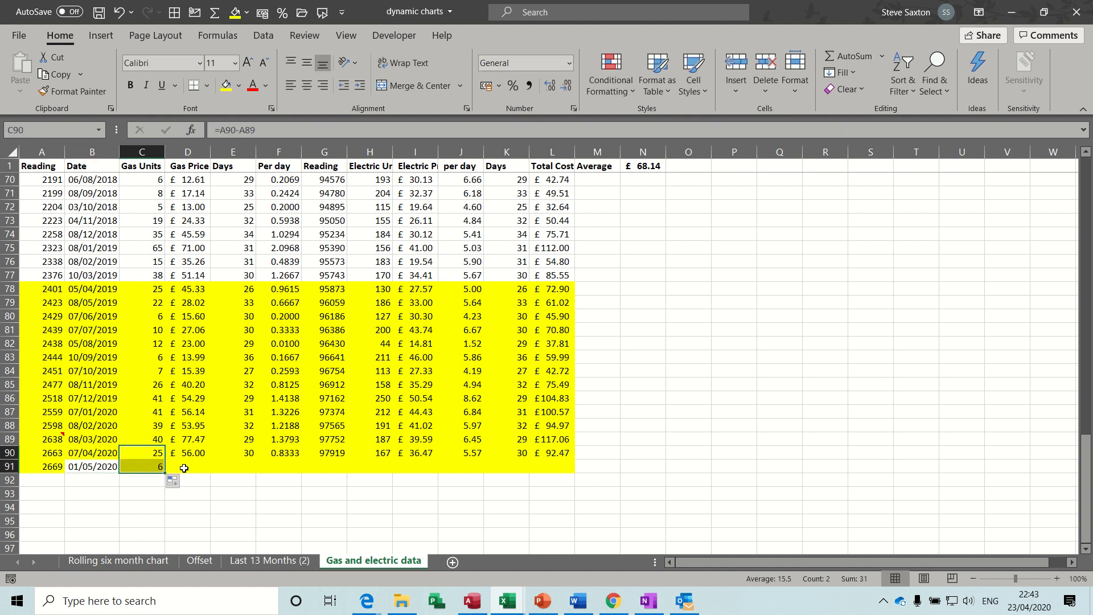
{"action": "left_click", "coordinate": [188, 467]}
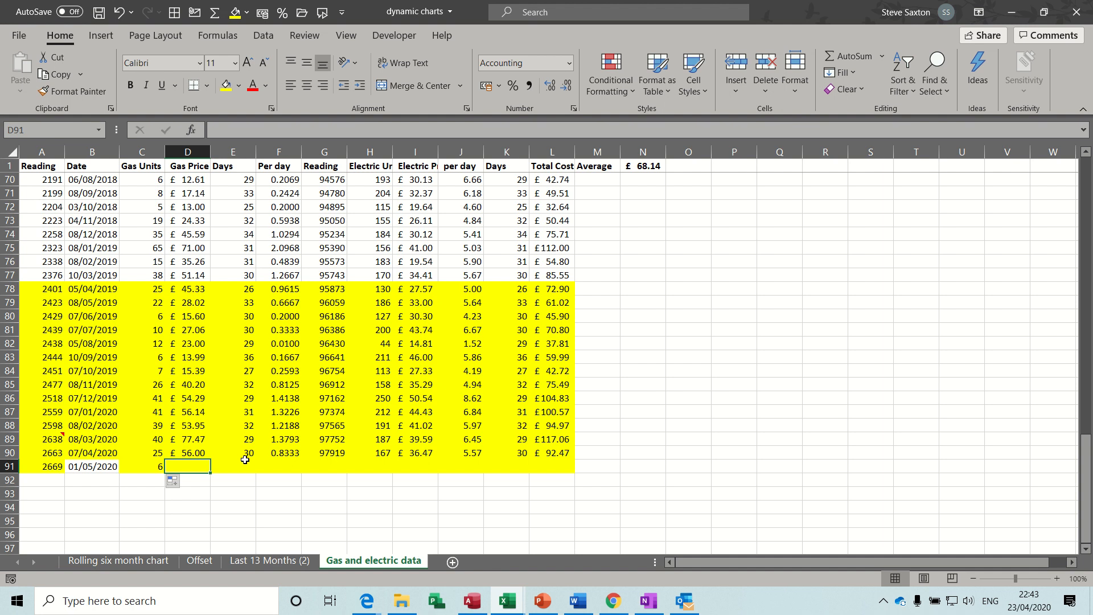
{"action": "type", "text": "15.00"}
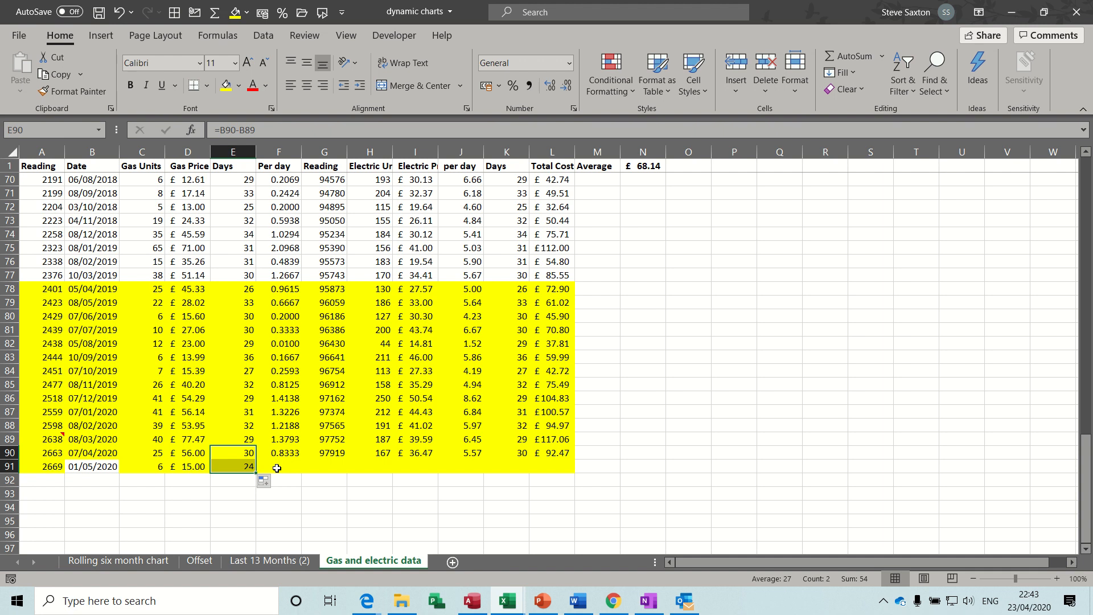
- Enter gas reading 98, copy down the electric units formula, enter electric price 45, then view the updated Utilities chart
{"action": "left_click", "coordinate": [278, 453]}
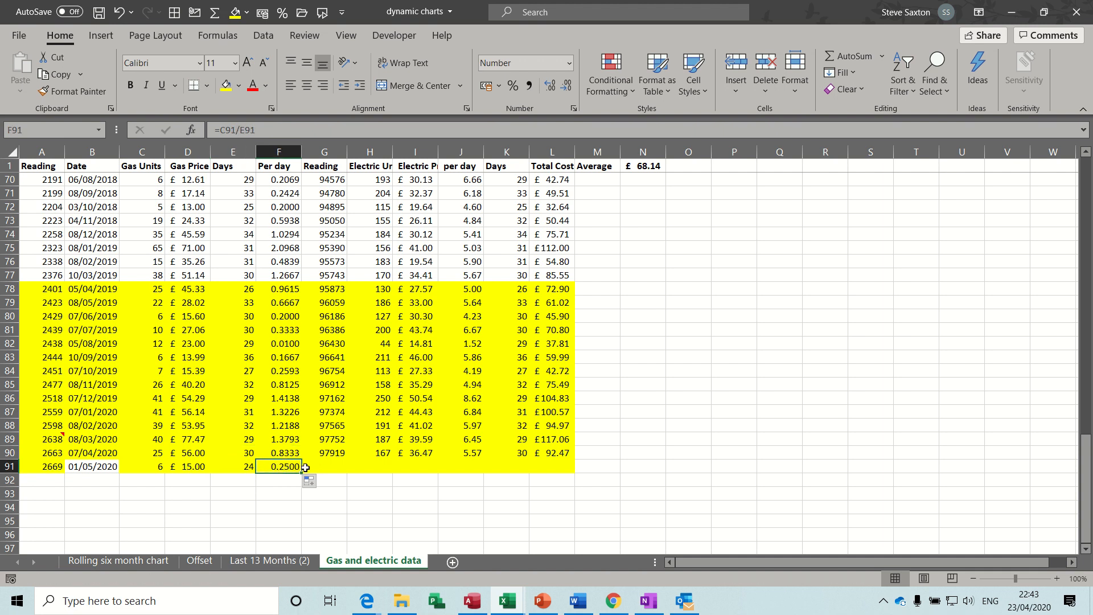
{"action": "left_click", "coordinate": [324, 466]}
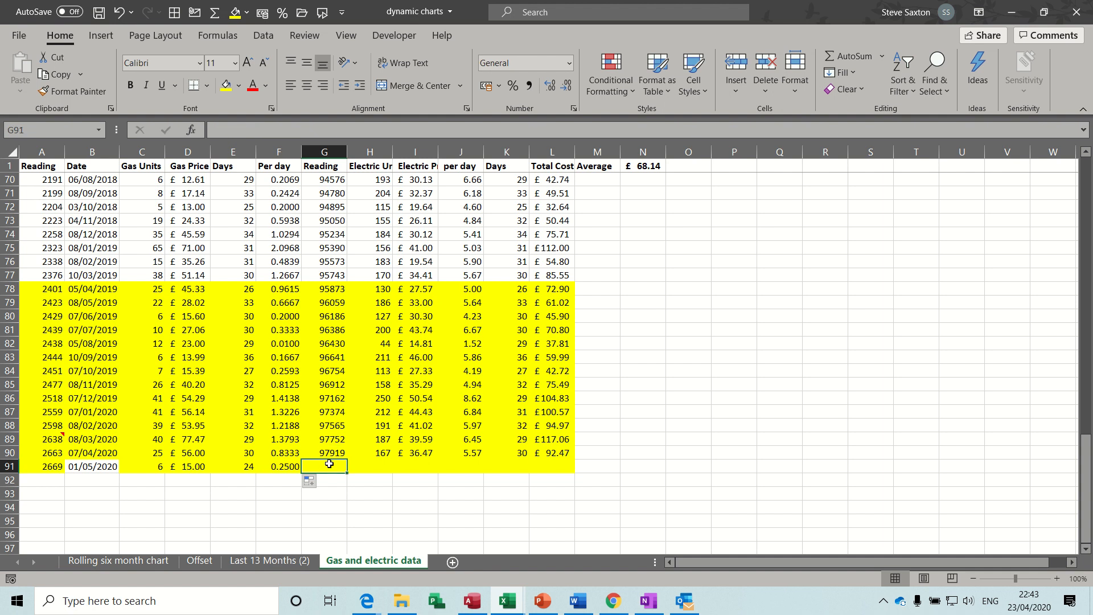
{"action": "type", "text": "98111"}
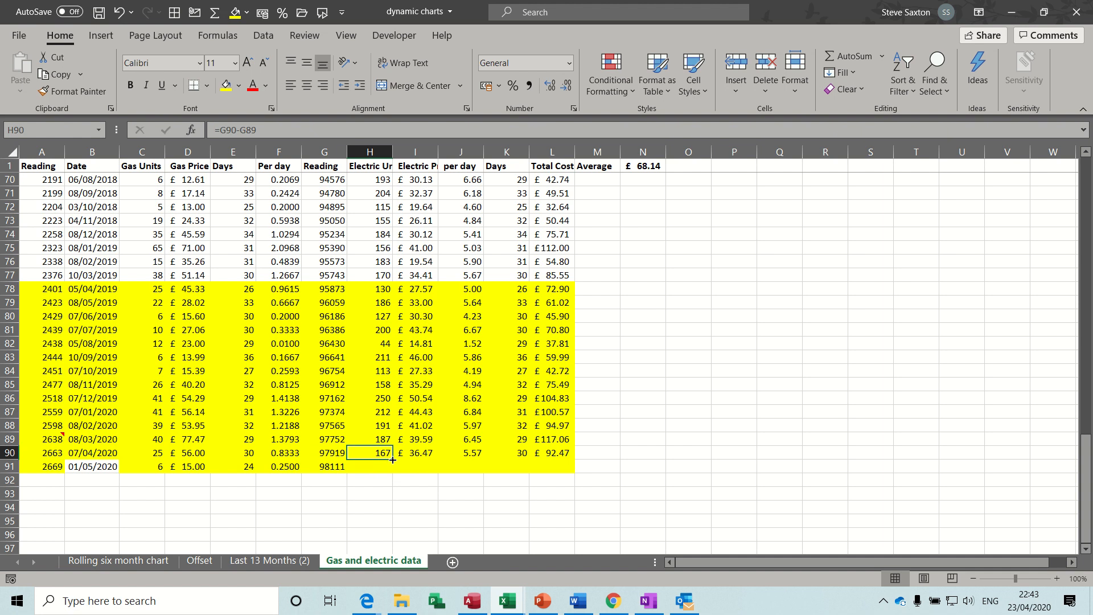
{"action": "left_click_drag", "start_coordinate": [391, 452], "coordinate": [391, 467]}
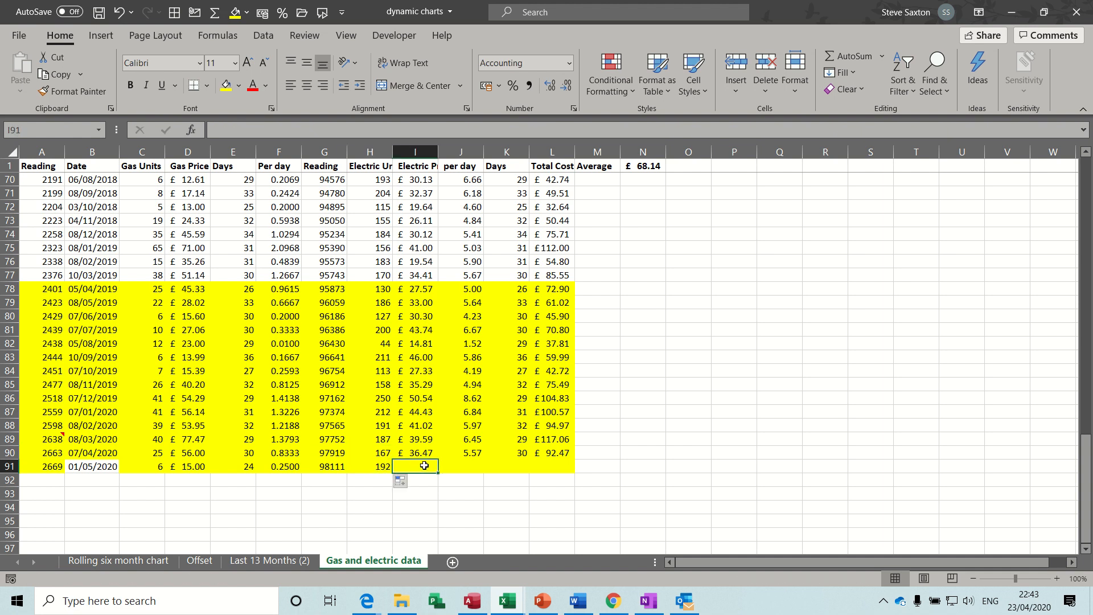
{"action": "type", "text": "45.00"}
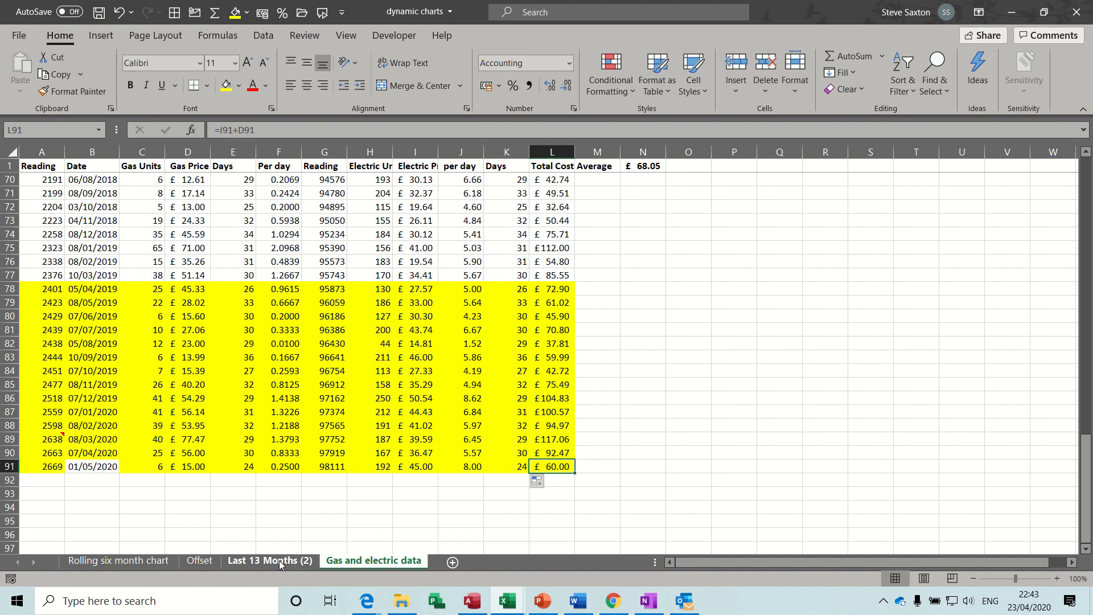
{"action": "left_click", "coordinate": [269, 561]}
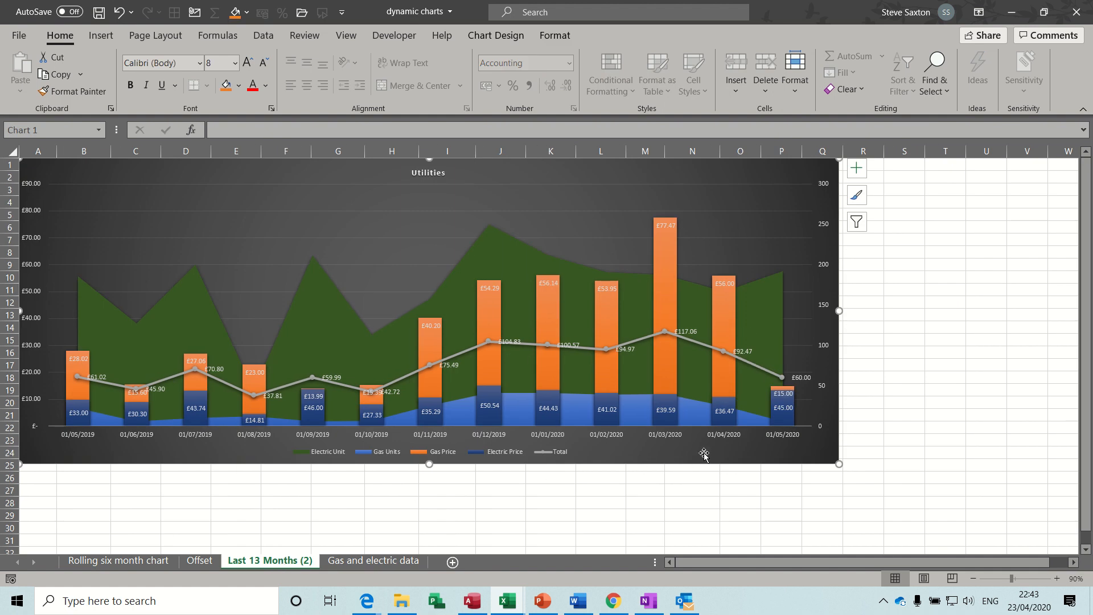
{"action": "mouse_move", "coordinate": [806, 383]}
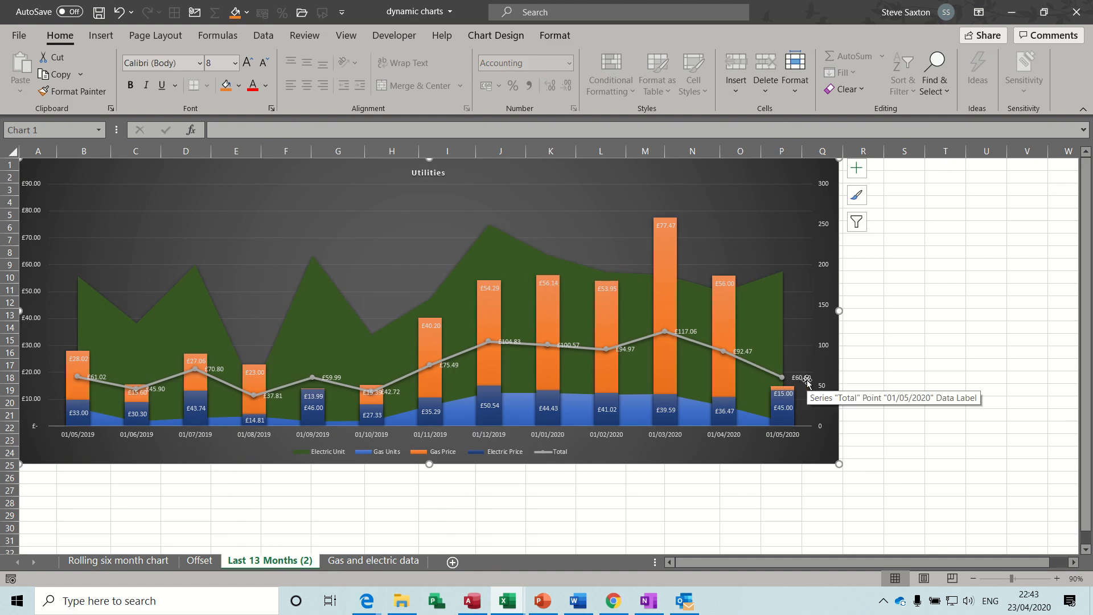
{"action": "mouse_move", "coordinate": [784, 418]}
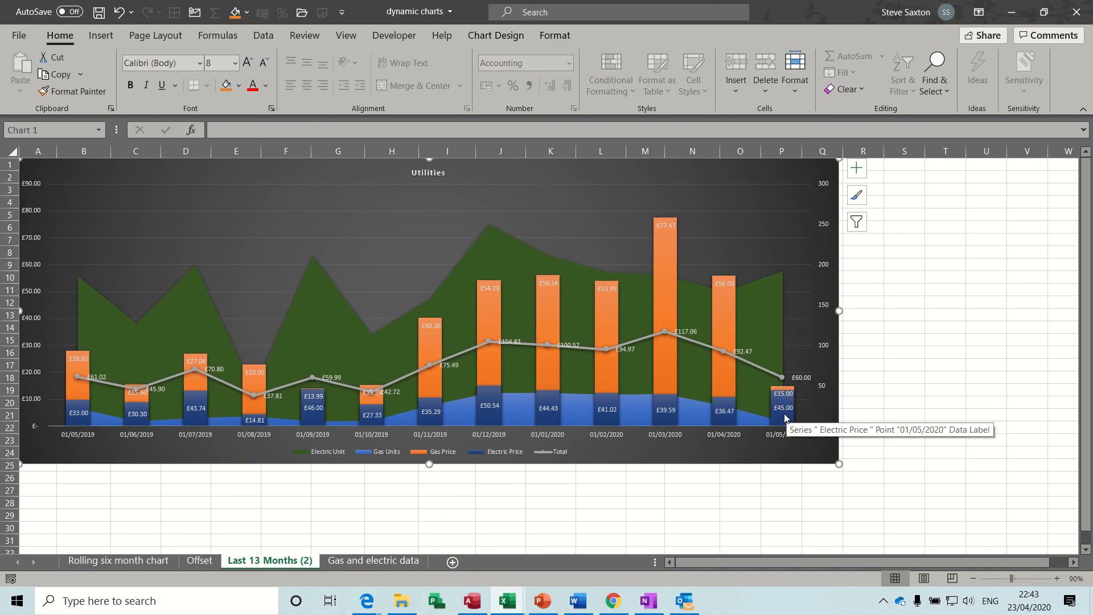
{"action": "mouse_move", "coordinate": [67, 380]}
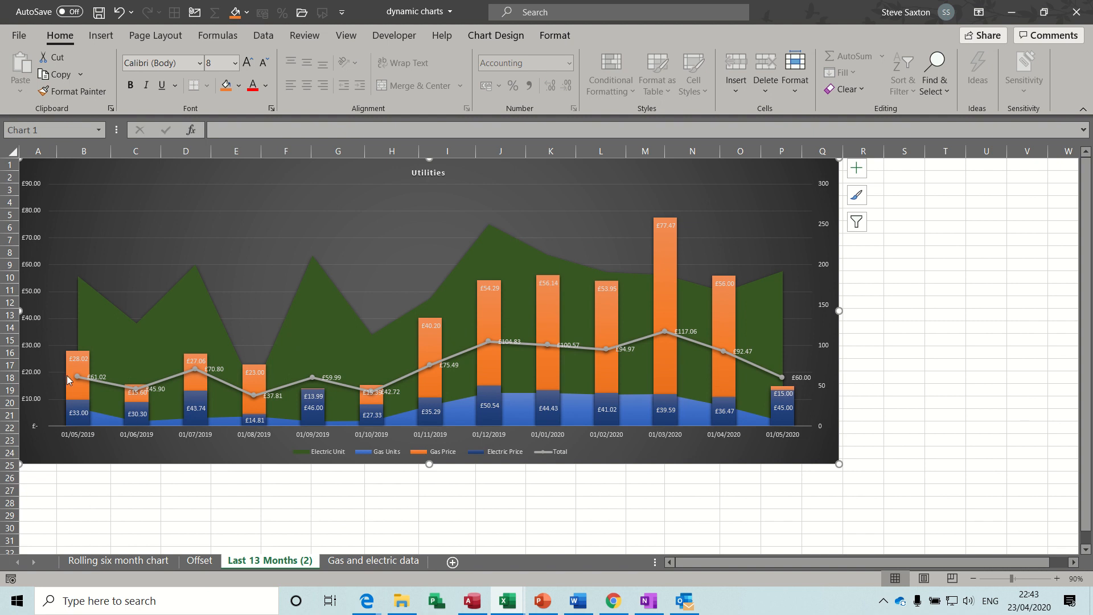
{"action": "mouse_move", "coordinate": [106, 380]}
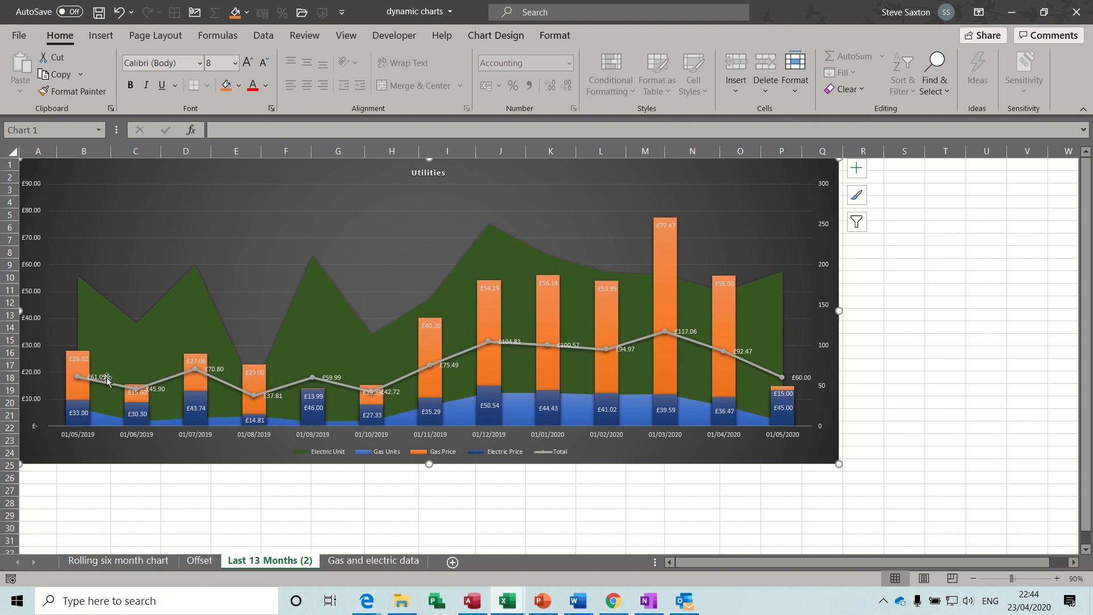
{"action": "mouse_move", "coordinate": [99, 379]}
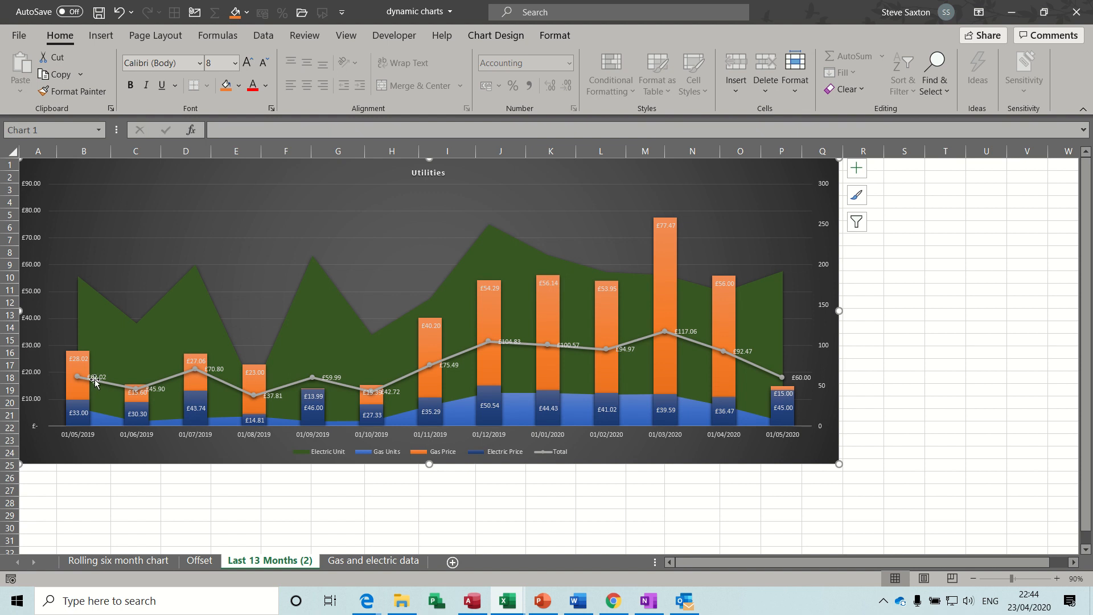
{"action": "mouse_move", "coordinate": [83, 377]}
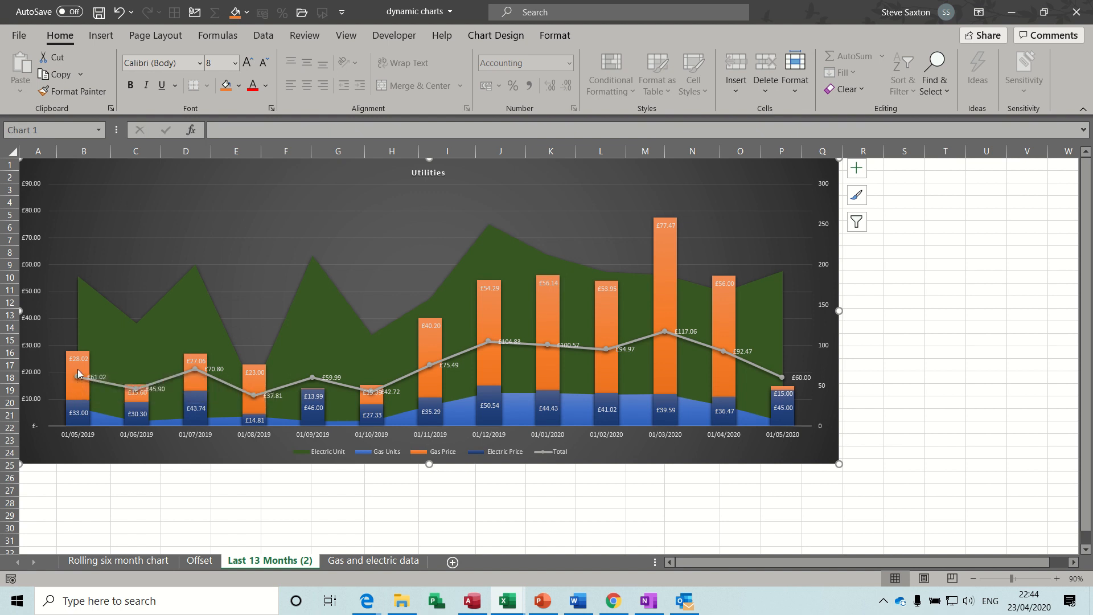
{"action": "mouse_move", "coordinate": [78, 365]}
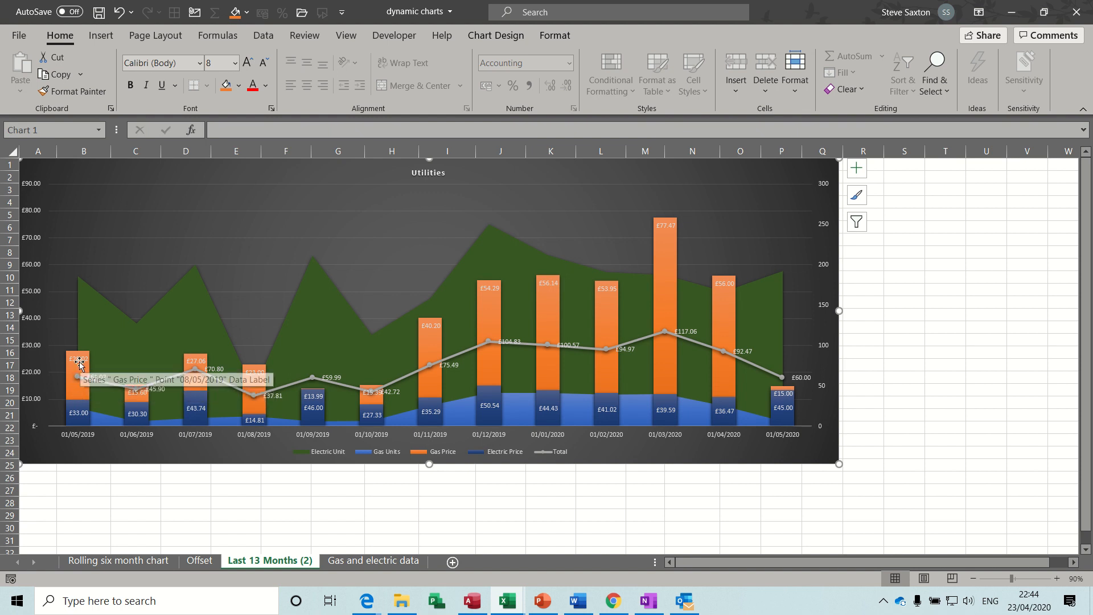
{"action": "mouse_move", "coordinate": [754, 395]}
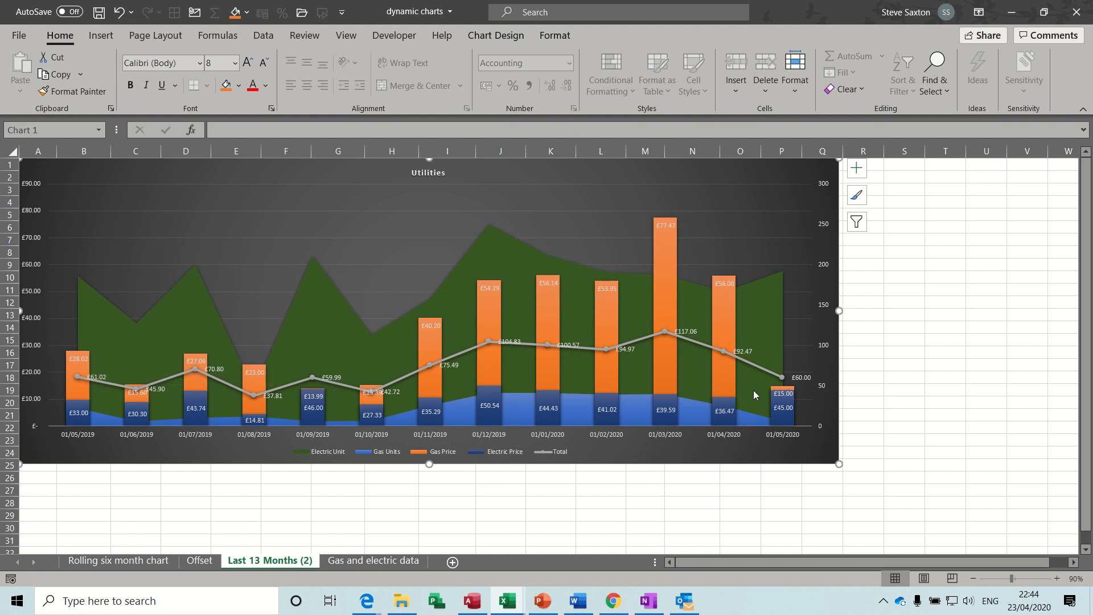
{"action": "mouse_move", "coordinate": [783, 411]}
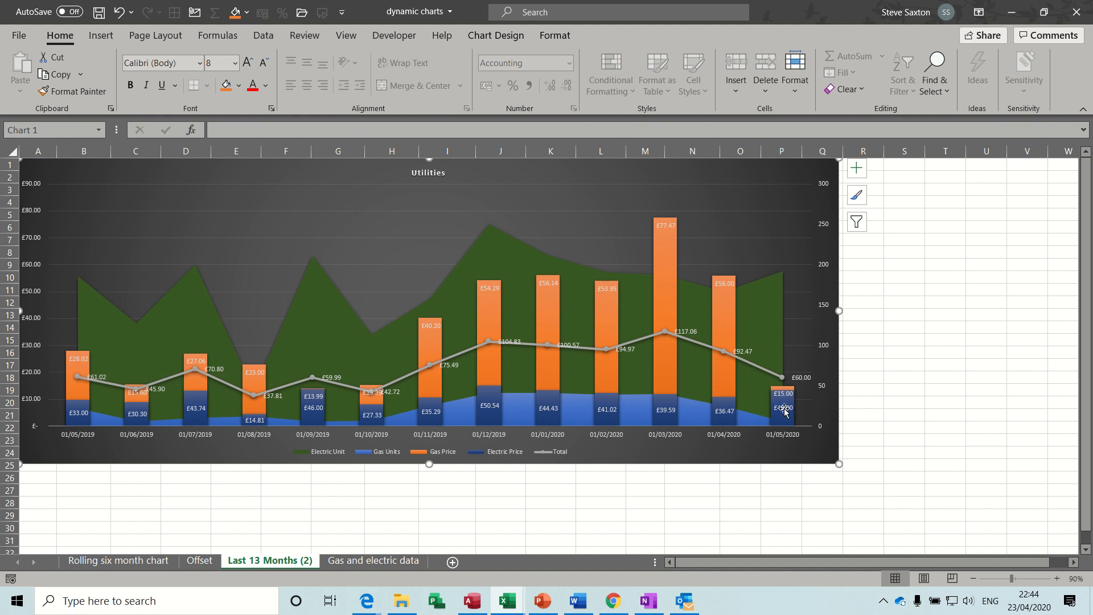
{"action": "mouse_move", "coordinate": [782, 406]}
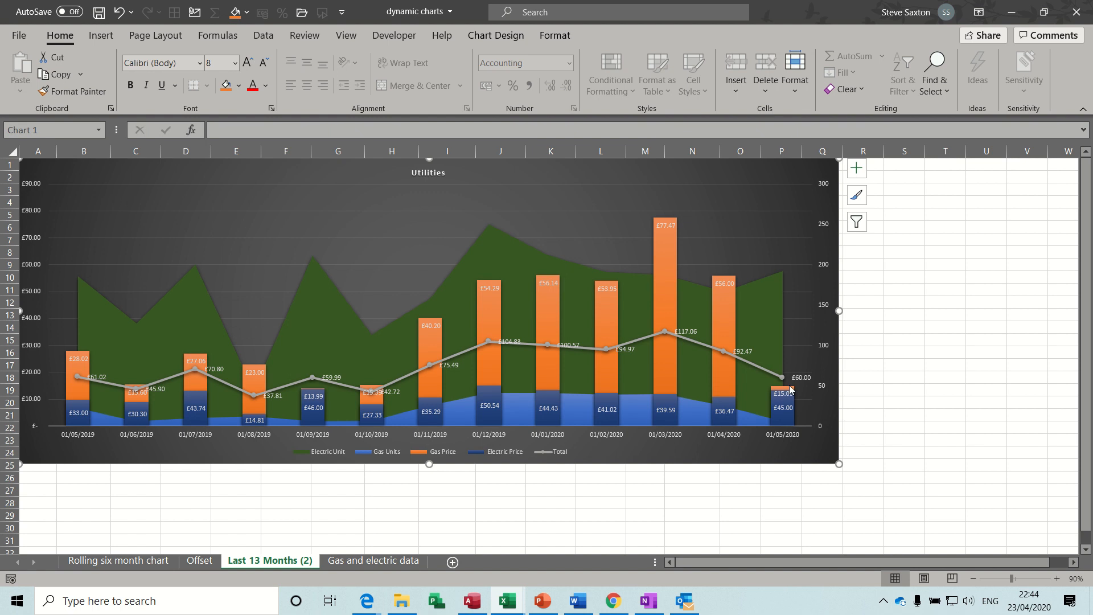
{"action": "mouse_move", "coordinate": [200, 576]}
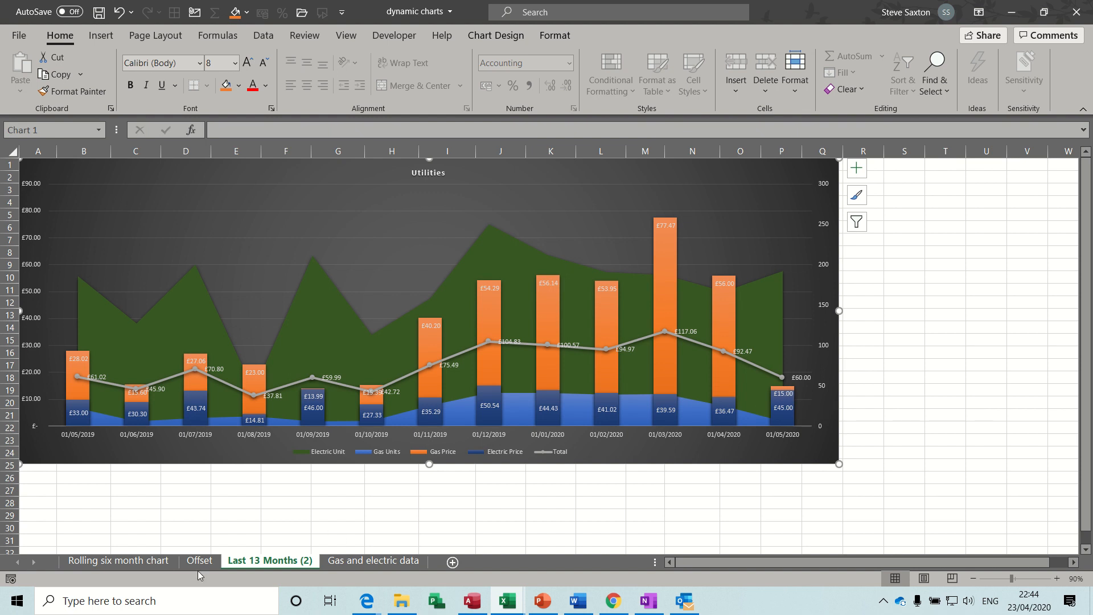
{"action": "left_click", "coordinate": [198, 561]}
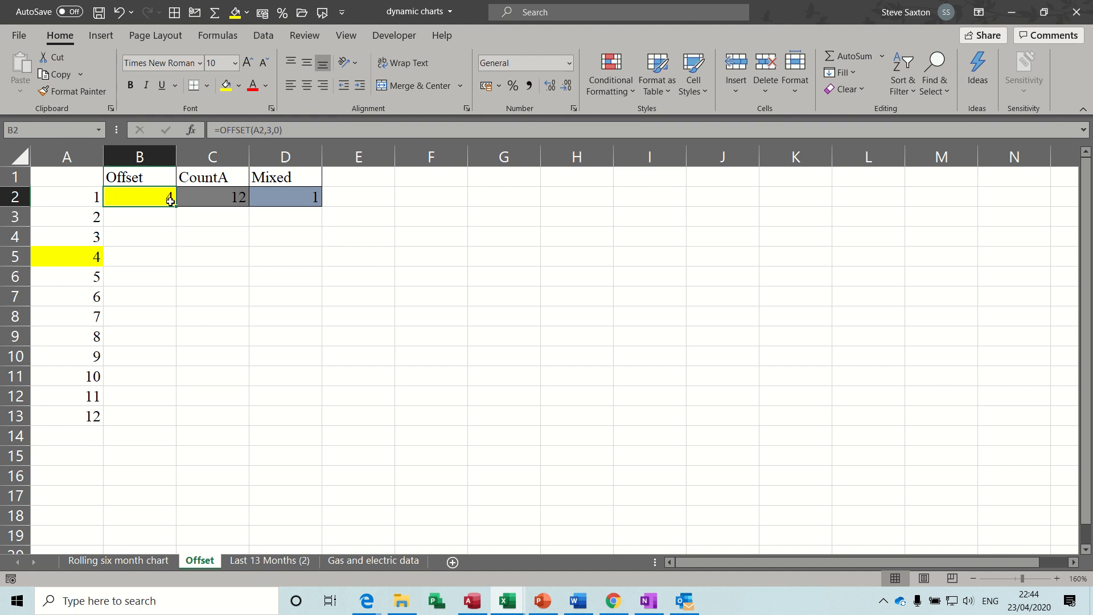
- Inspect the CountA formula cell, revisit the Last 13 Months (2) chart, then go to Rolling six month chart
{"action": "left_click", "coordinate": [212, 197]}
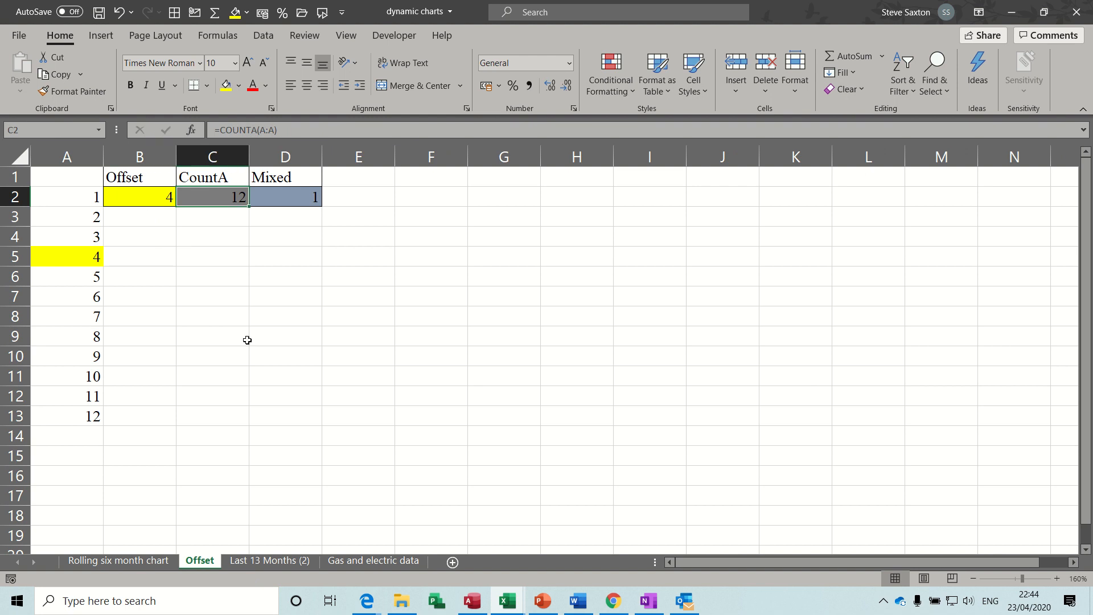
{"action": "left_click", "coordinate": [269, 560]}
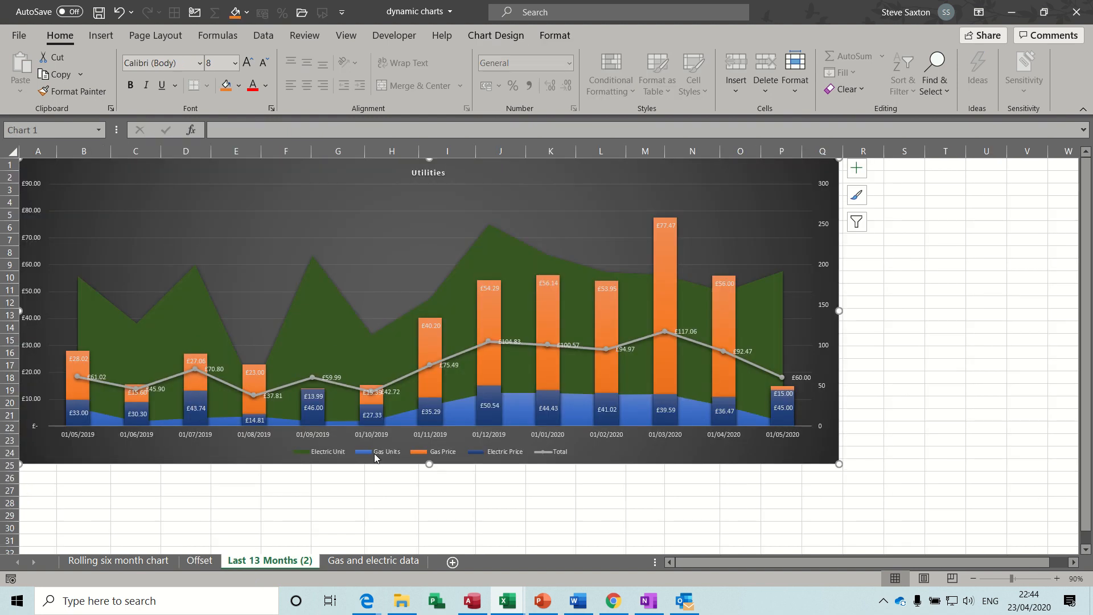
{"action": "mouse_move", "coordinate": [821, 331]}
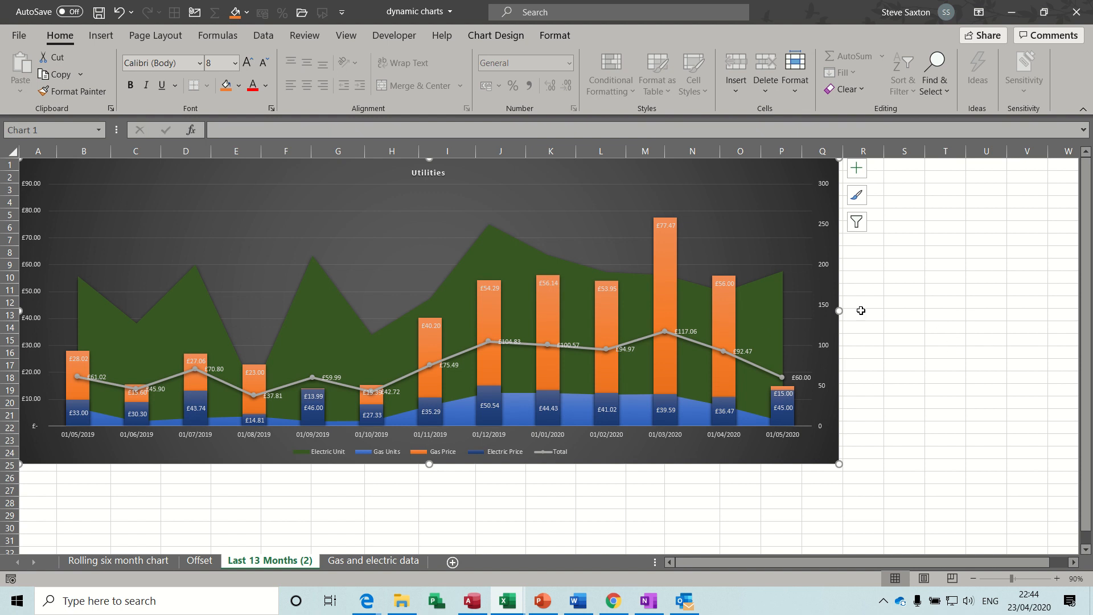
{"action": "mouse_move", "coordinate": [941, 335]}
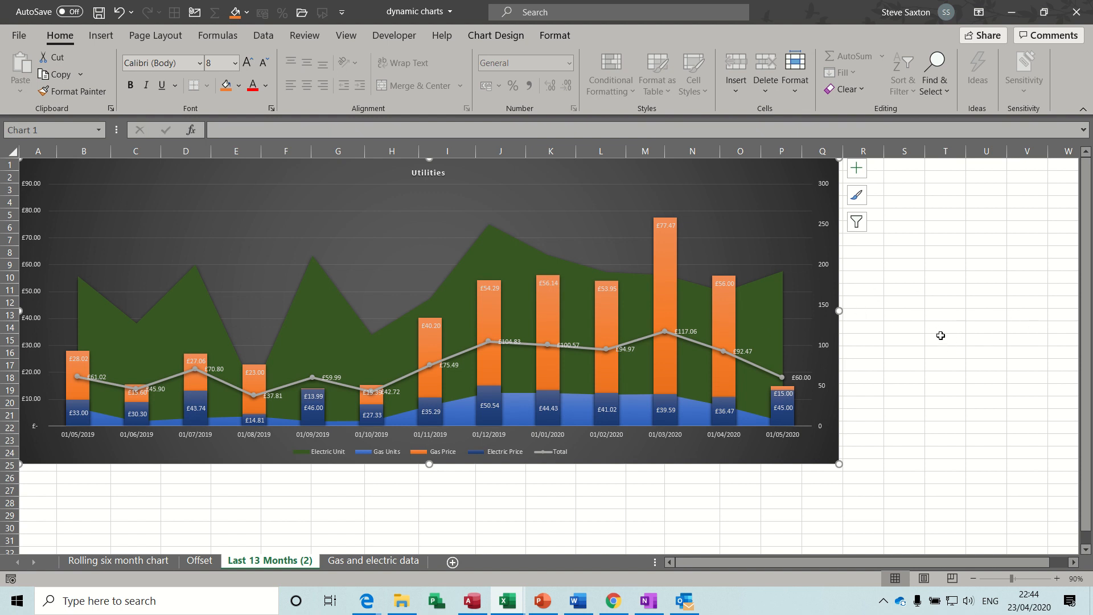
{"action": "mouse_move", "coordinate": [731, 351]}
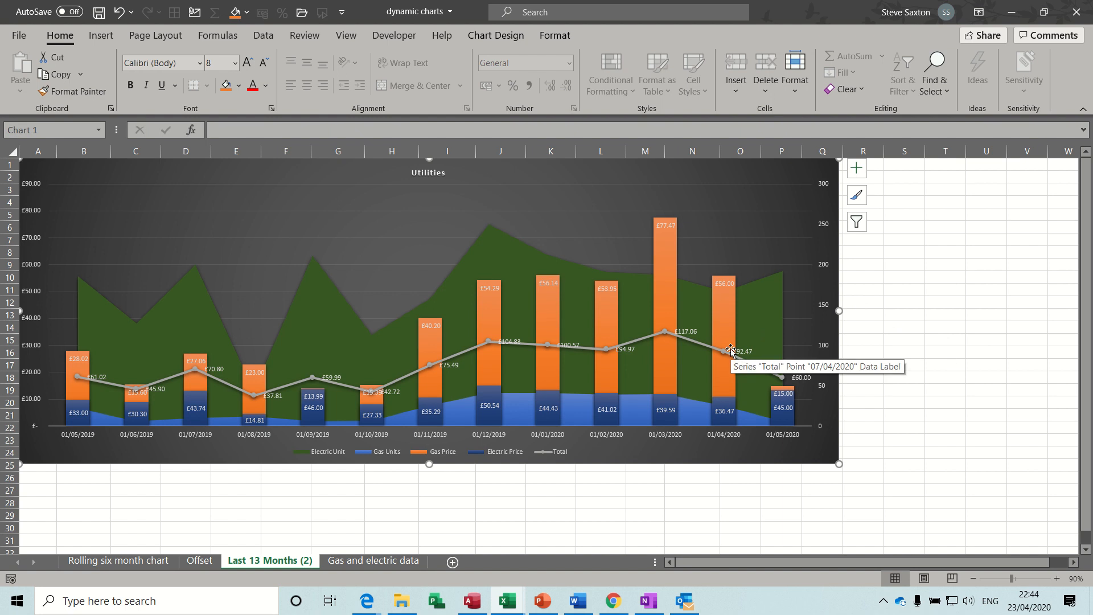
{"action": "mouse_move", "coordinate": [334, 529]}
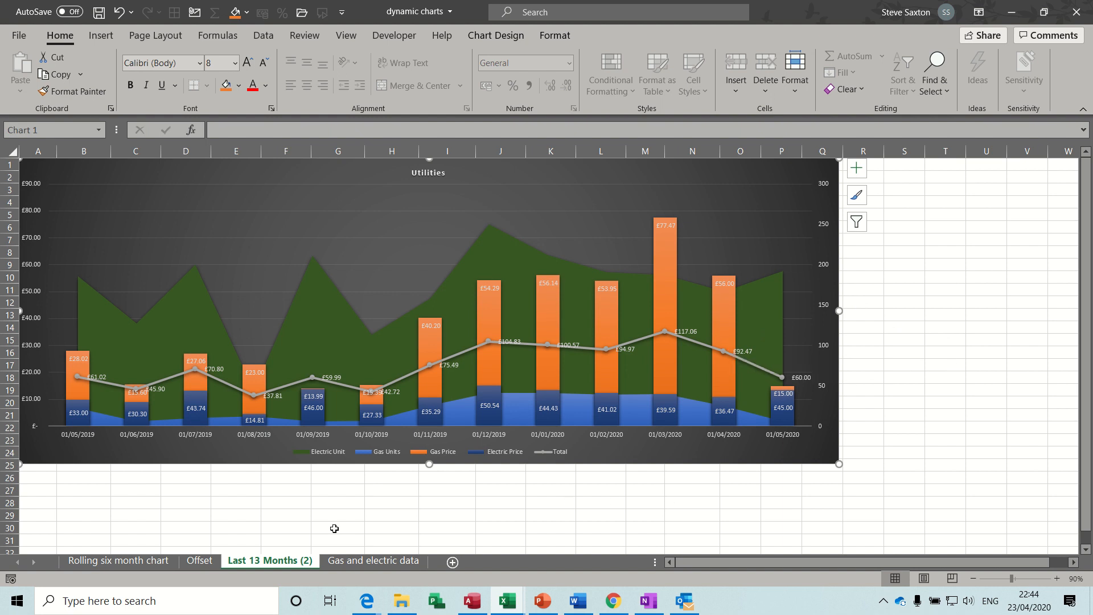
{"action": "left_click", "coordinate": [117, 561]}
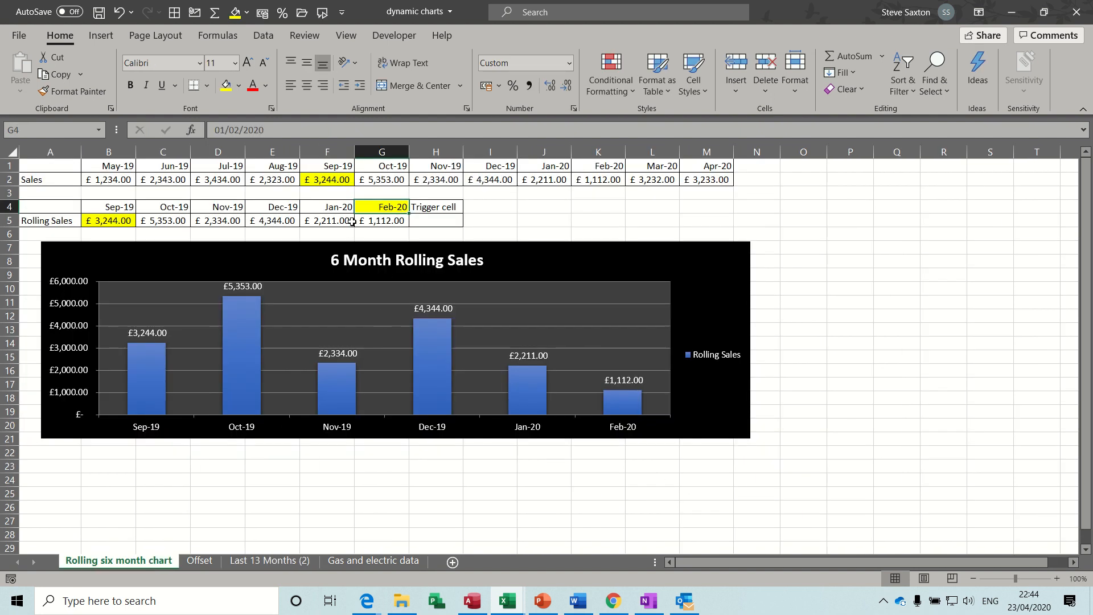